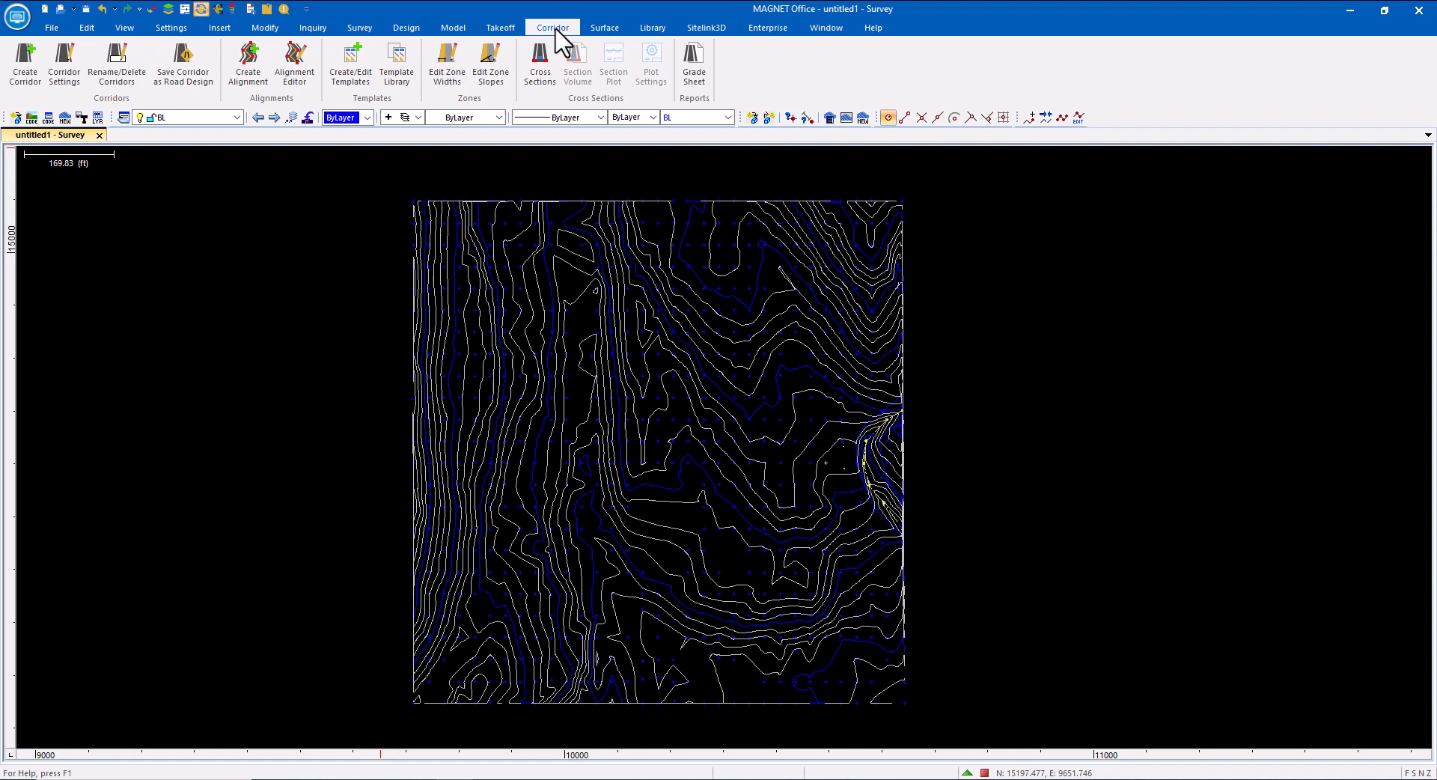
mouse_move(723, 257)
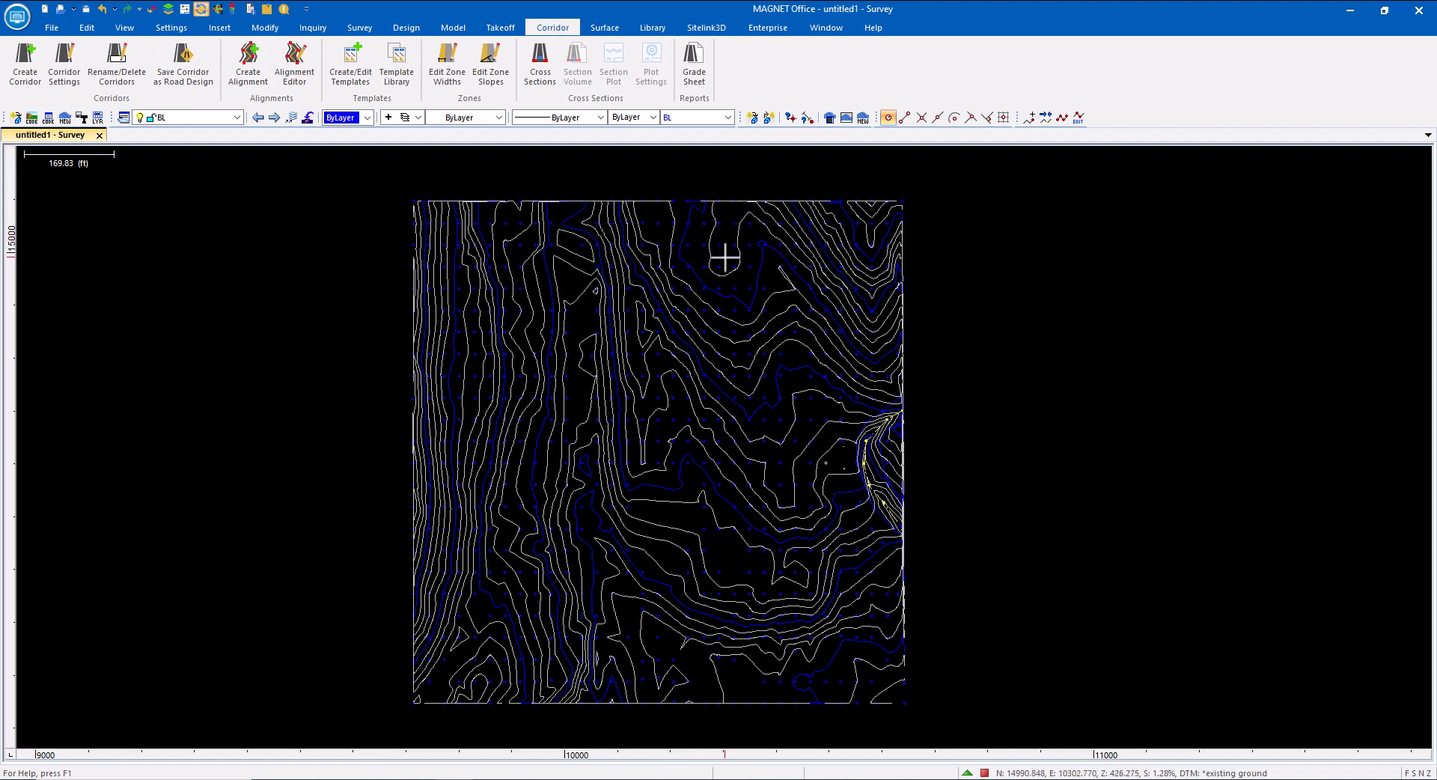
mouse_move(219, 27)
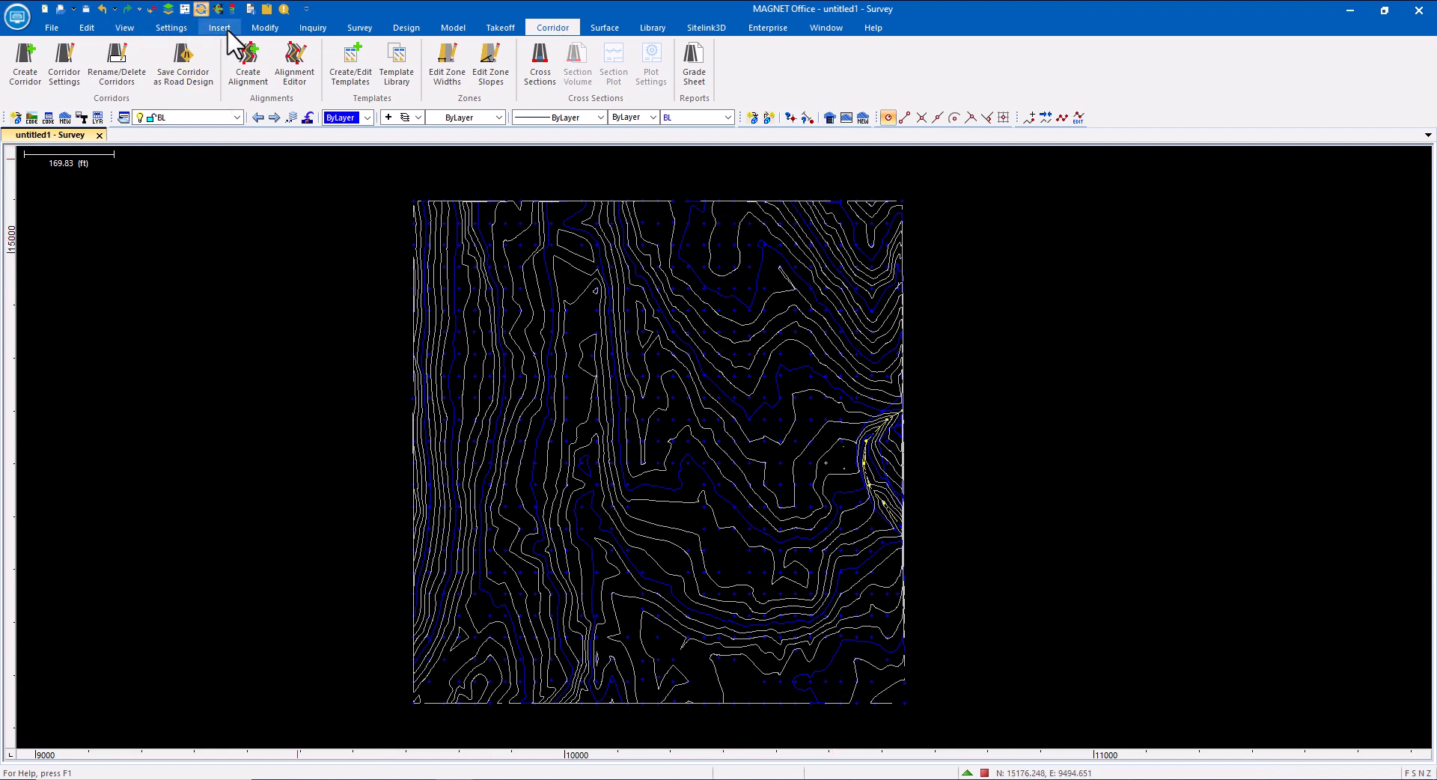
Draw the red design centerline polyline across the contour surface toward the lower right
left_click(218, 27)
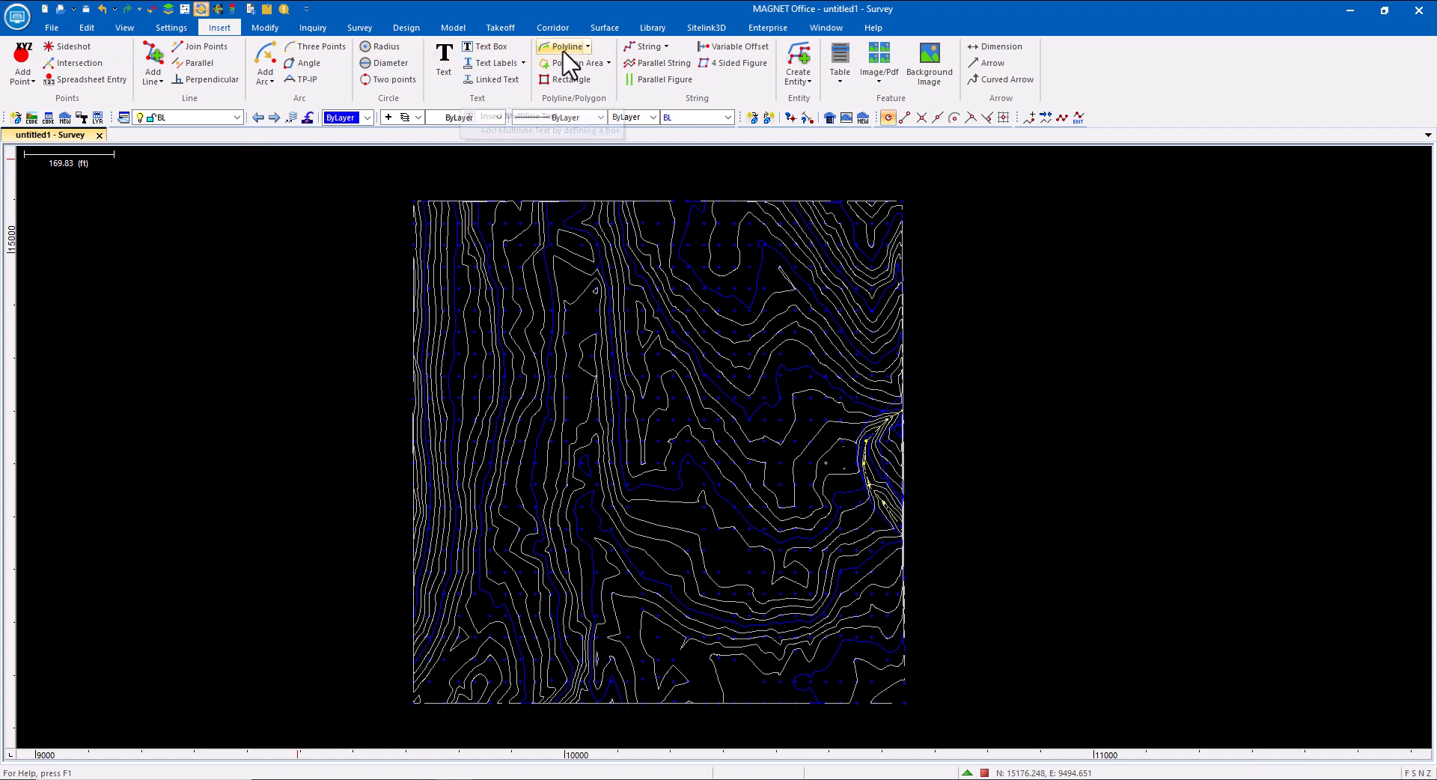
left_click(567, 46)
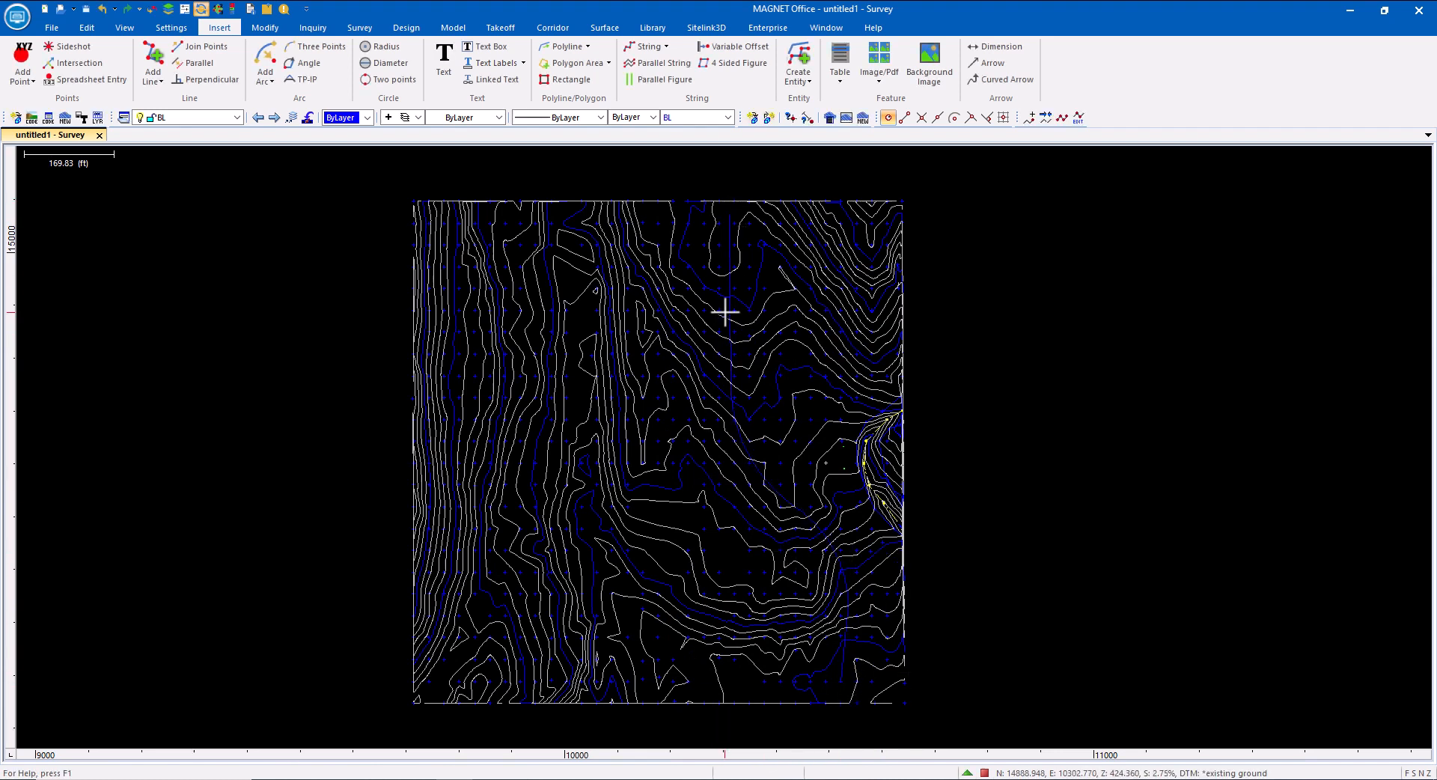
mouse_move(748, 450)
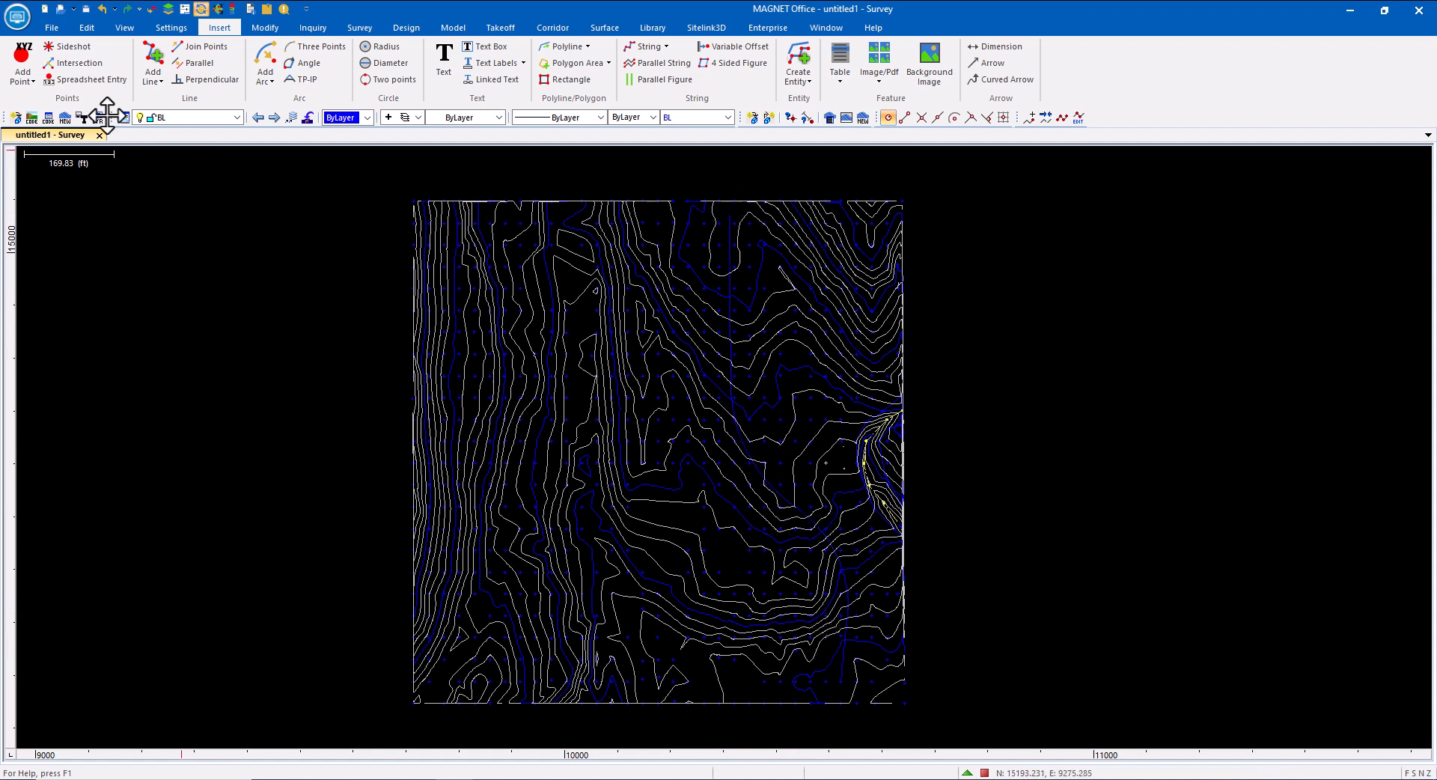
left_click(553, 27)
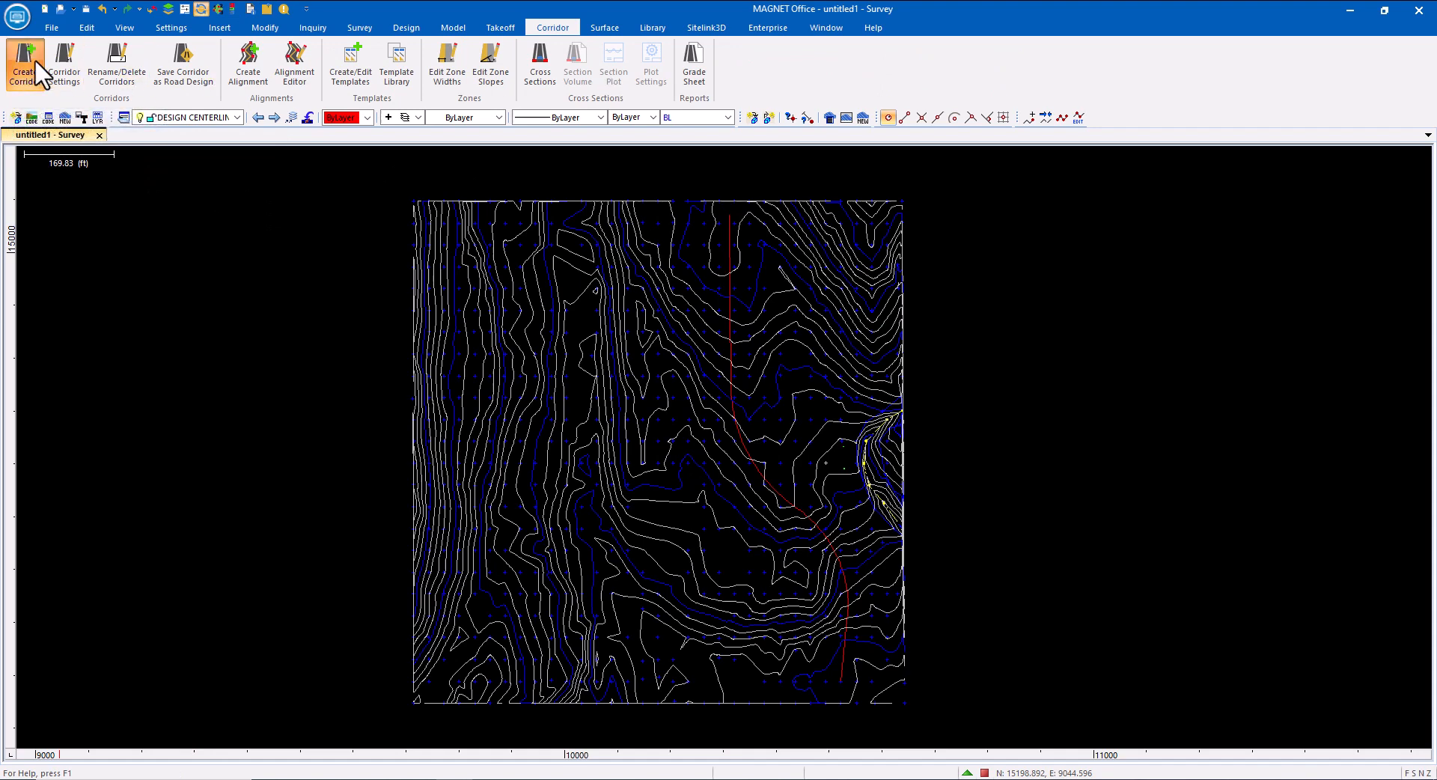
Create corridor 'road' on the main road alignment with new layer MAIN ROAD
left_click(24, 64)
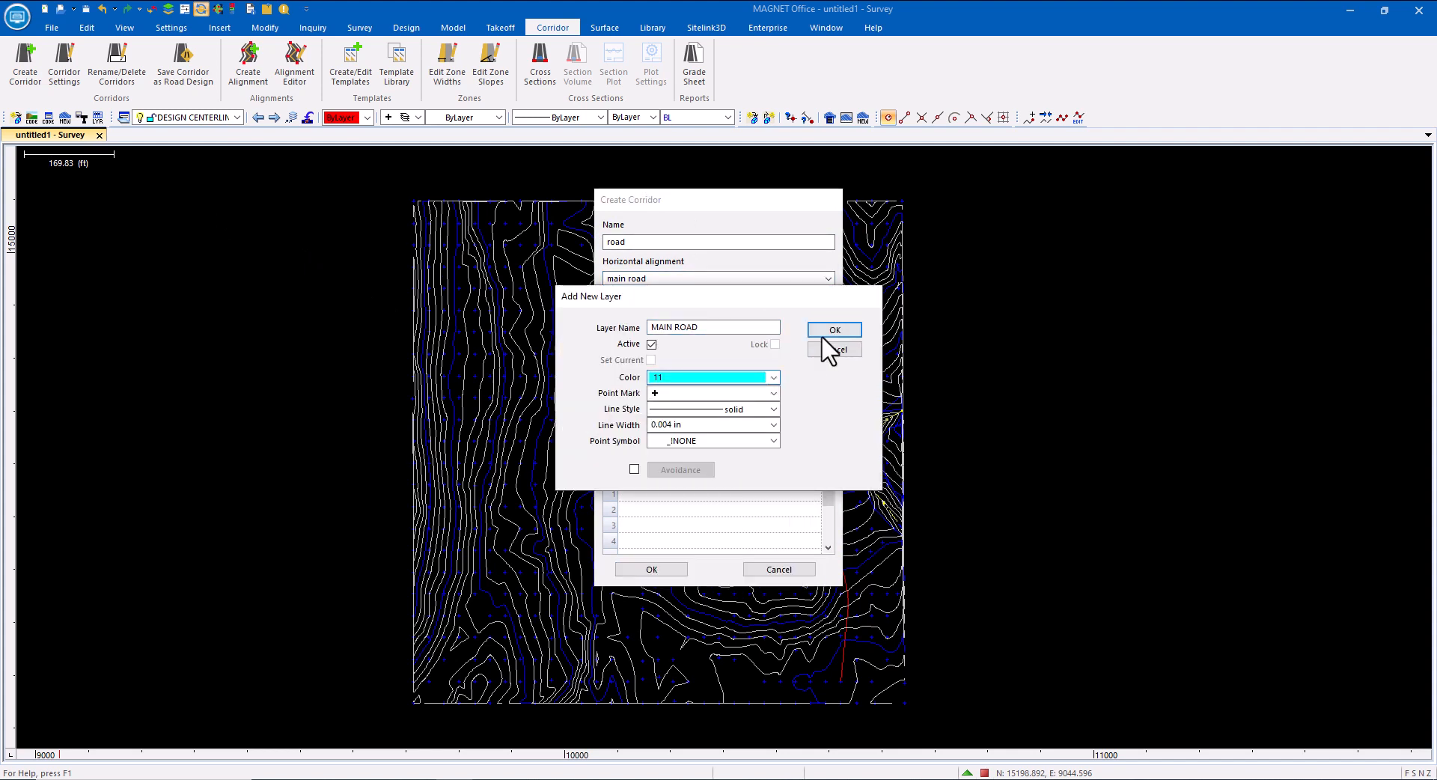
left_click(833, 330)
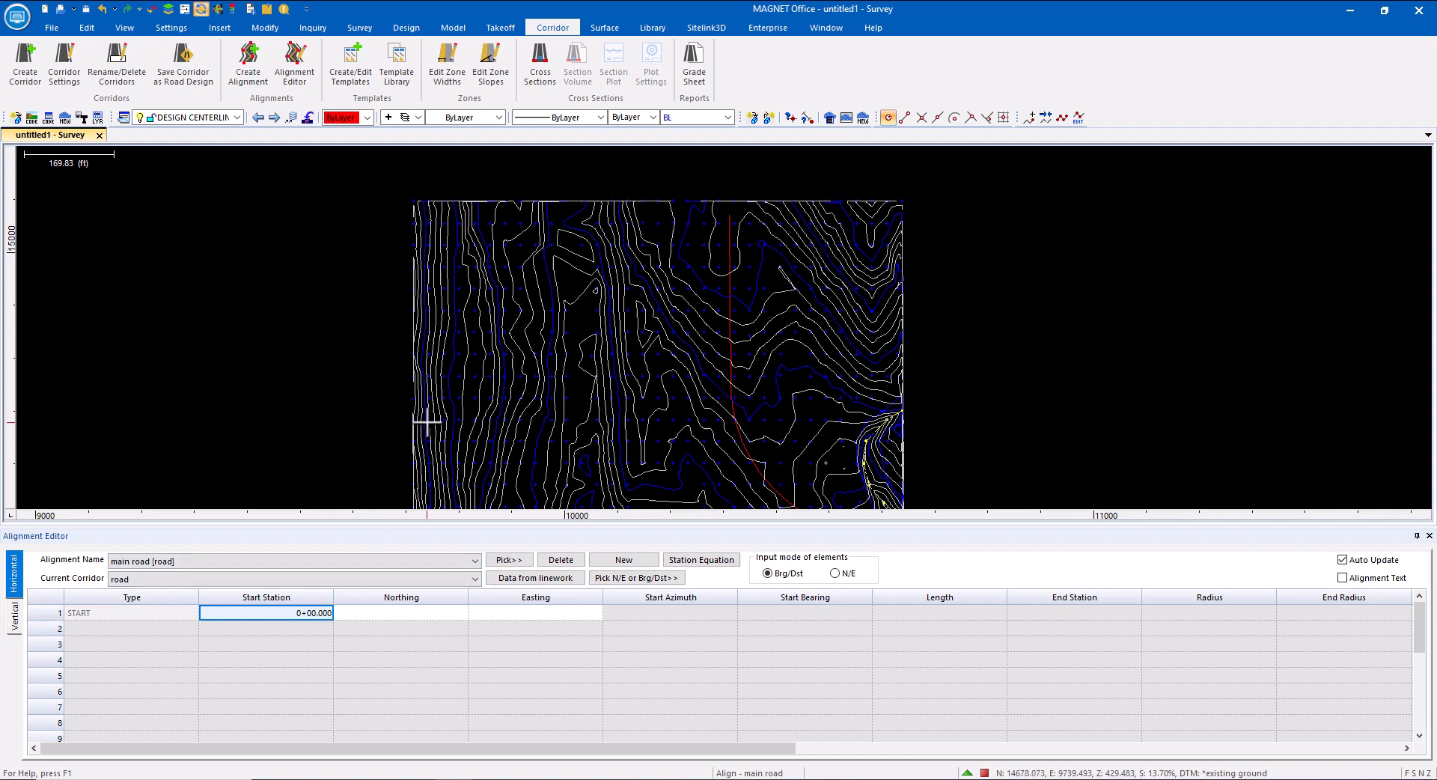
mouse_move(436, 626)
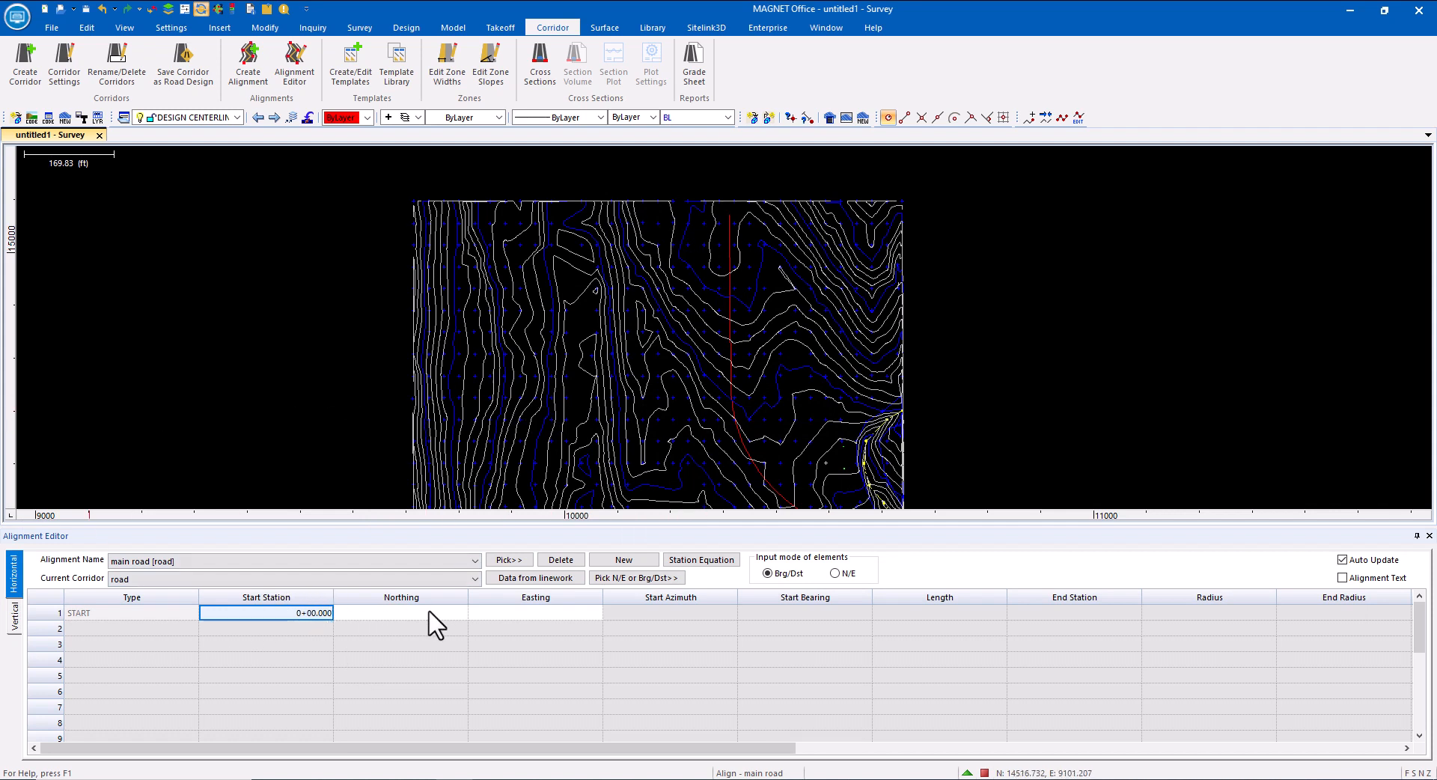
mouse_move(408, 632)
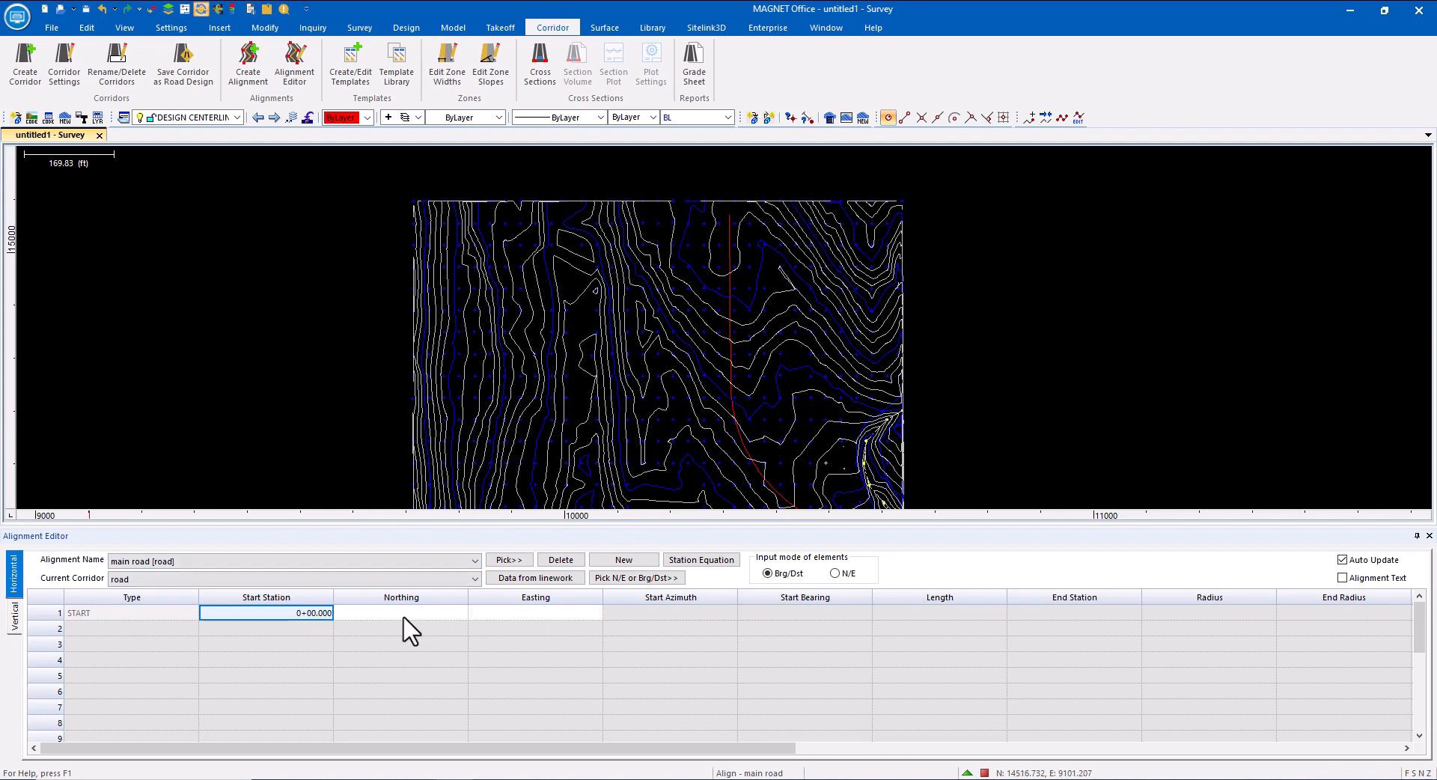
mouse_move(423, 630)
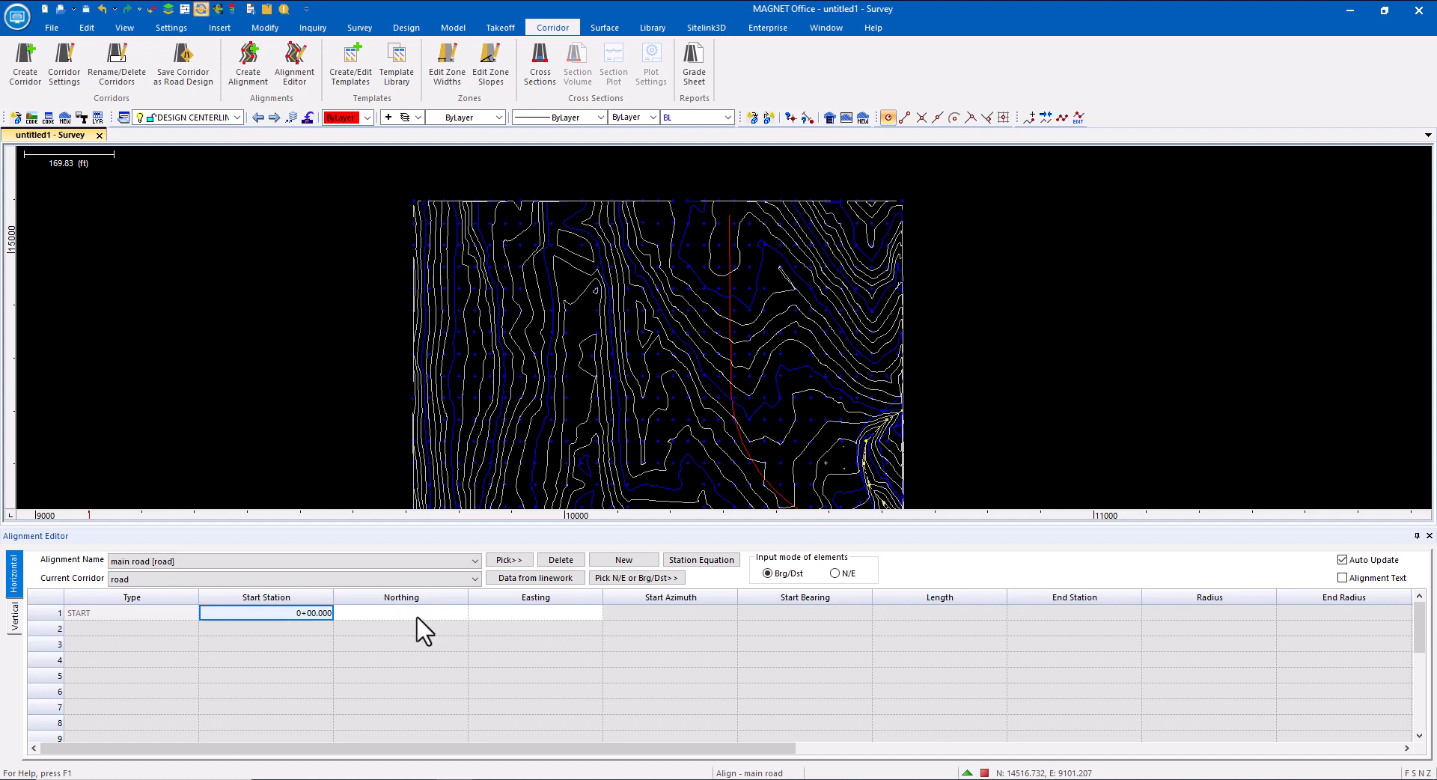
mouse_move(374, 637)
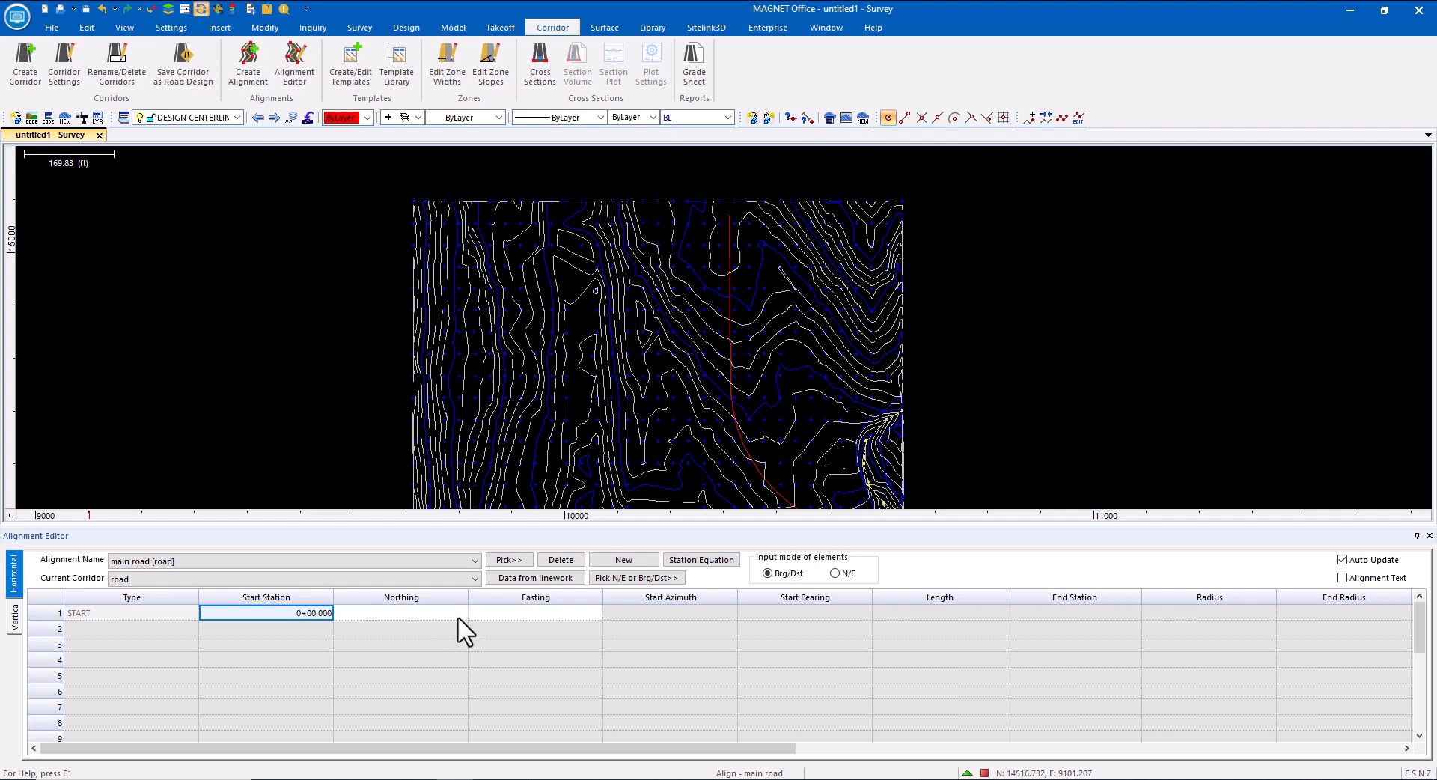
Take the alignment geometry from the drawn centerline, overwriting the existing table entries
left_click(535, 578)
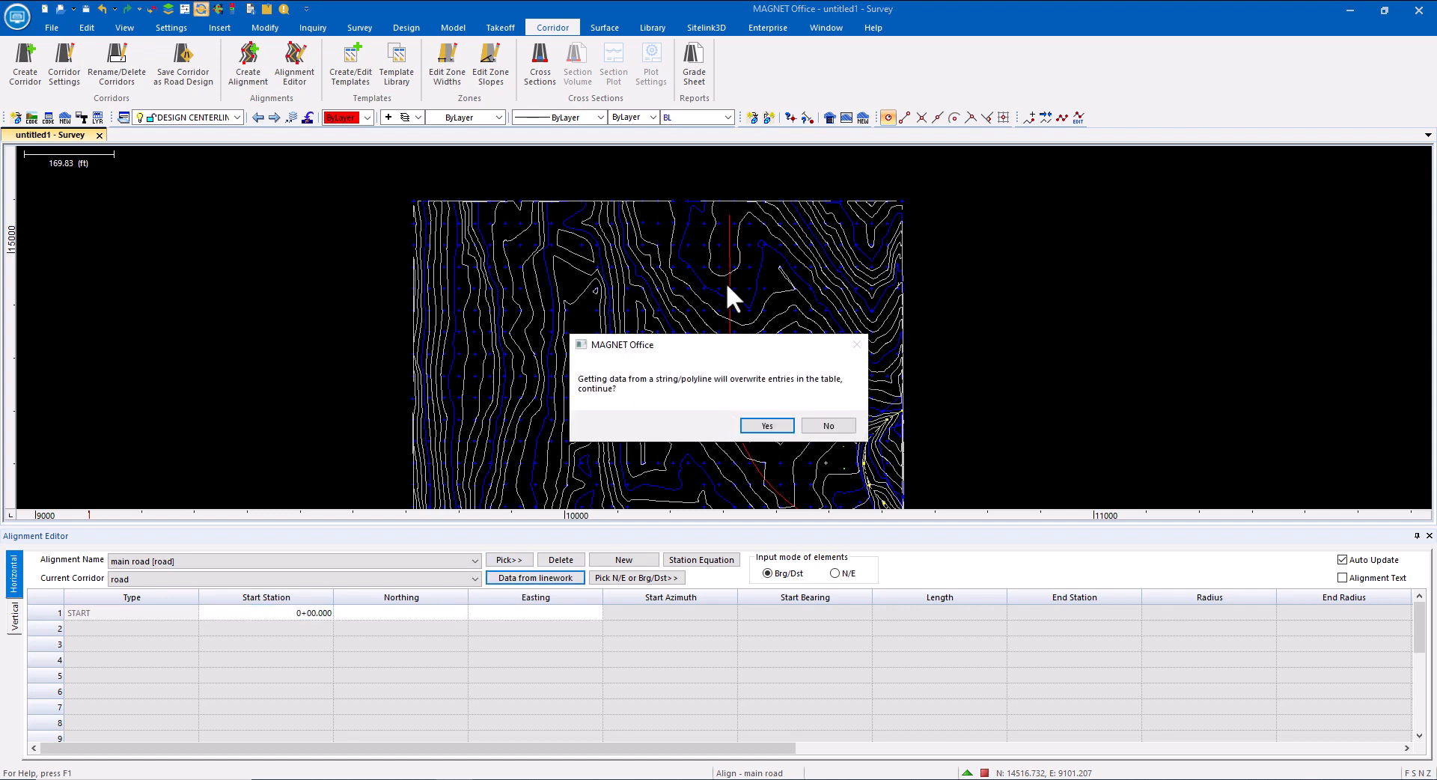
left_click(766, 425)
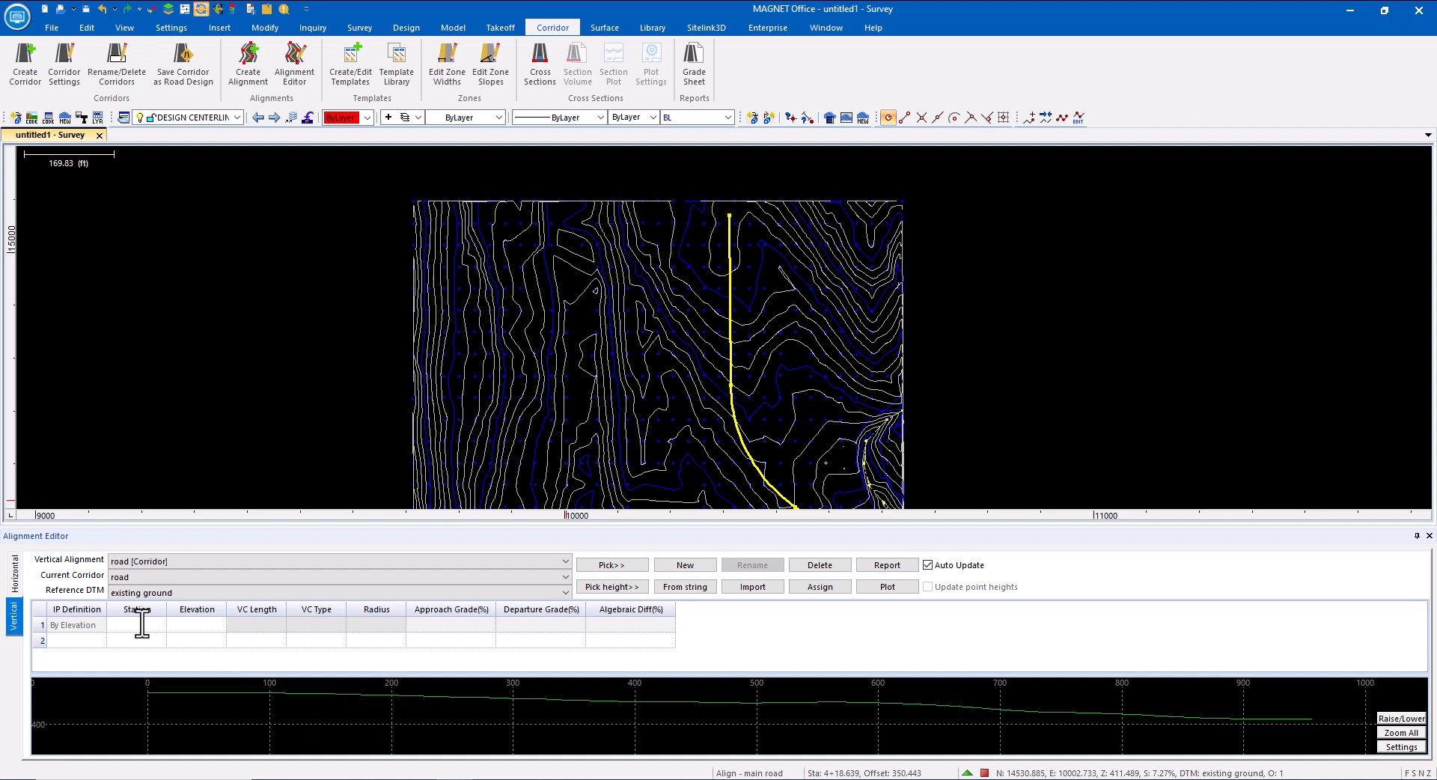
Enter the first vertical point at station 0+00.000 with elevation 426
left_click(136, 625)
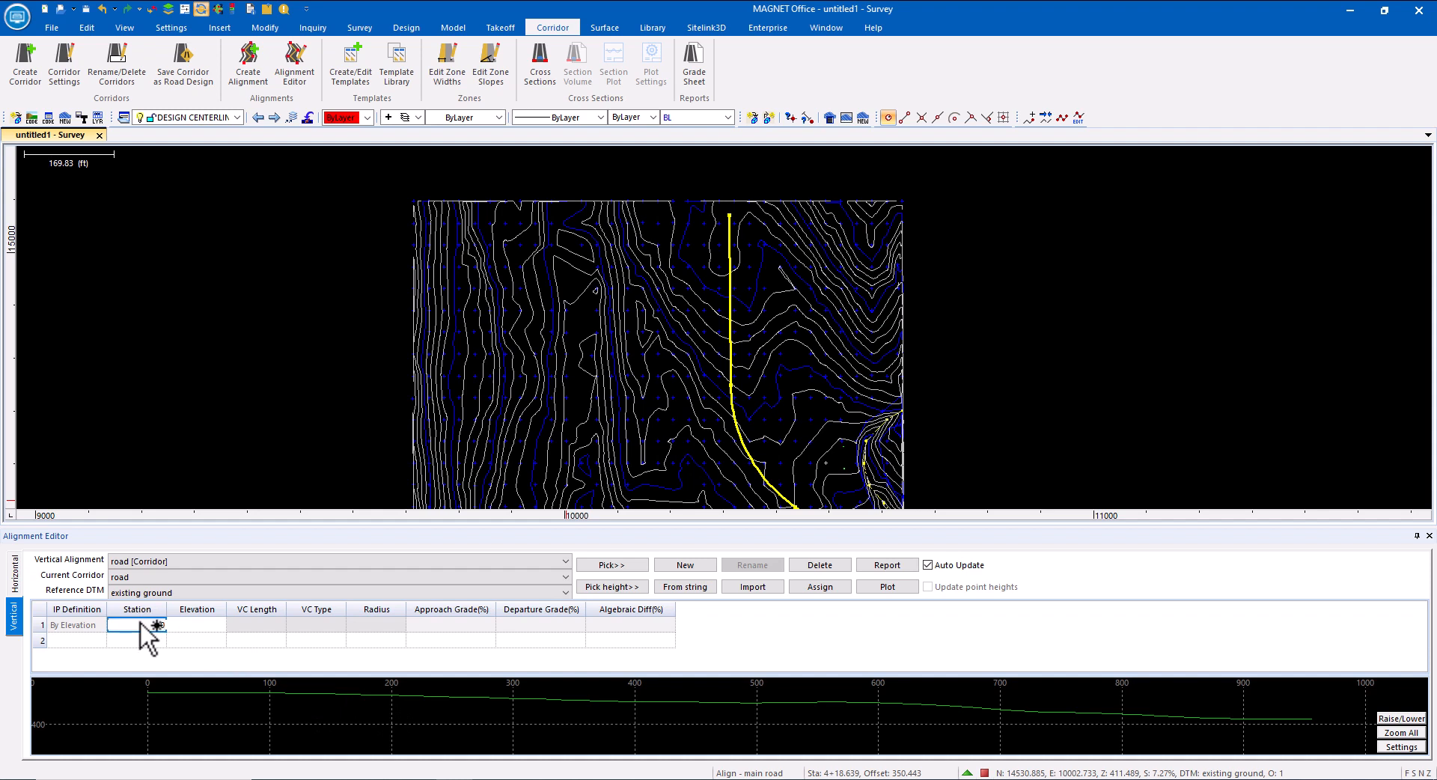
left_click(194, 625)
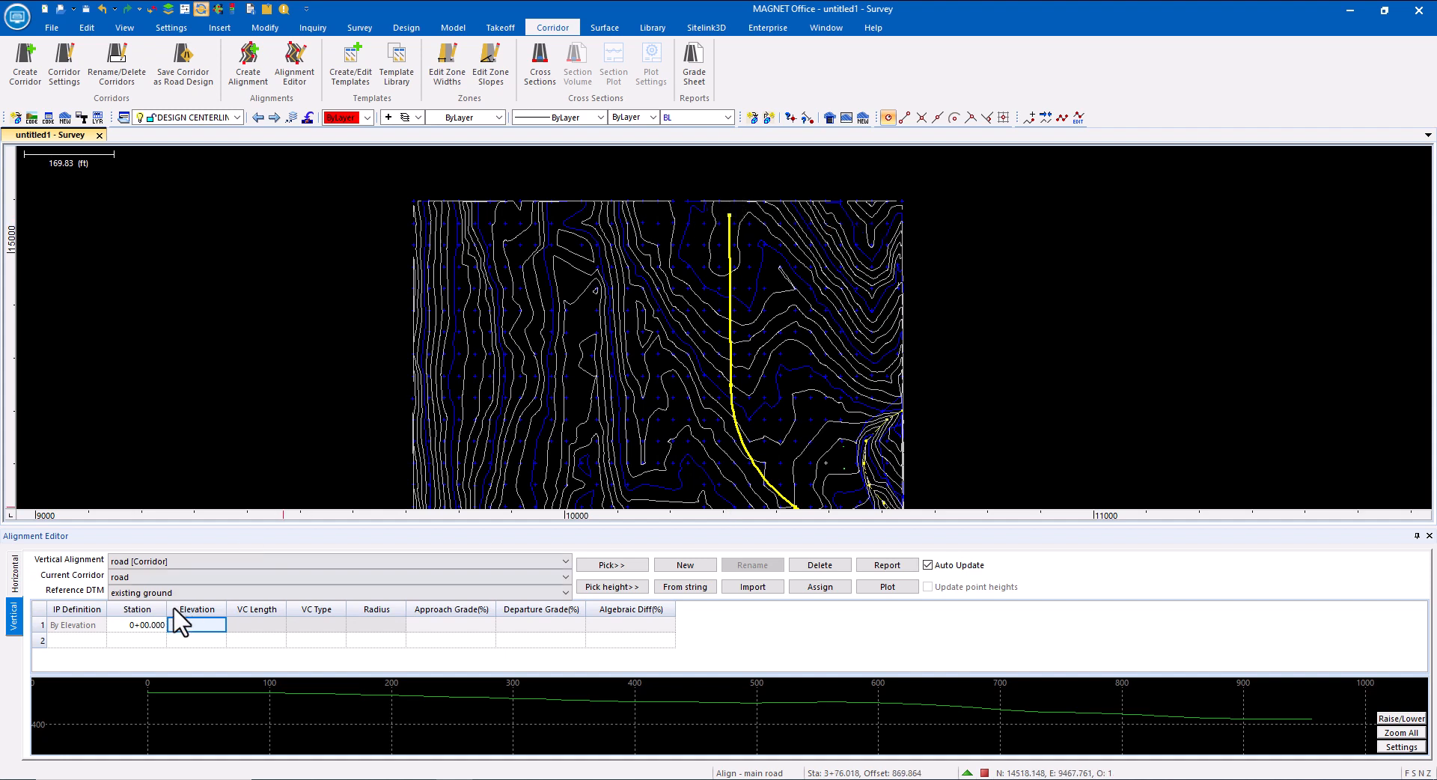
type("426.250")
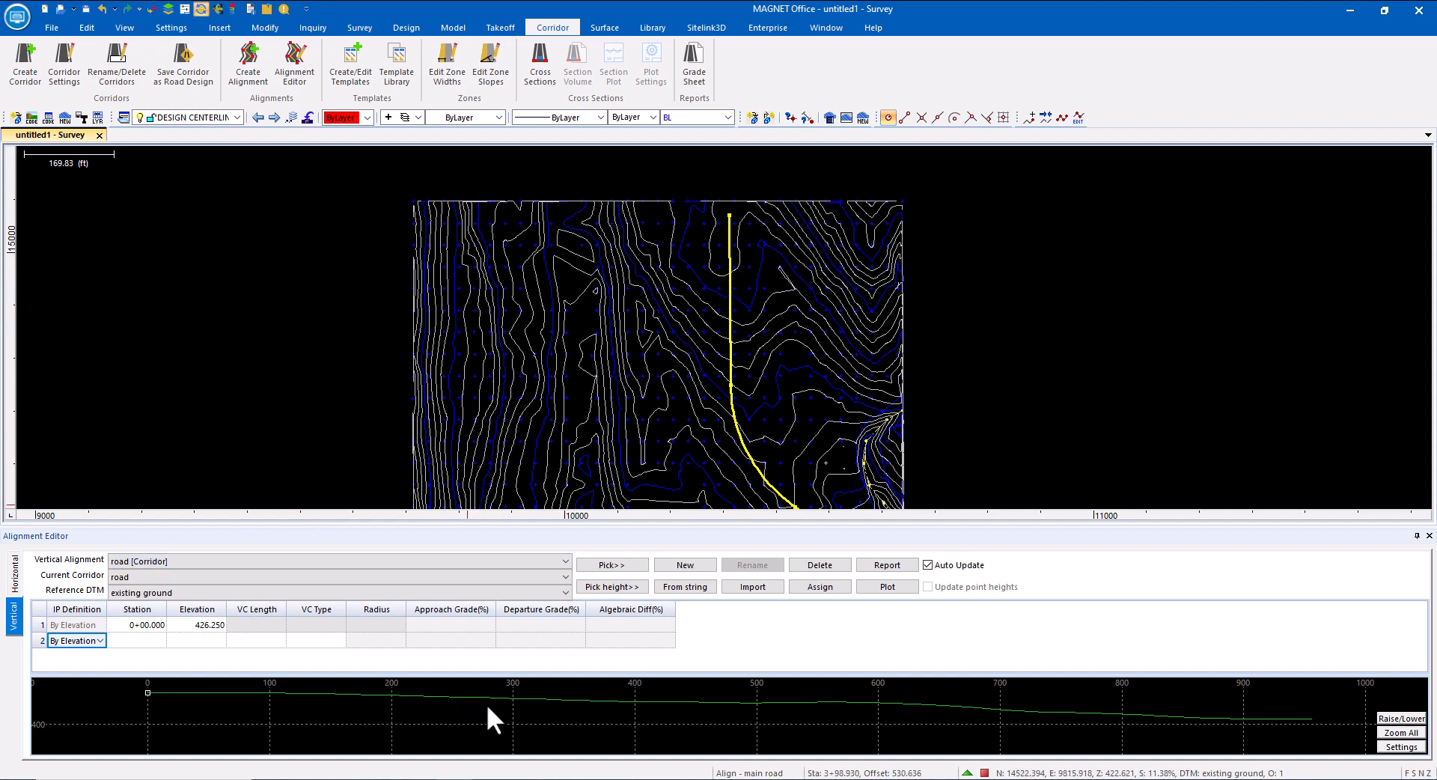
Add elevation points at 2+50.000 (420.000) and start one at 7+50
left_click(137, 639)
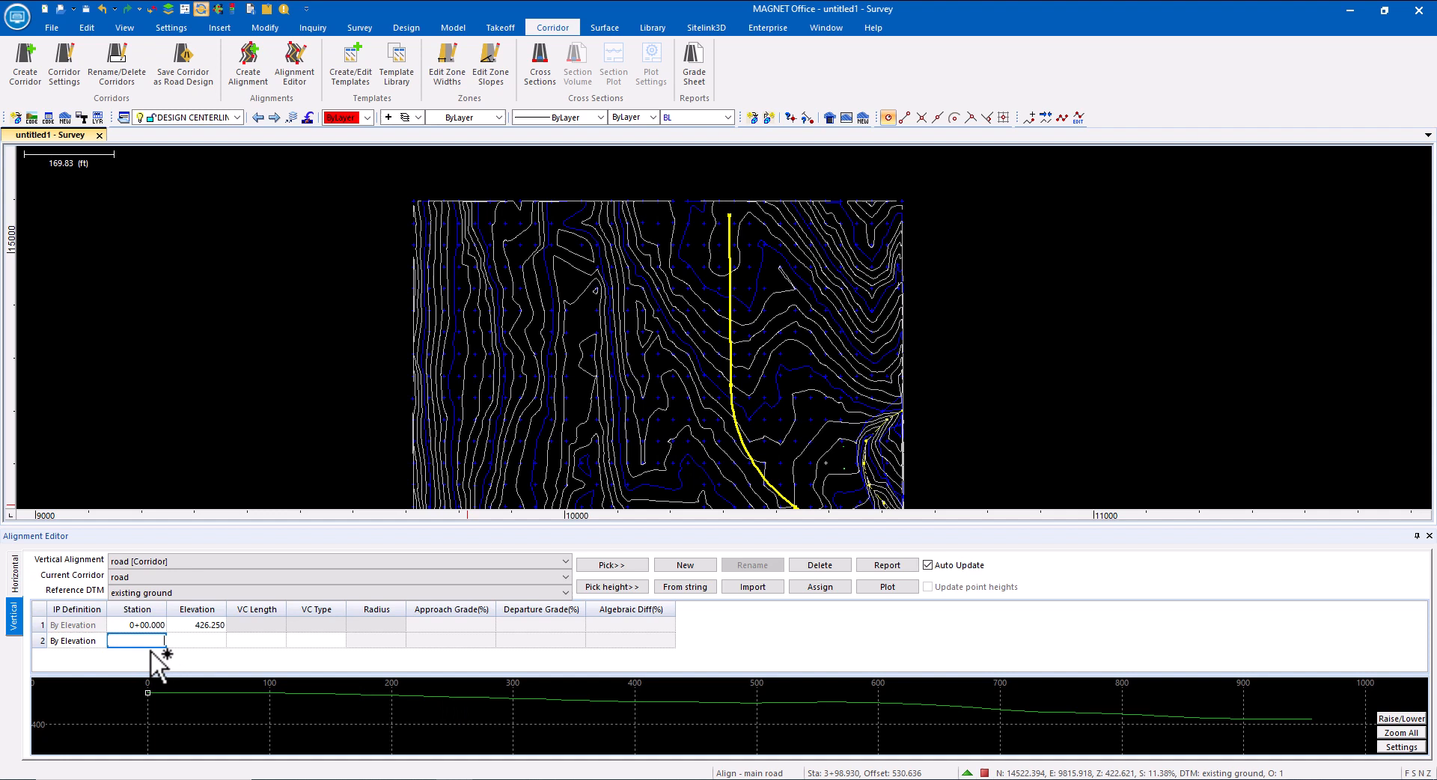
type("2+50.000")
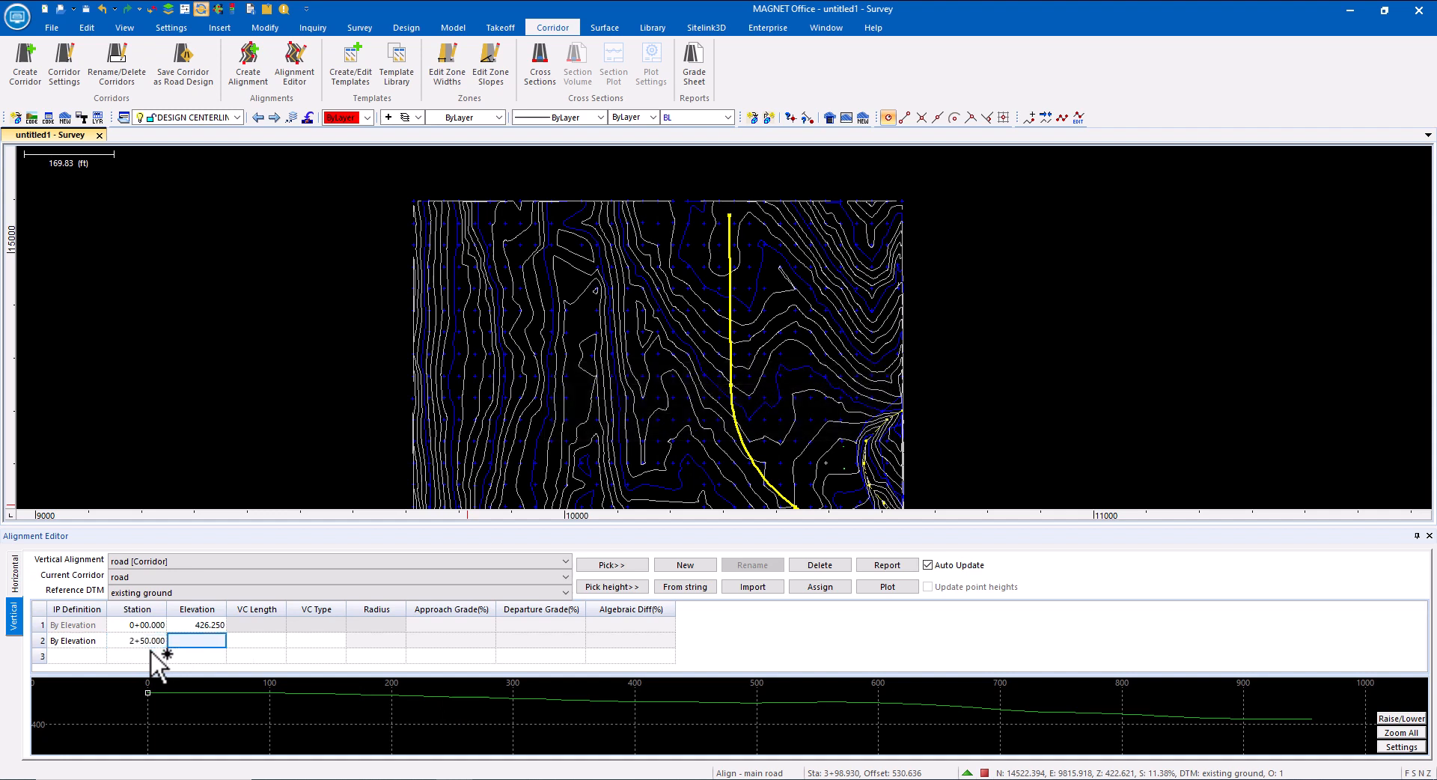
type("4")
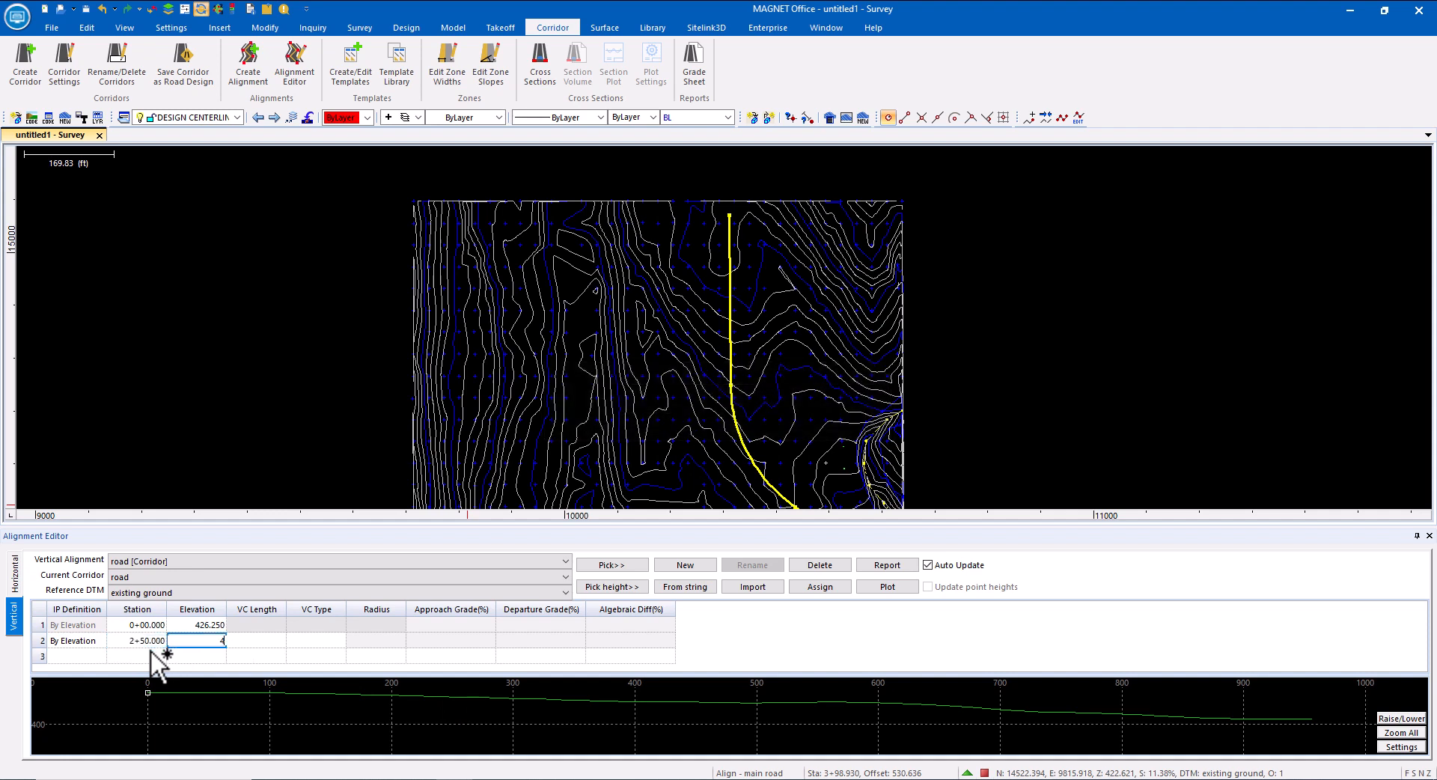
type("420.000")
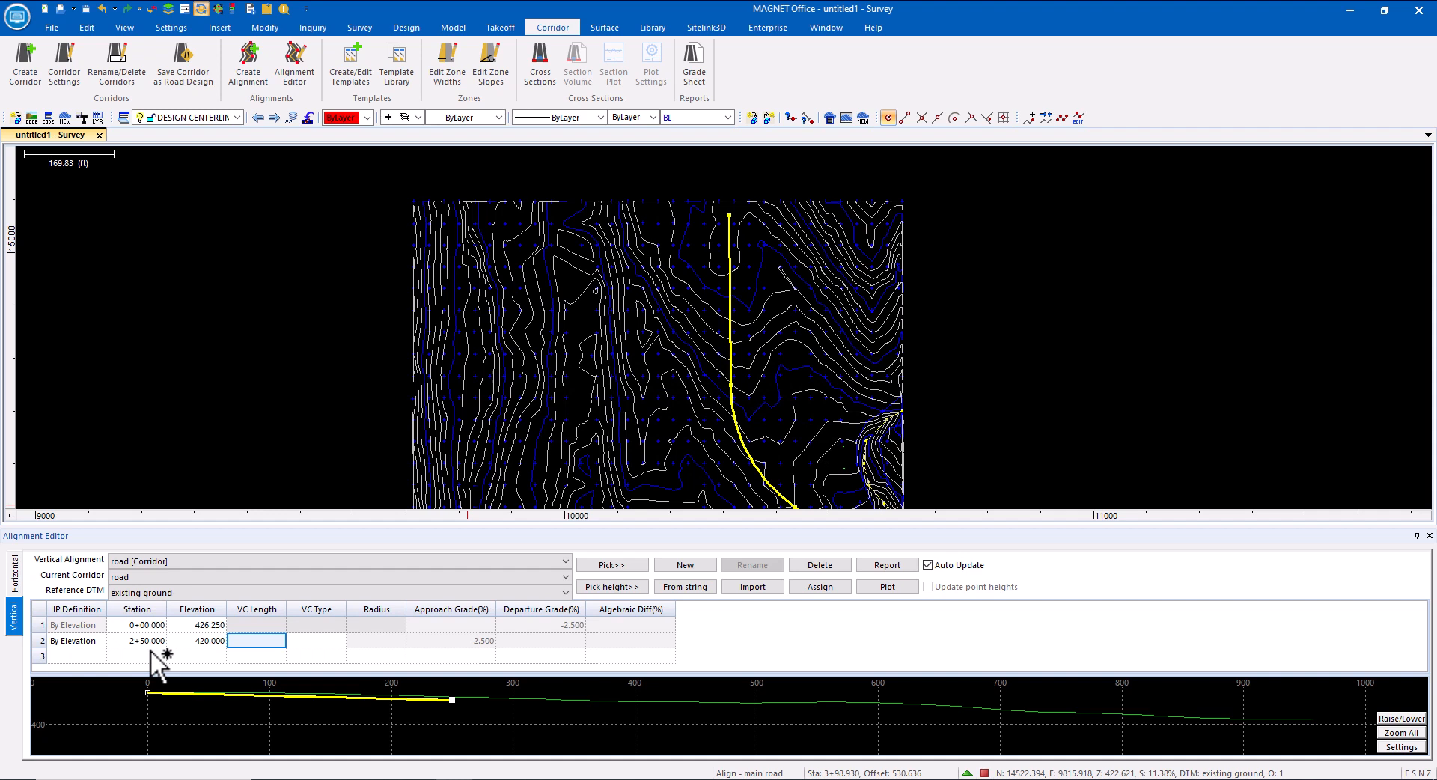
mouse_move(764, 715)
type("421")
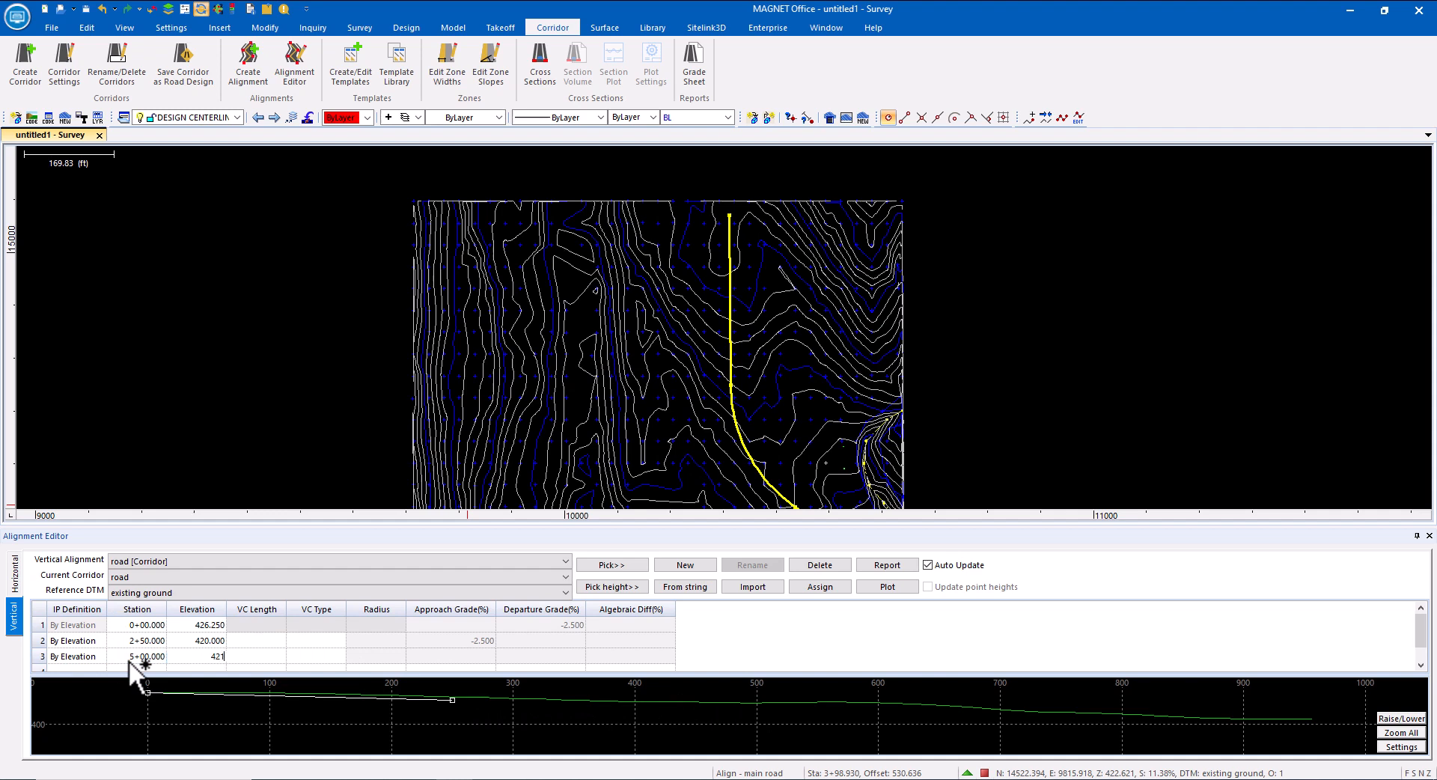
key("Enter")
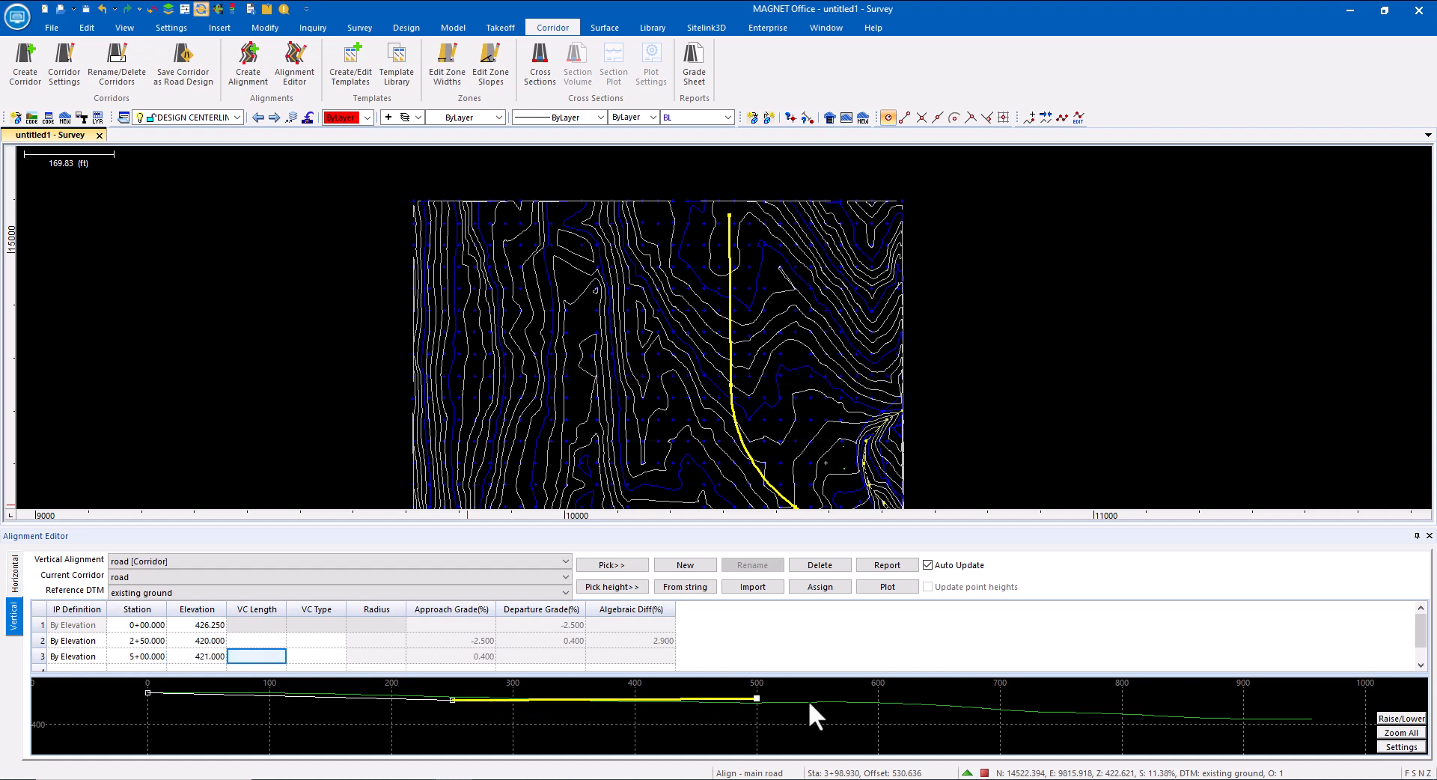
mouse_move(163, 677)
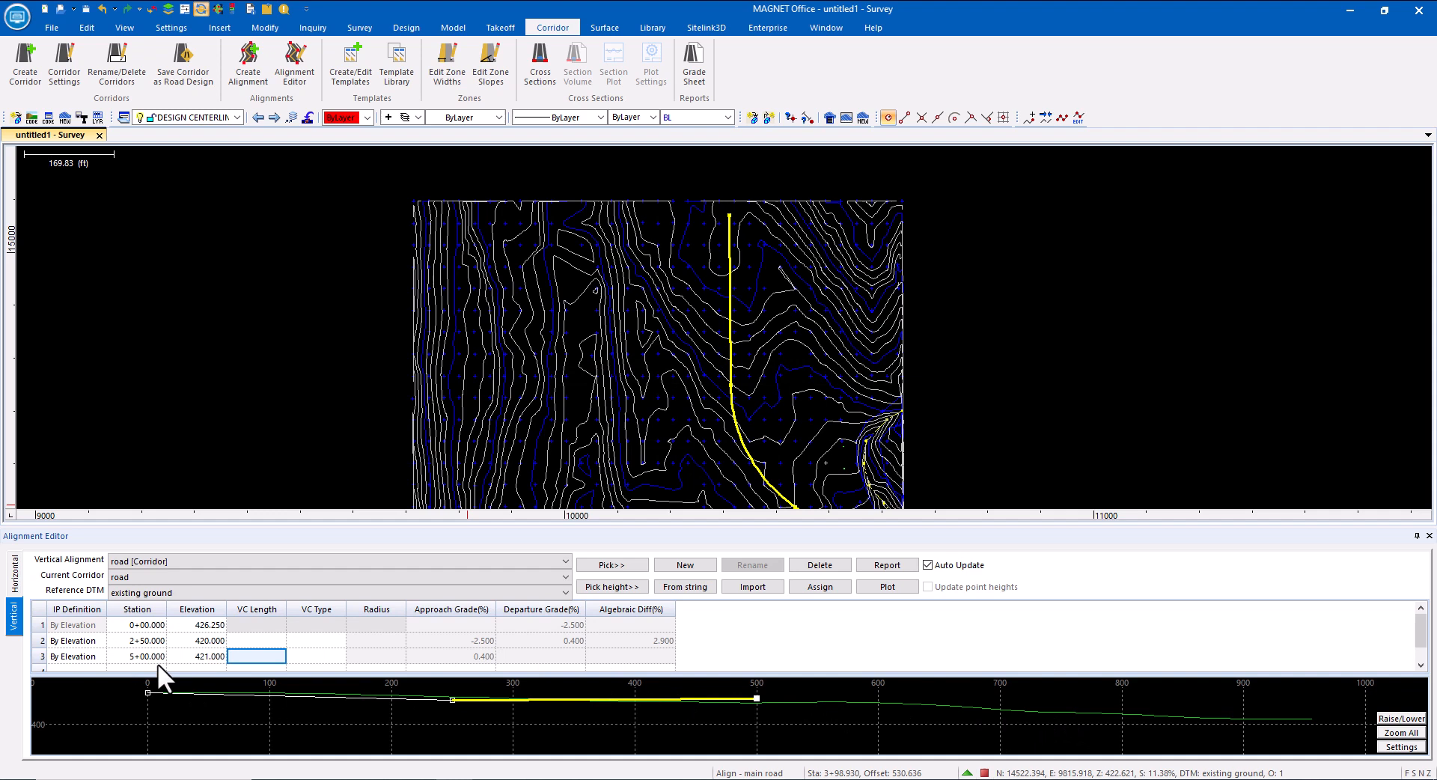
type("750")
type("409.000")
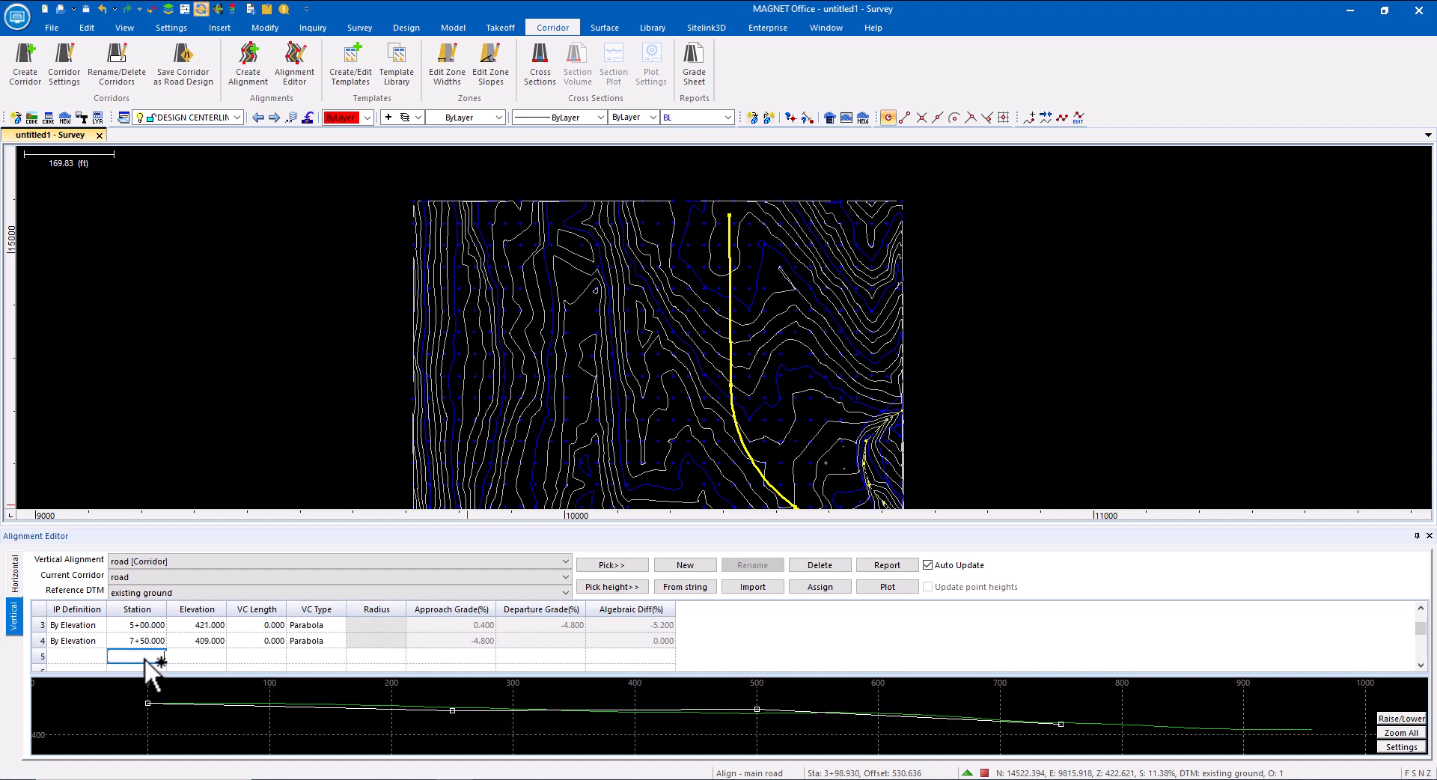
Extend the profile to 9+56.20, set 7+50.000 elevation to 407.000, and finish the alignment
type("9+56.200")
left_click(198, 656)
type("405.000")
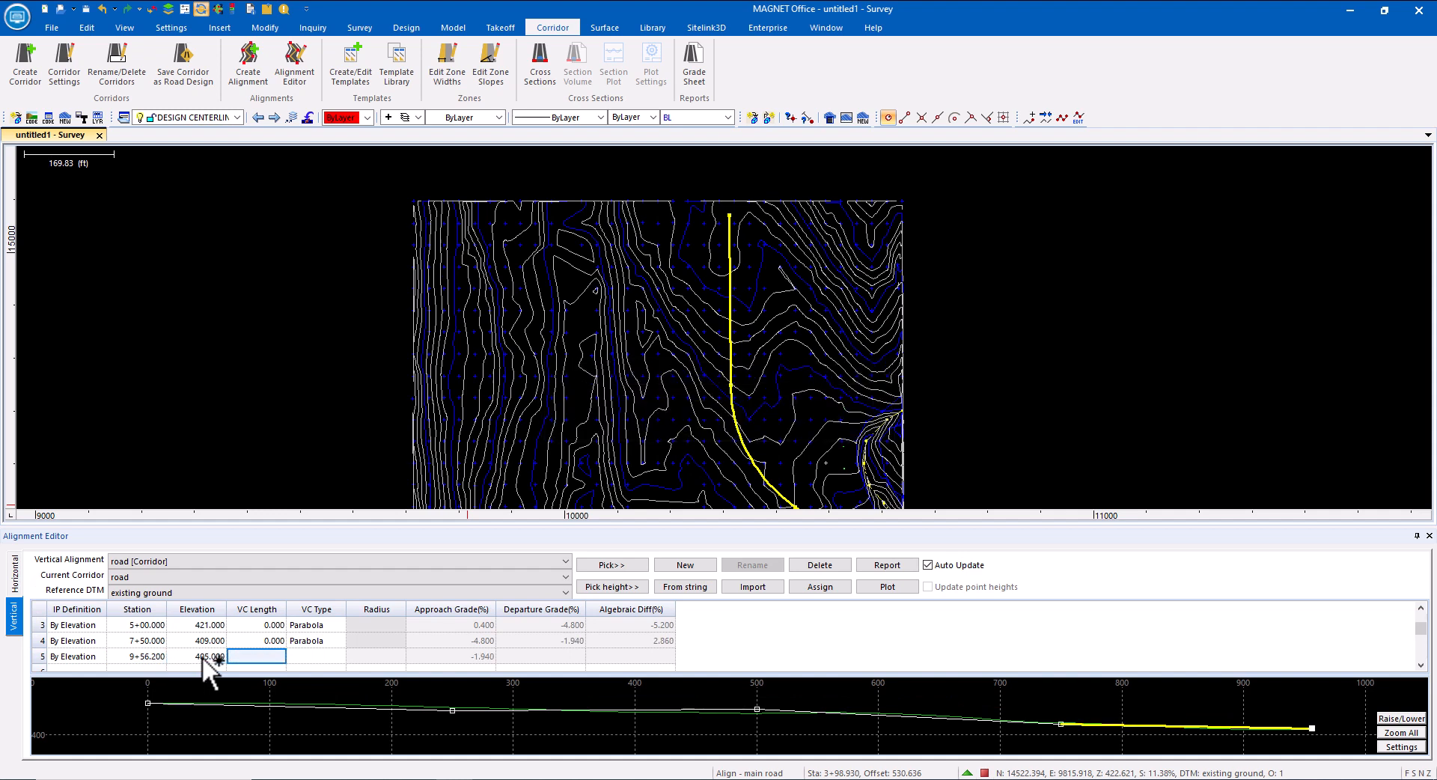
left_click(206, 639)
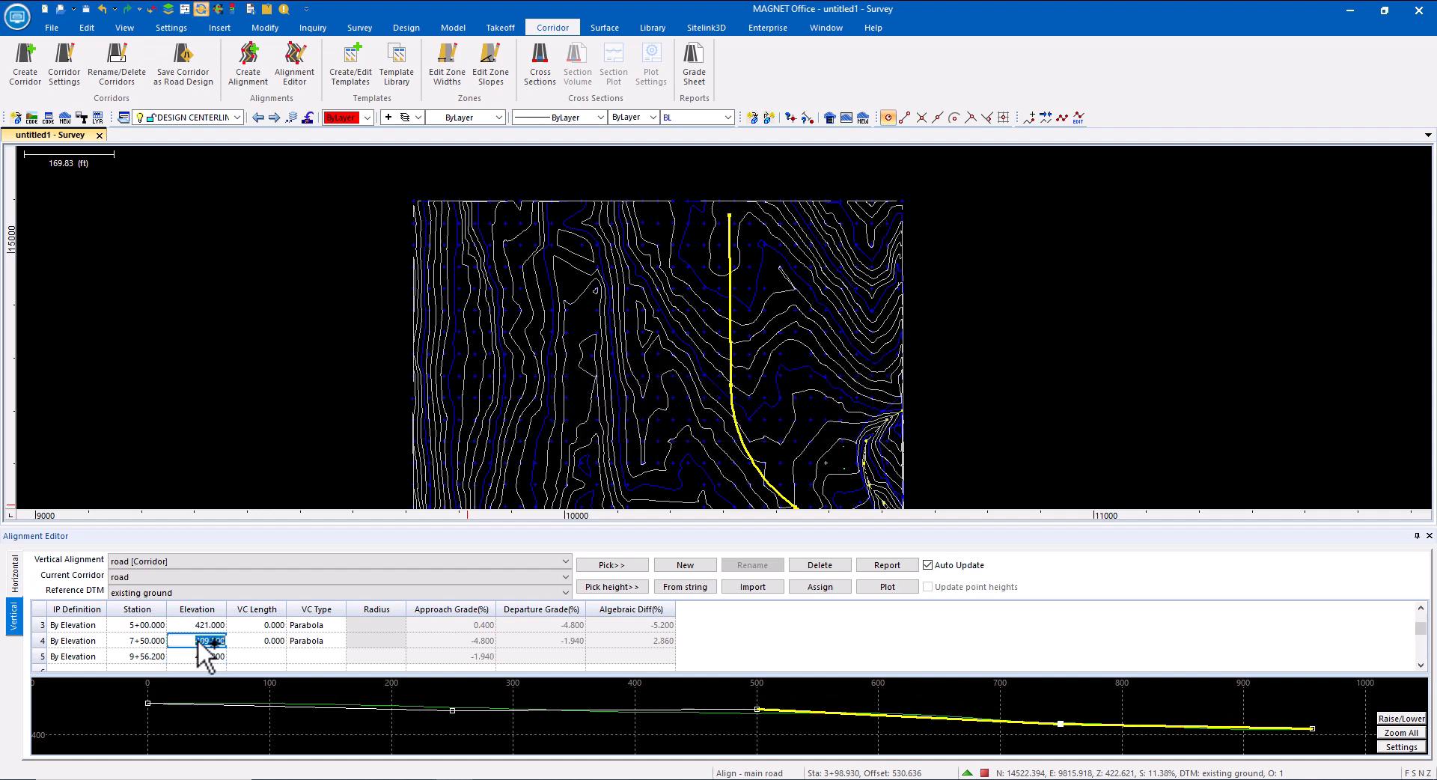
type("407.000")
left_click(256, 641)
type("250.000")
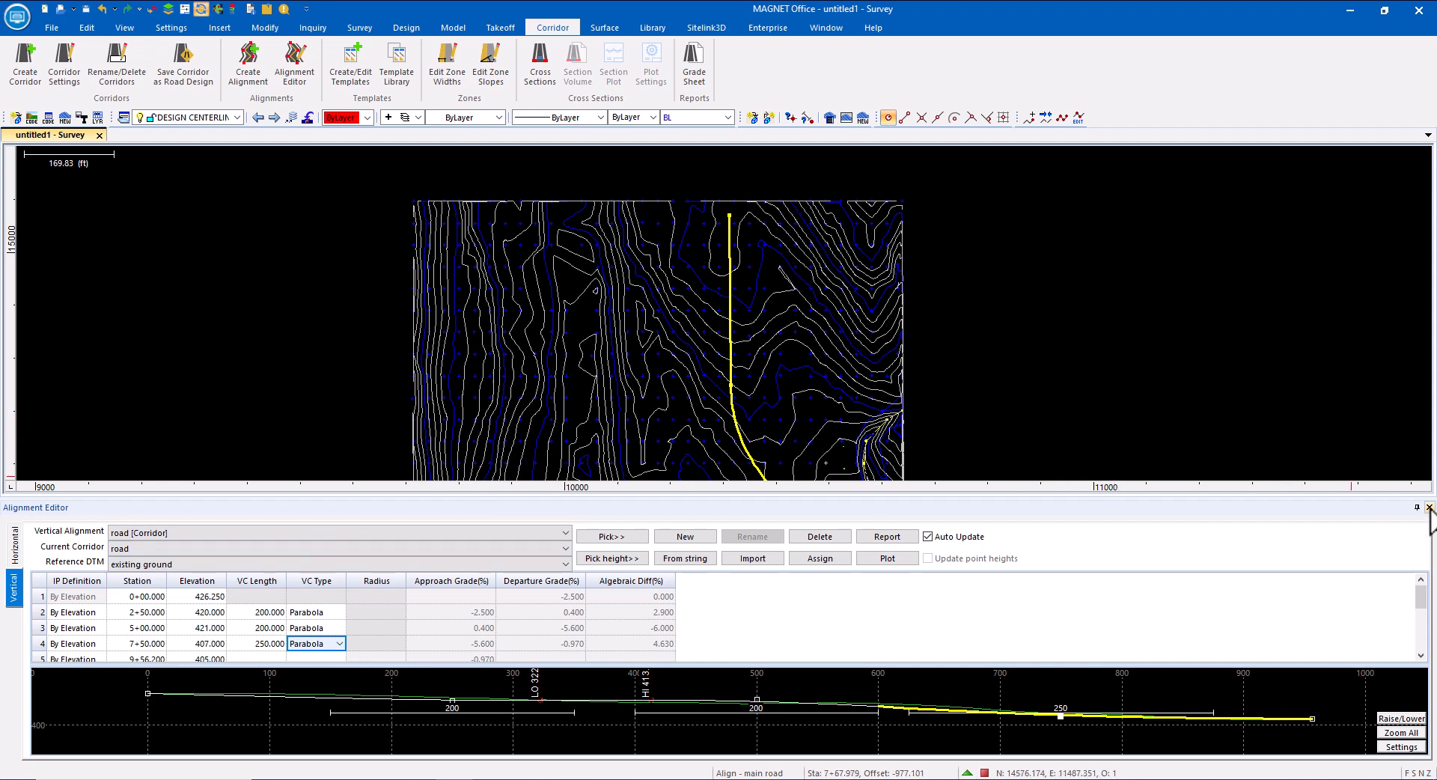
left_click(395, 63)
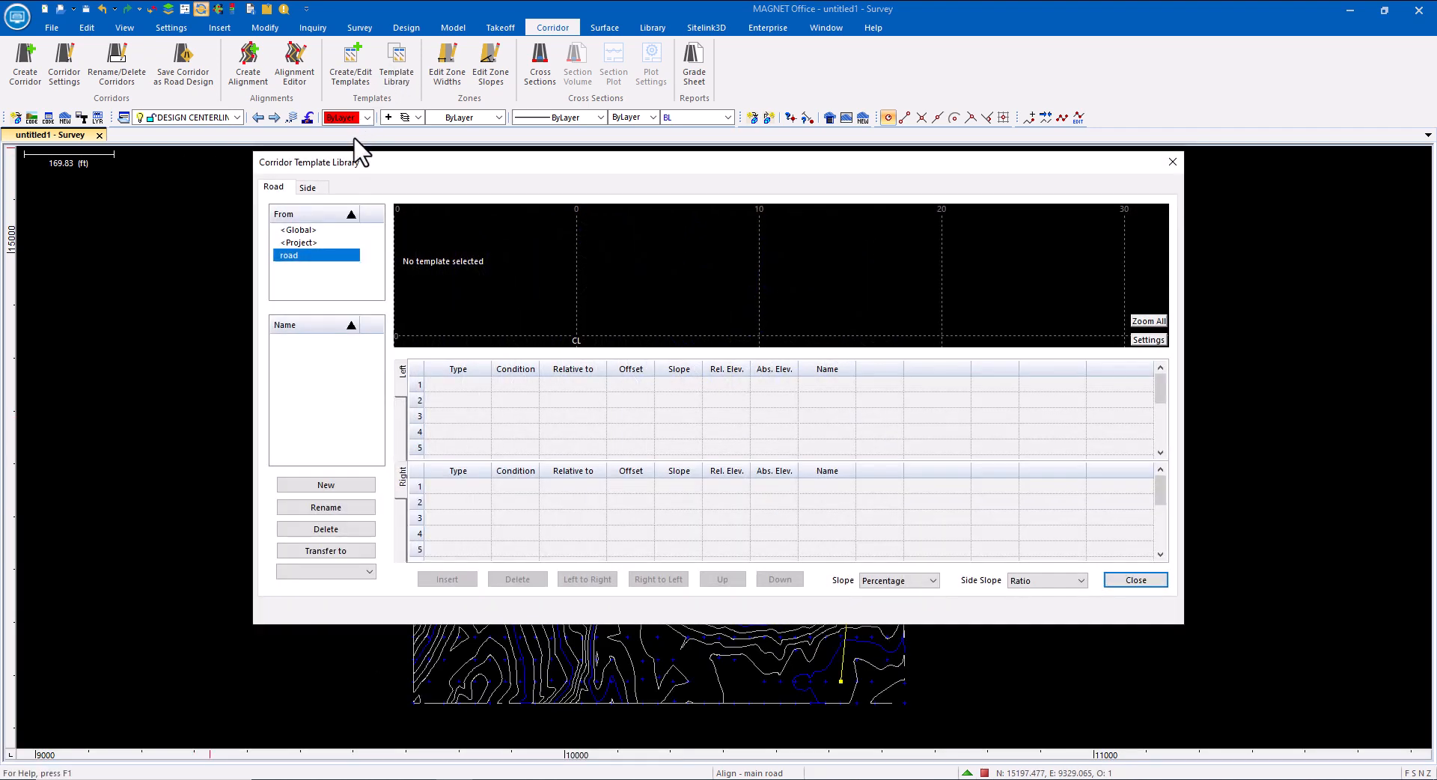
Copy the global STANDARD ROAD W/SH template into the road corridor library
left_click(296, 229)
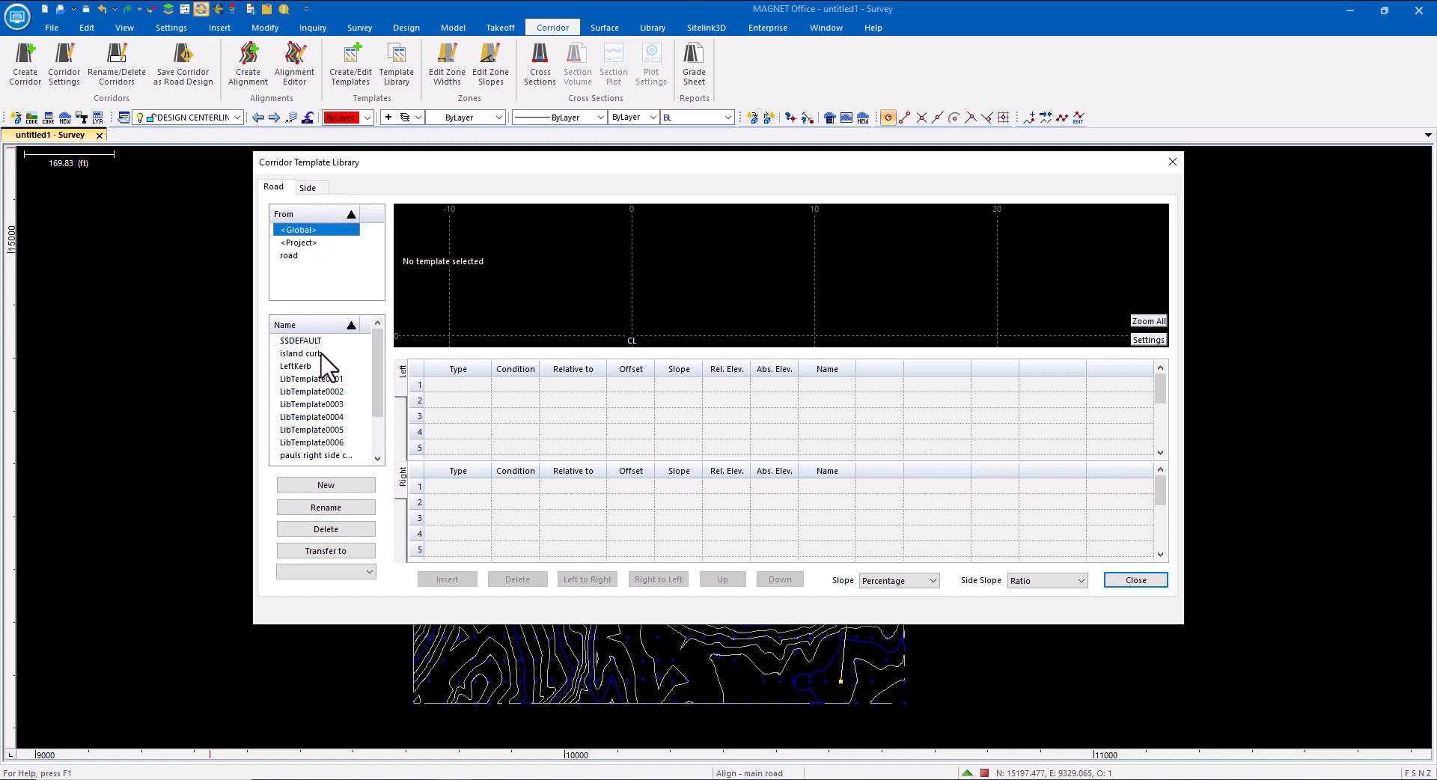
scroll("down", 3)
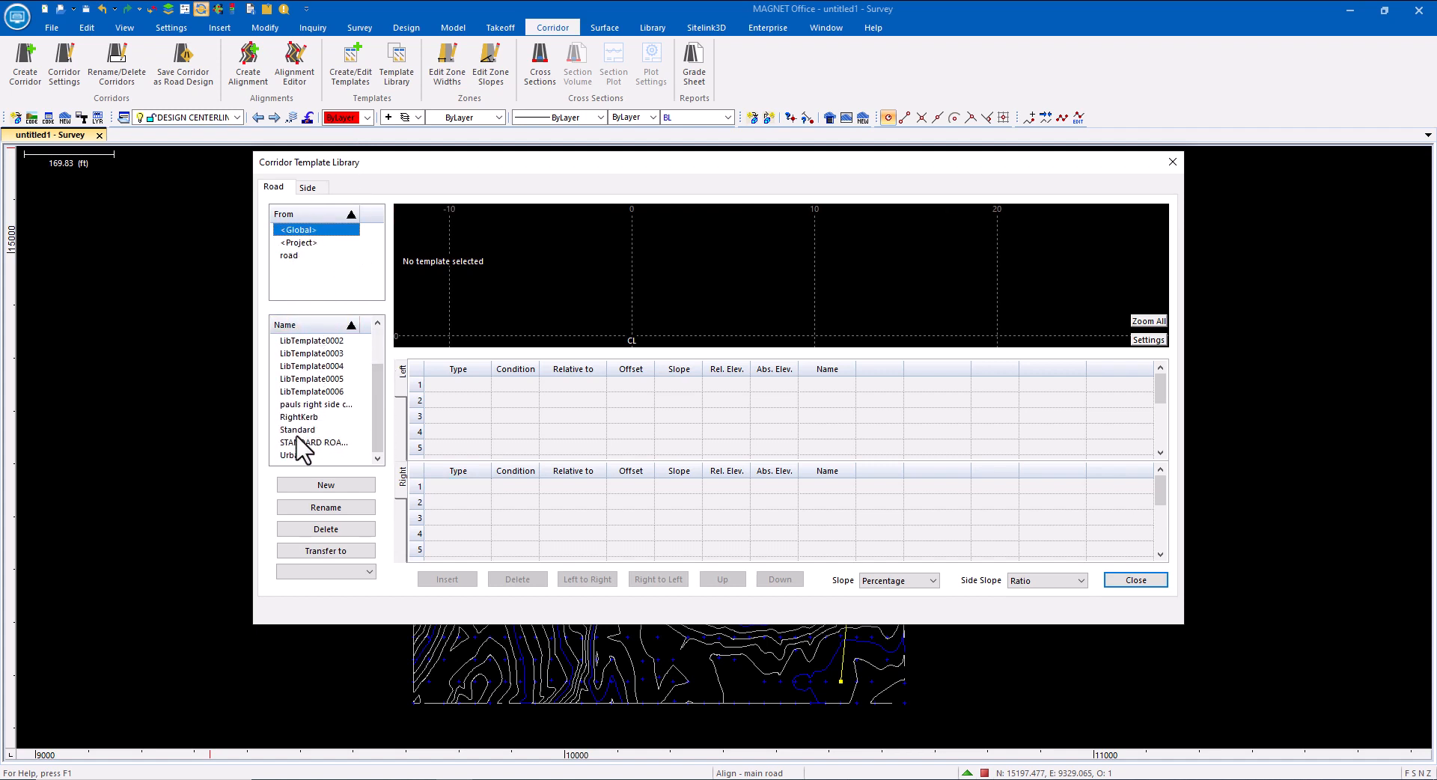
left_click(296, 430)
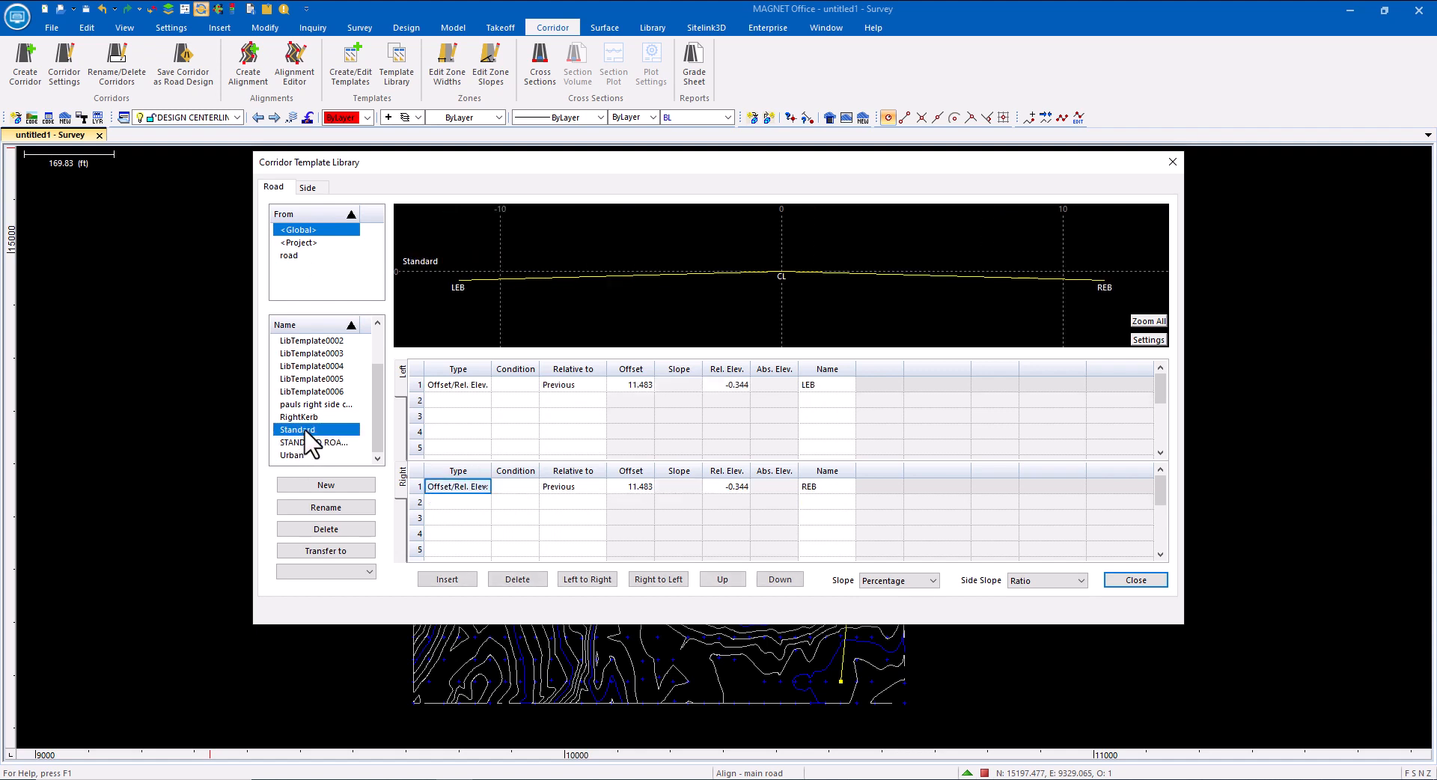
left_click(316, 441)
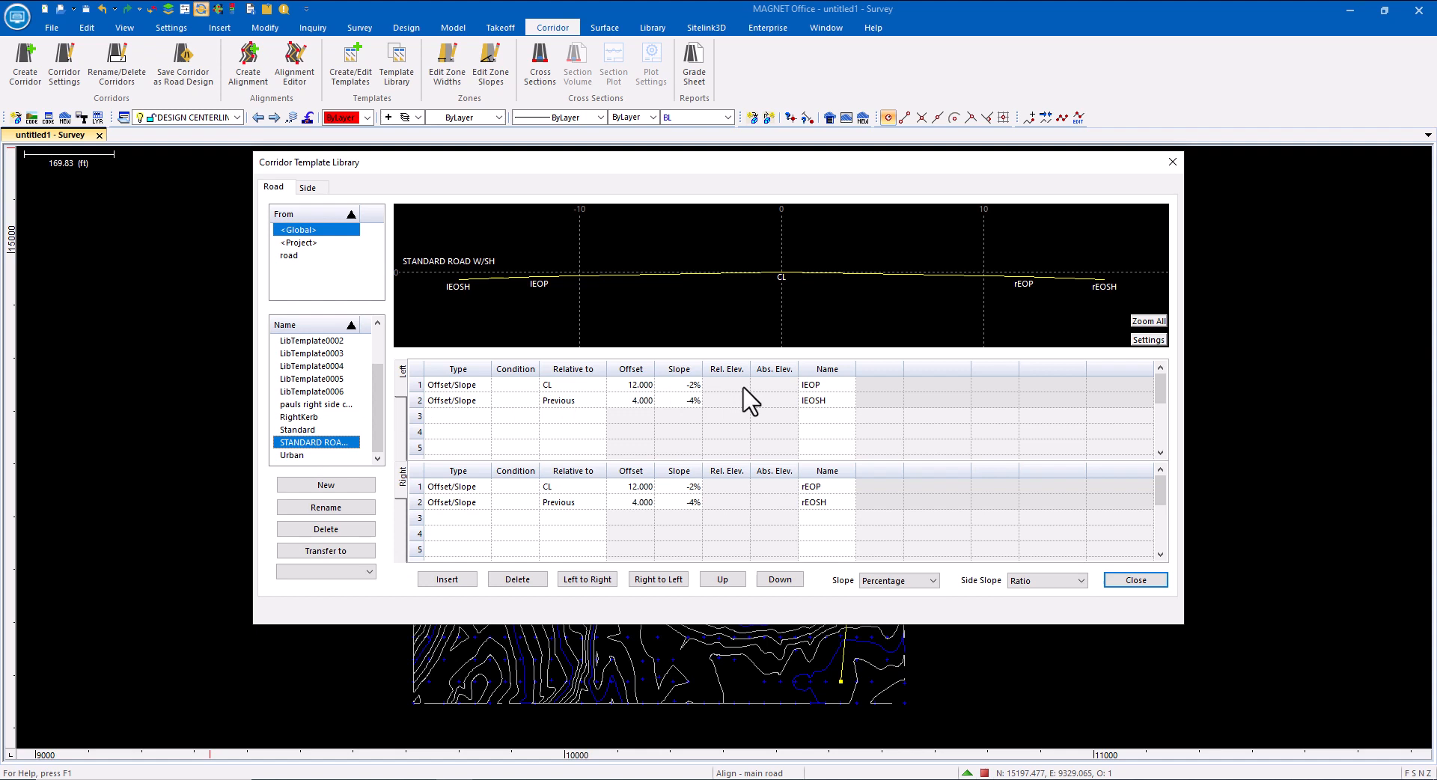
mouse_move(821, 386)
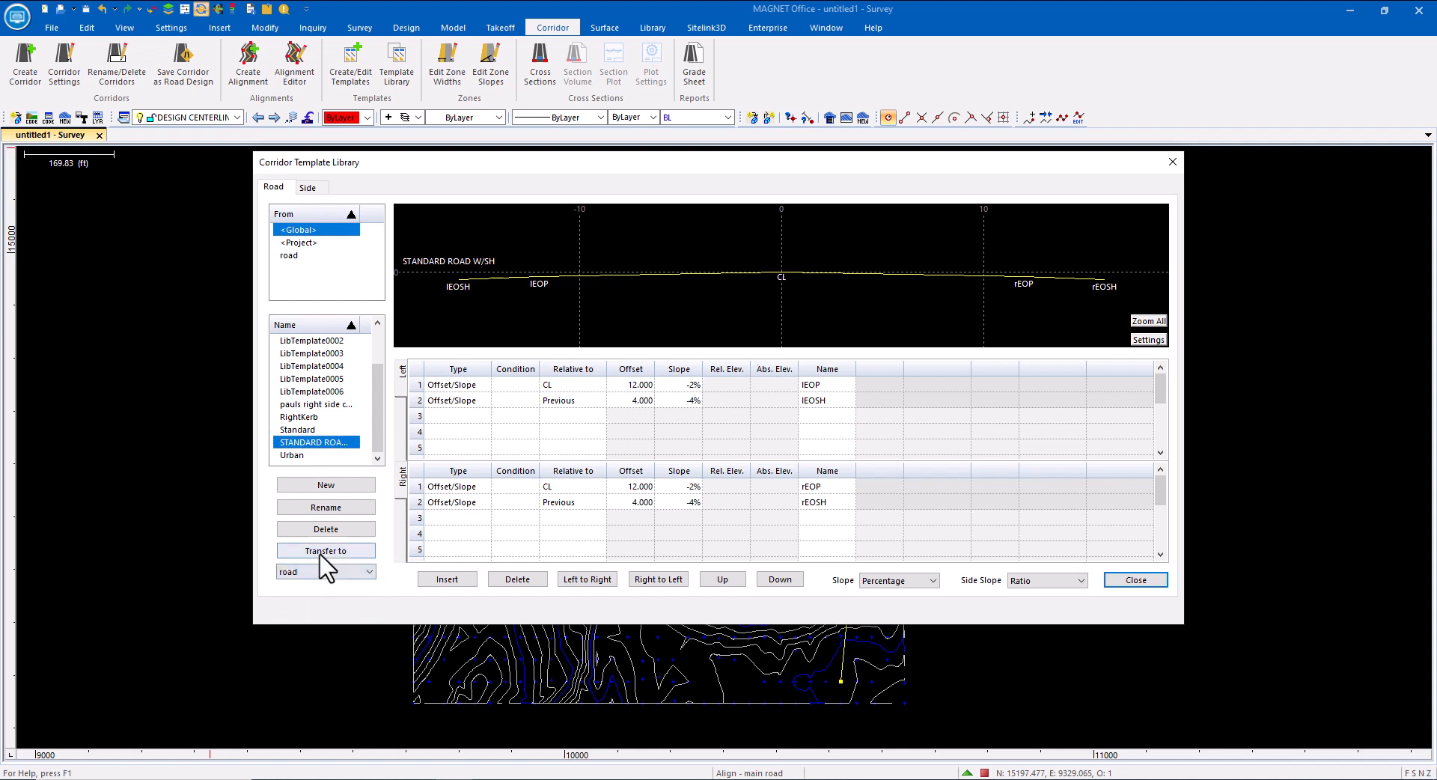
left_click(325, 549)
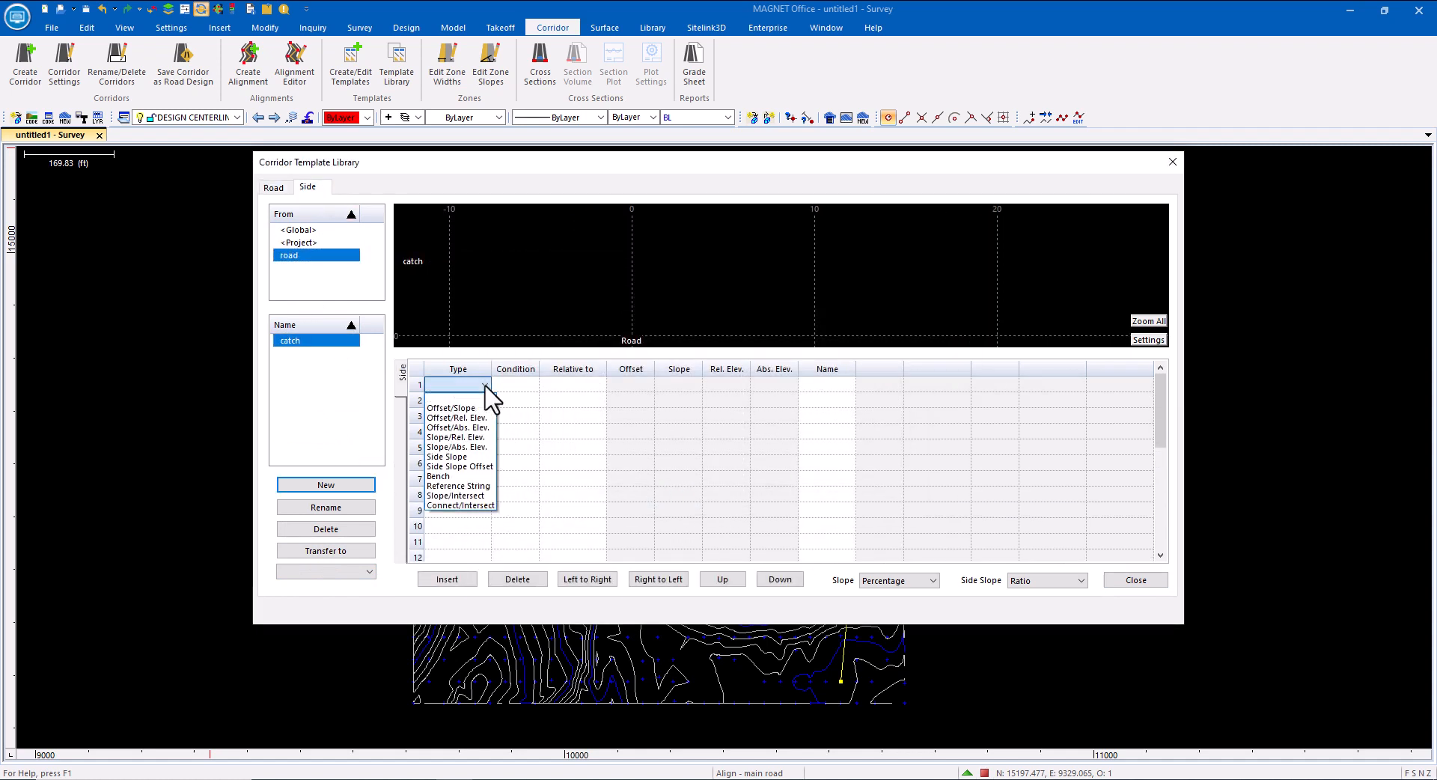
Give the catch template a 3:1 cut side slope and a 4:1 fill side slope
left_click(448, 456)
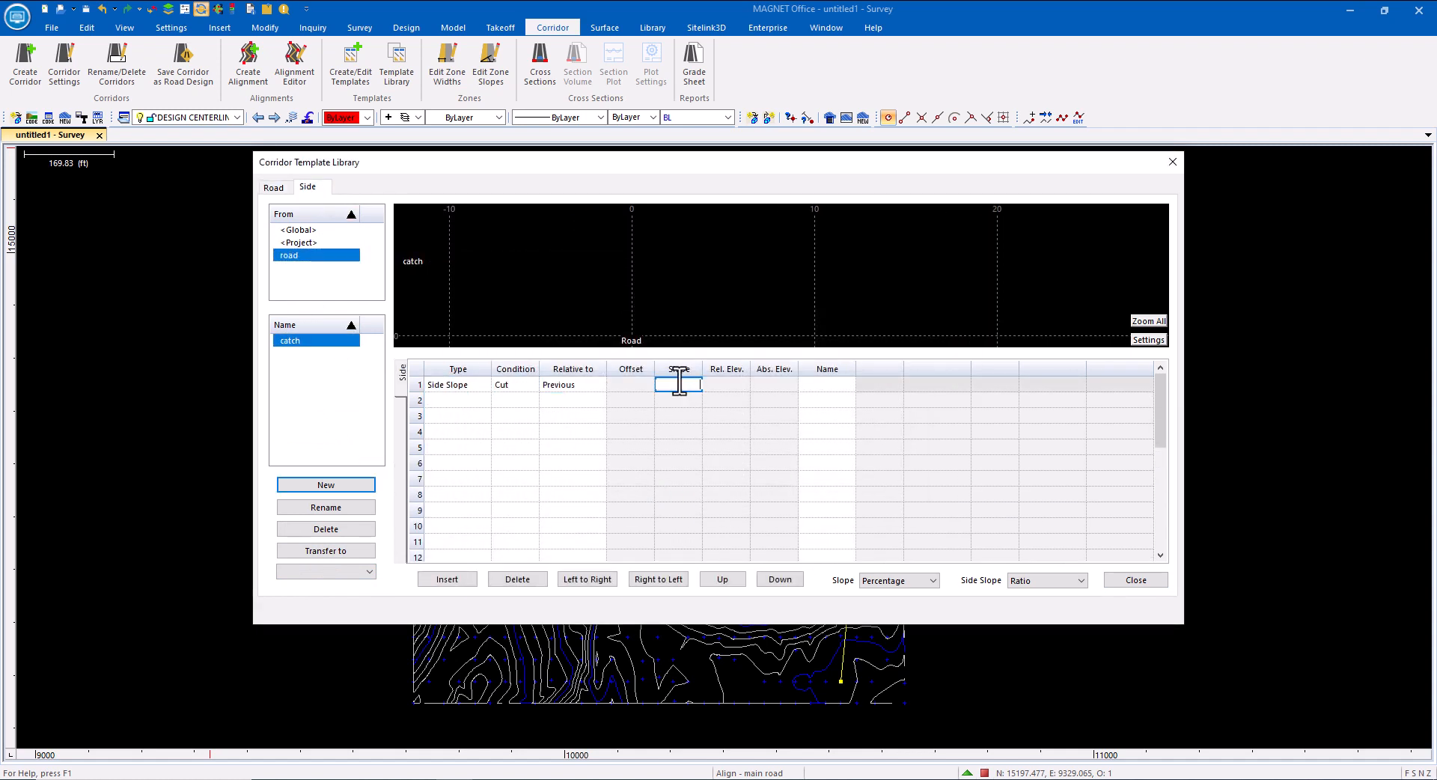
type("3:1")
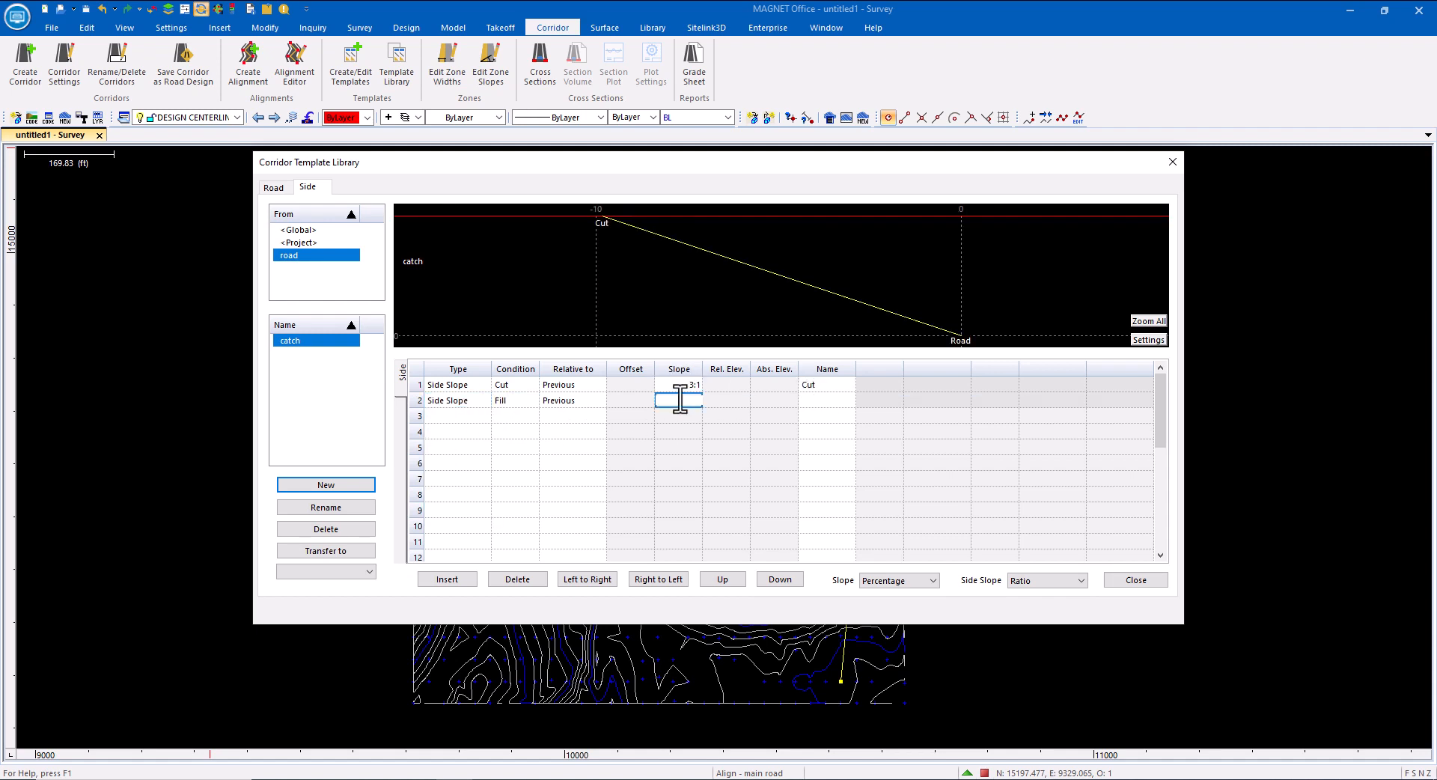
type("4:1")
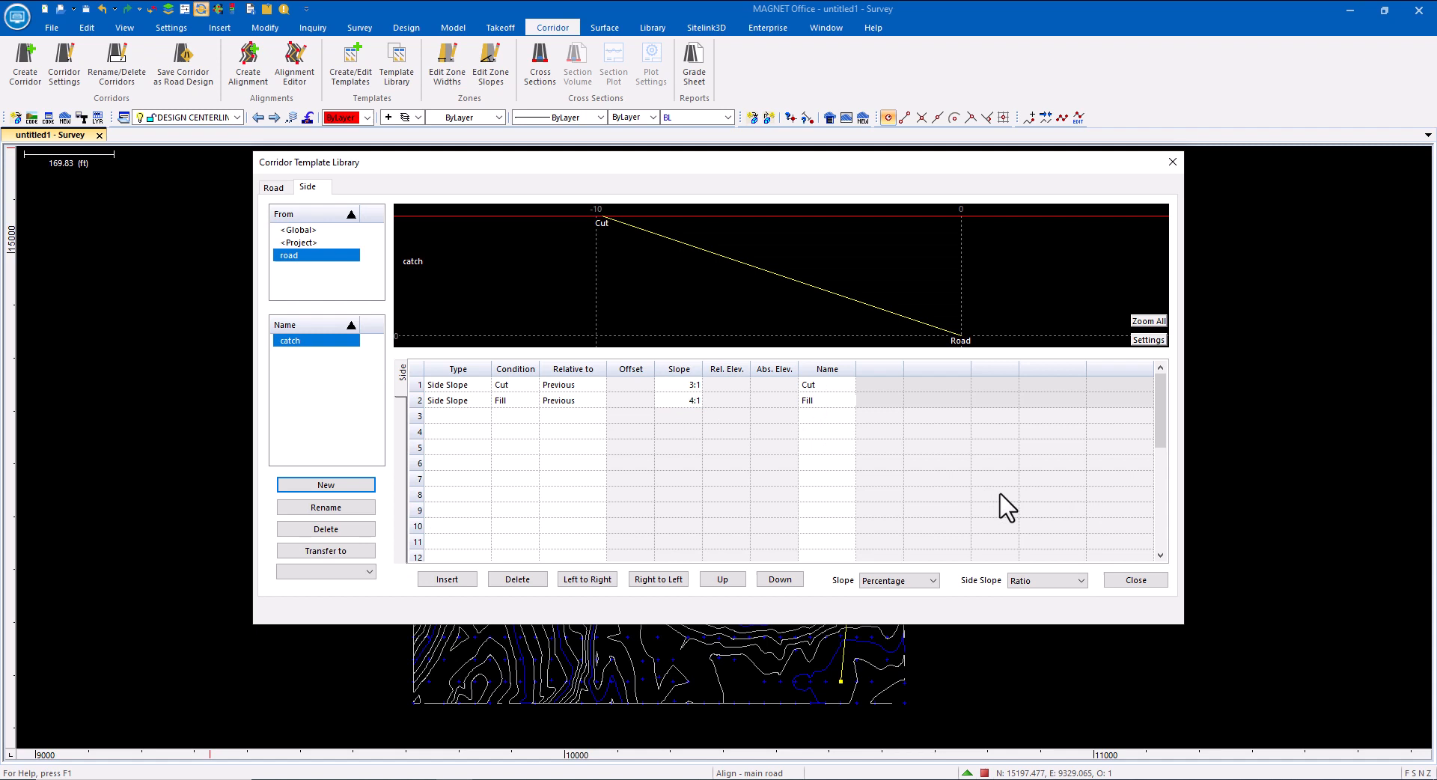
left_click(1134, 578)
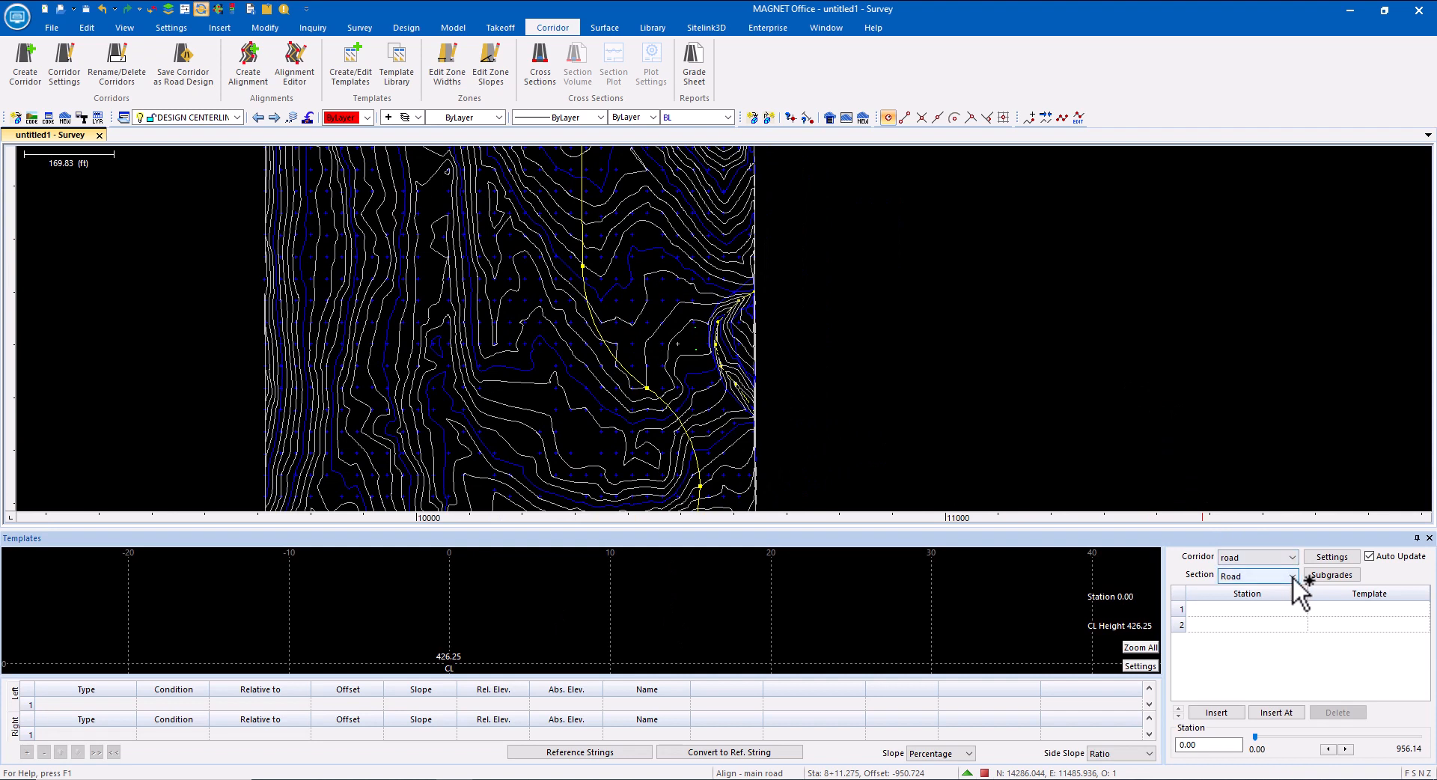
Assign STANDARD ROAD W/SH to the Road section and catch to the right side from 0+00.000
left_click(1247, 609)
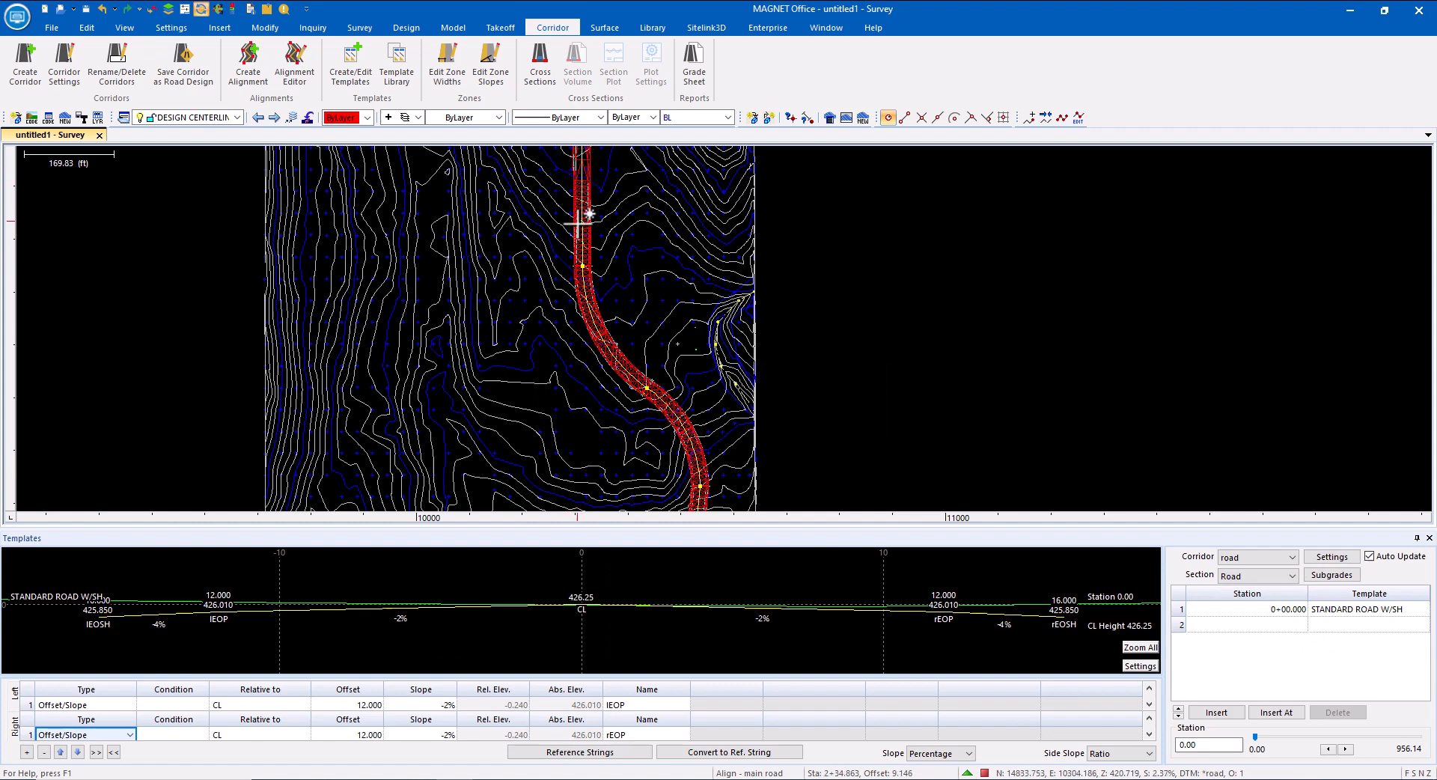
mouse_move(643, 390)
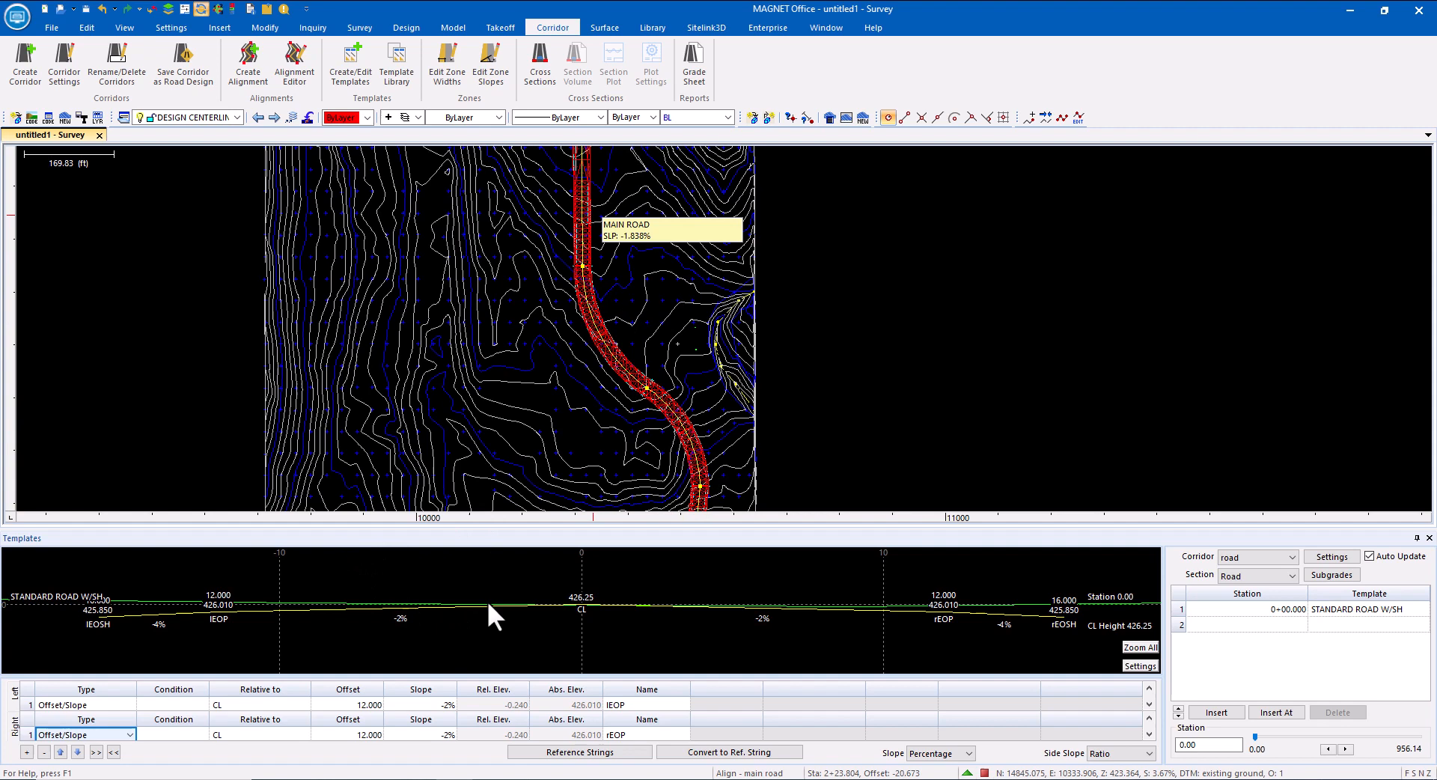
mouse_move(518, 614)
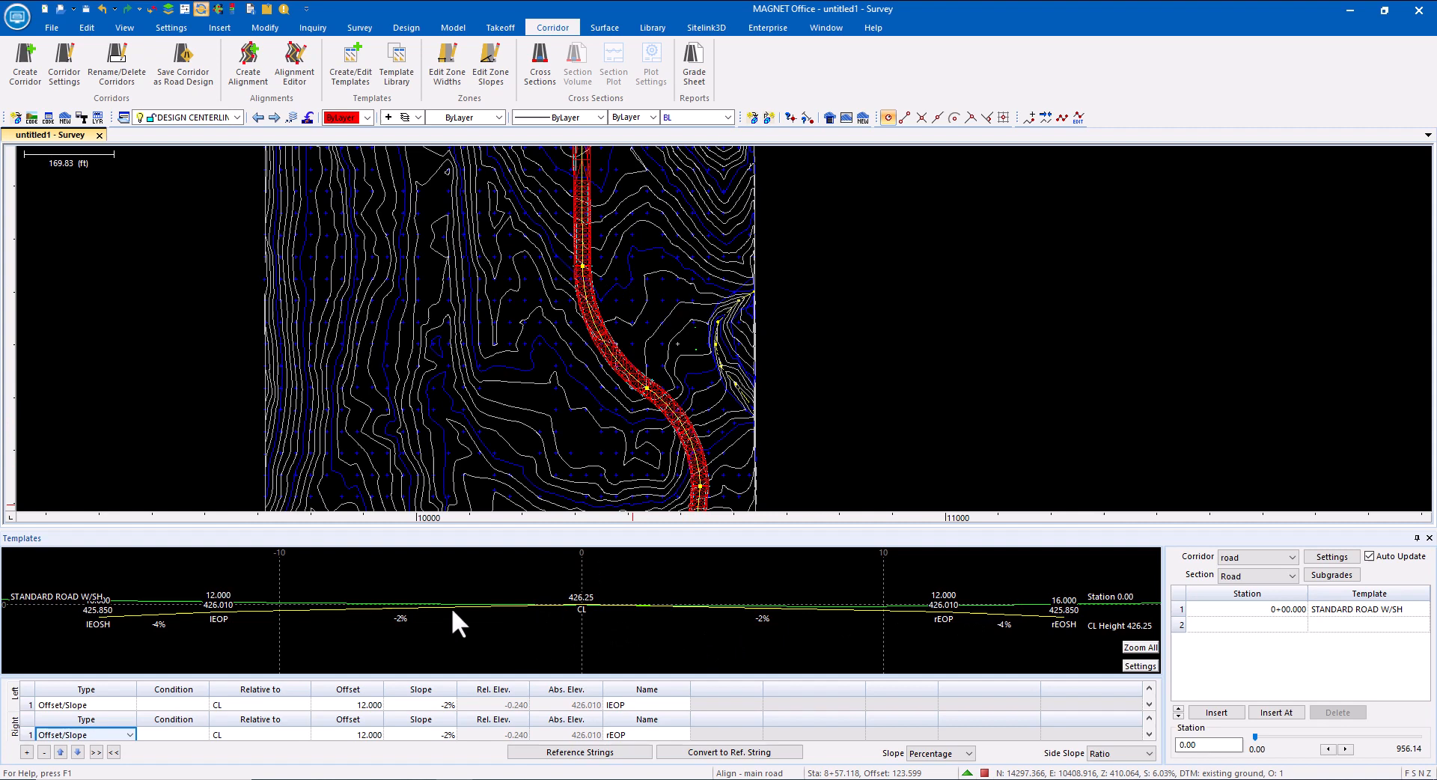
mouse_move(600, 600)
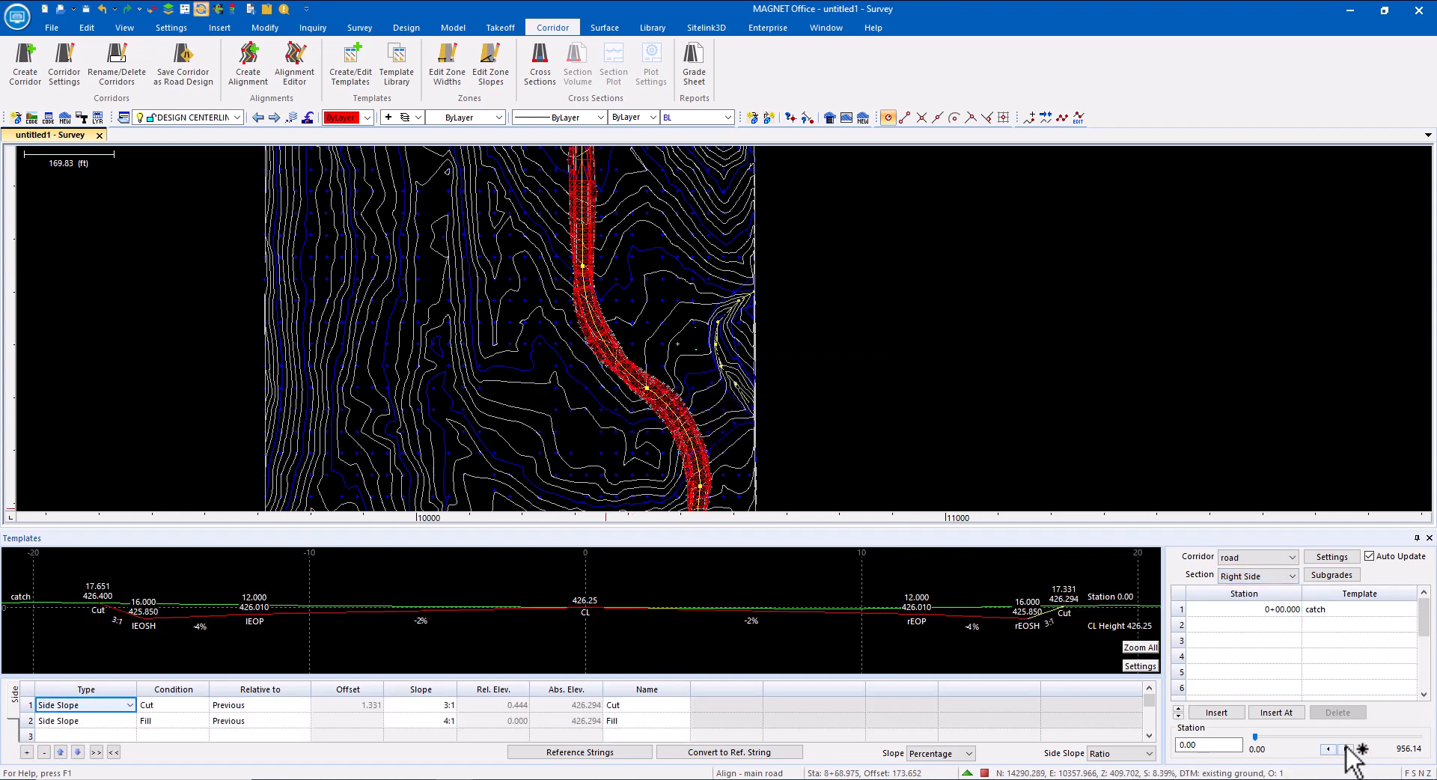
Step the cross-section view along the corridor to station 540 showing cut and fill slopes
left_click(1345, 749)
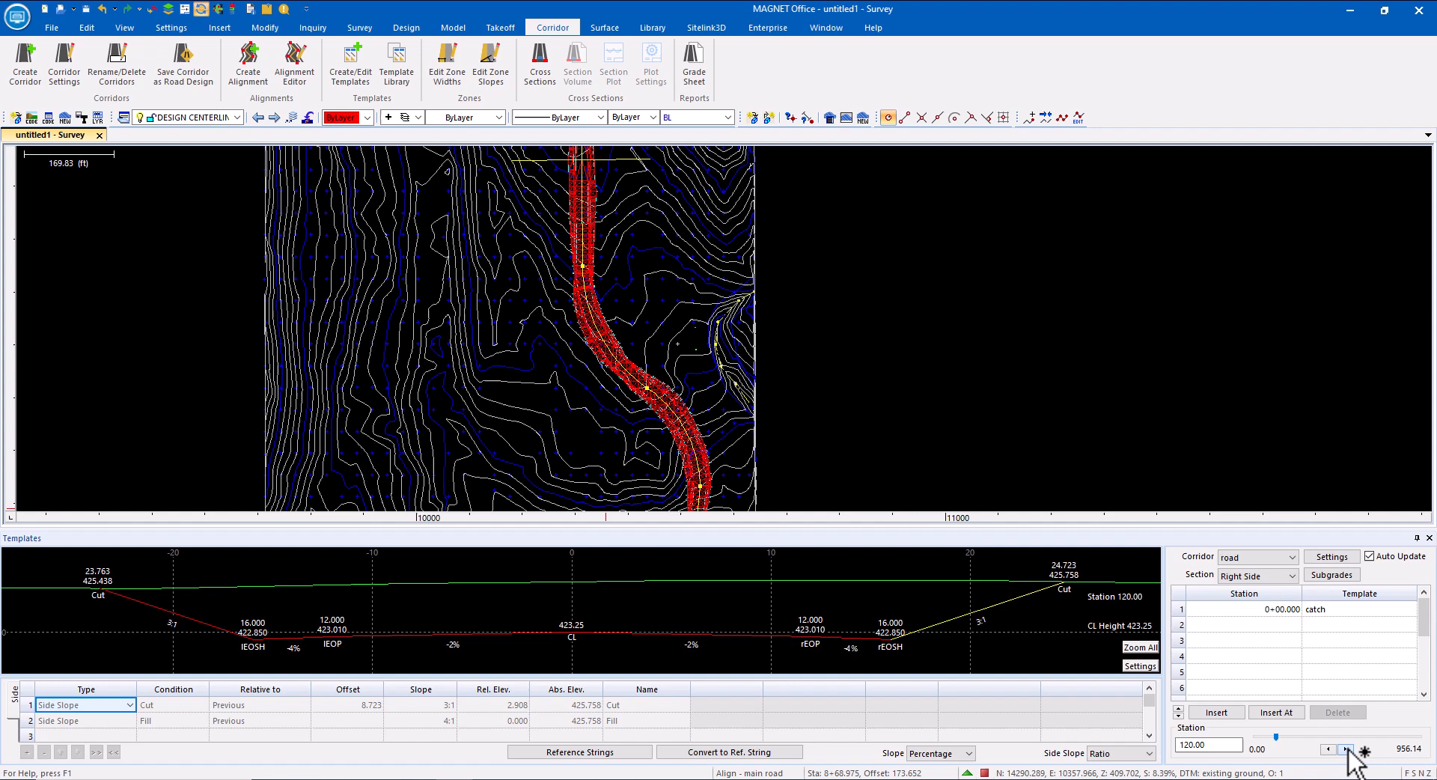
left_click(1345, 749)
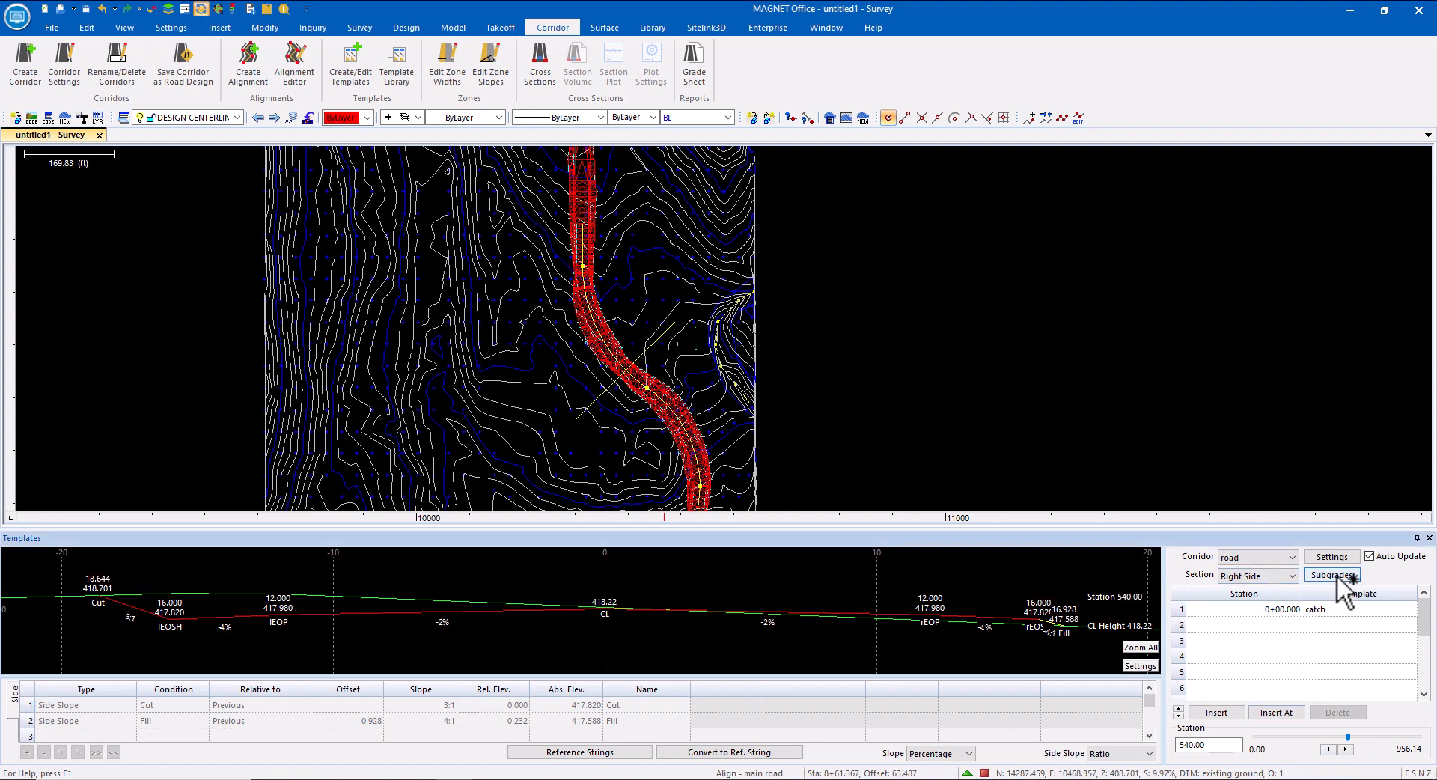
Add the asphalt subgrade thickness and a left shoulder subgrade with its material
left_click(1331, 574)
type("asphalt")
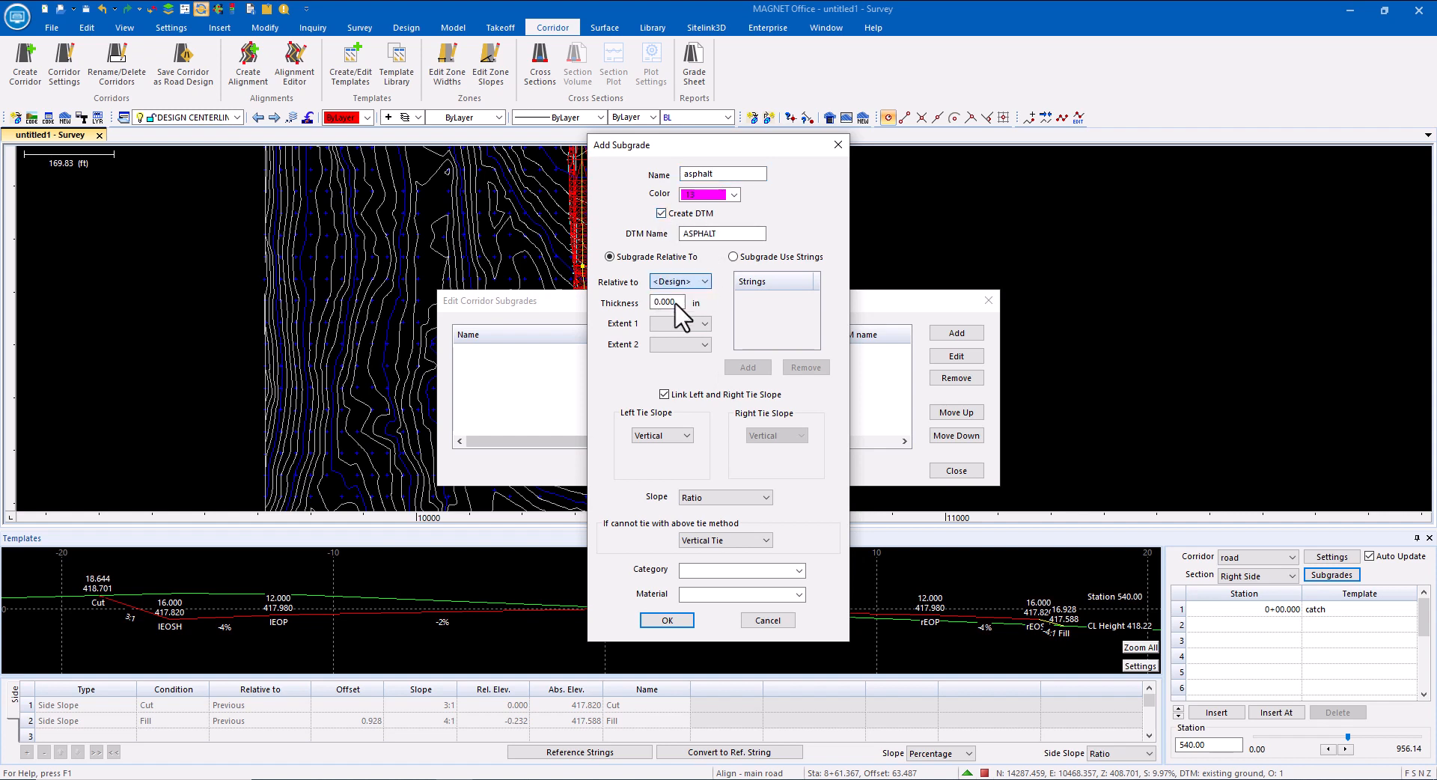
left_click(704, 324)
type("shoulder-L")
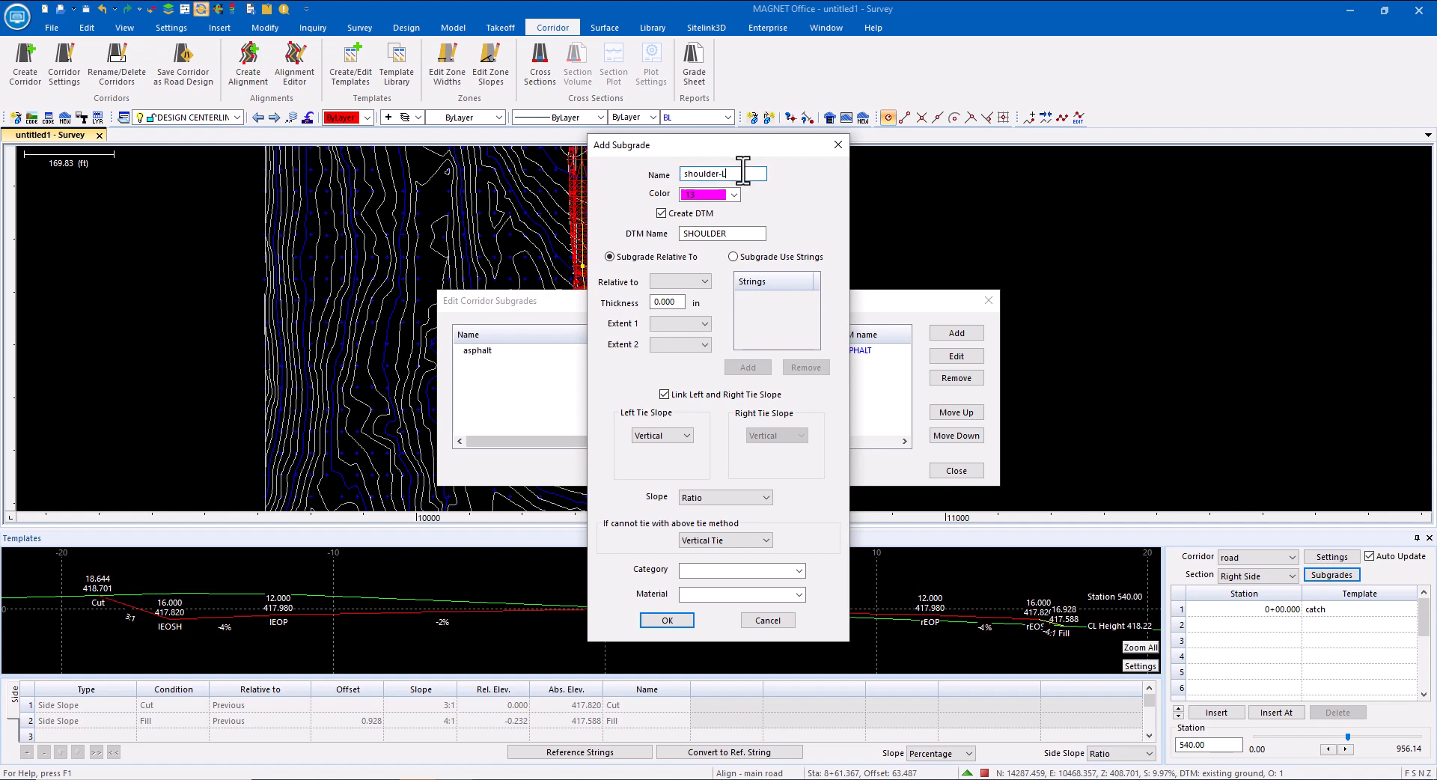
left_click(704, 282)
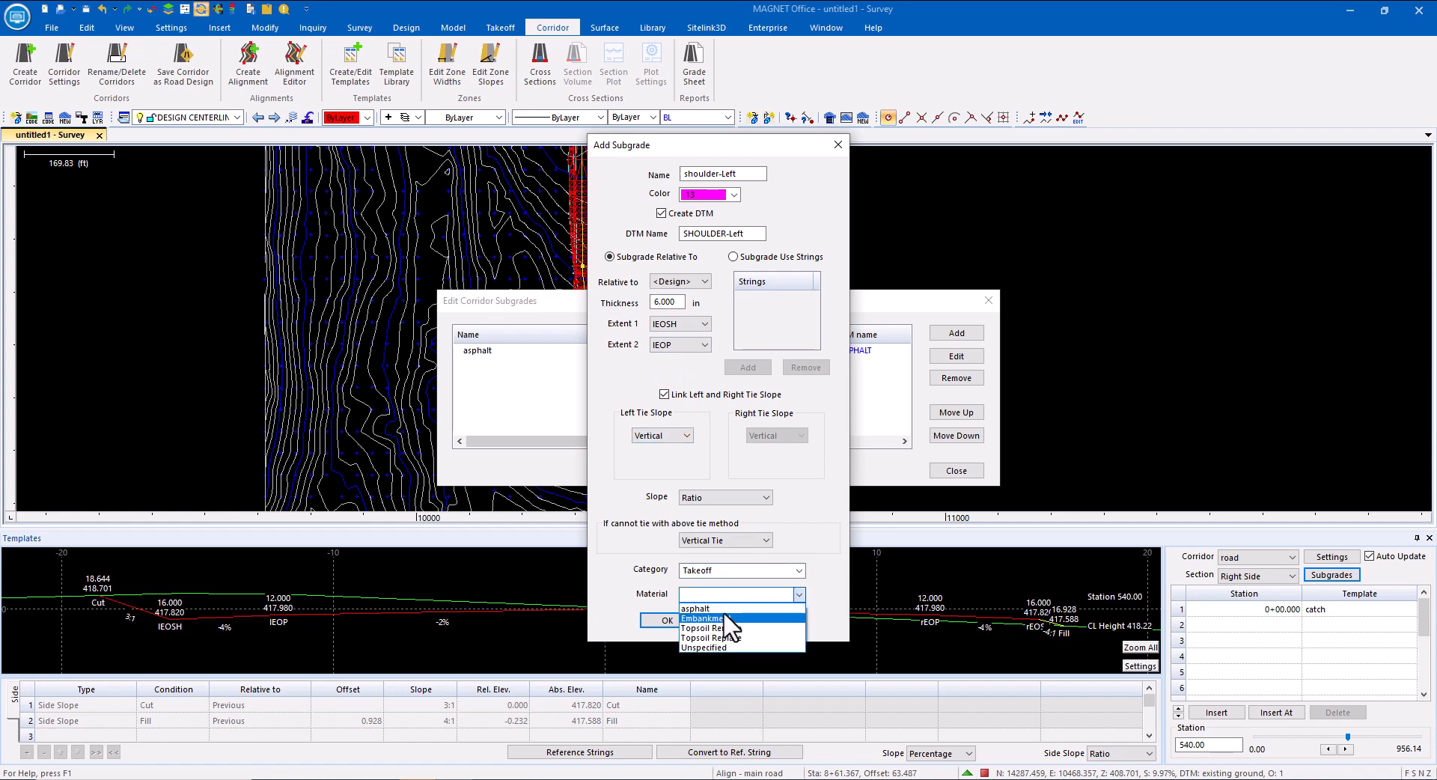
left_click(668, 620)
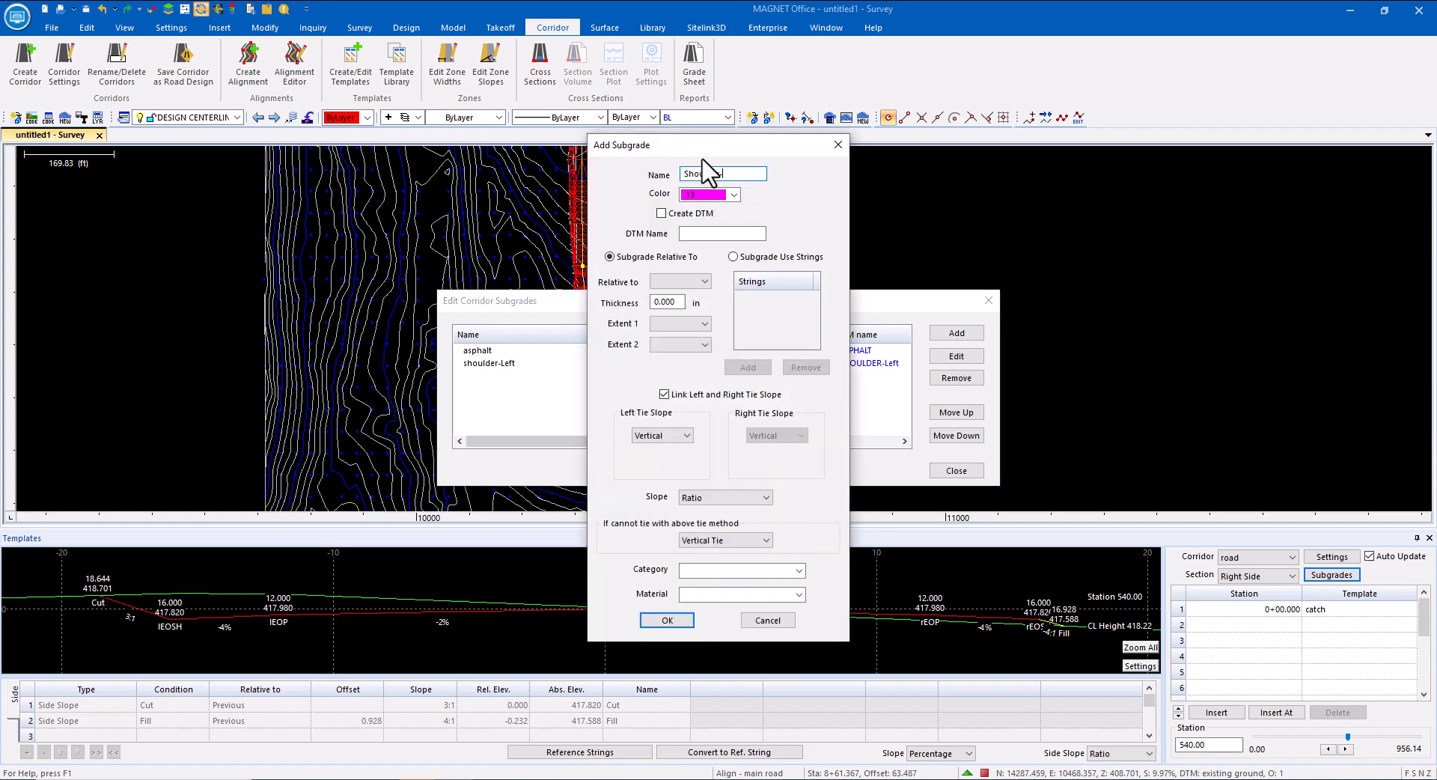
Add right shoulder and base subgrades, review an earlier station, and close the editor
left_click(704, 324)
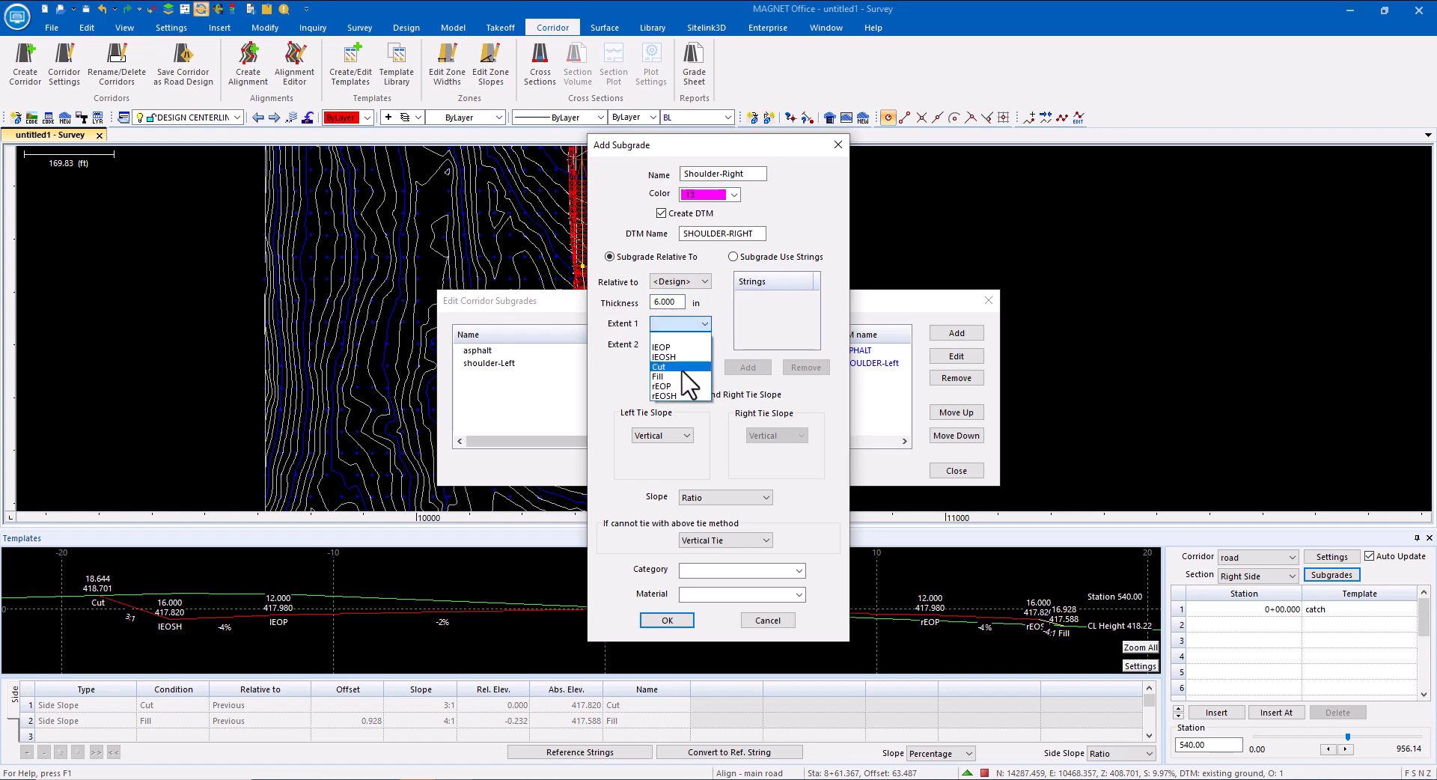
left_click(679, 387)
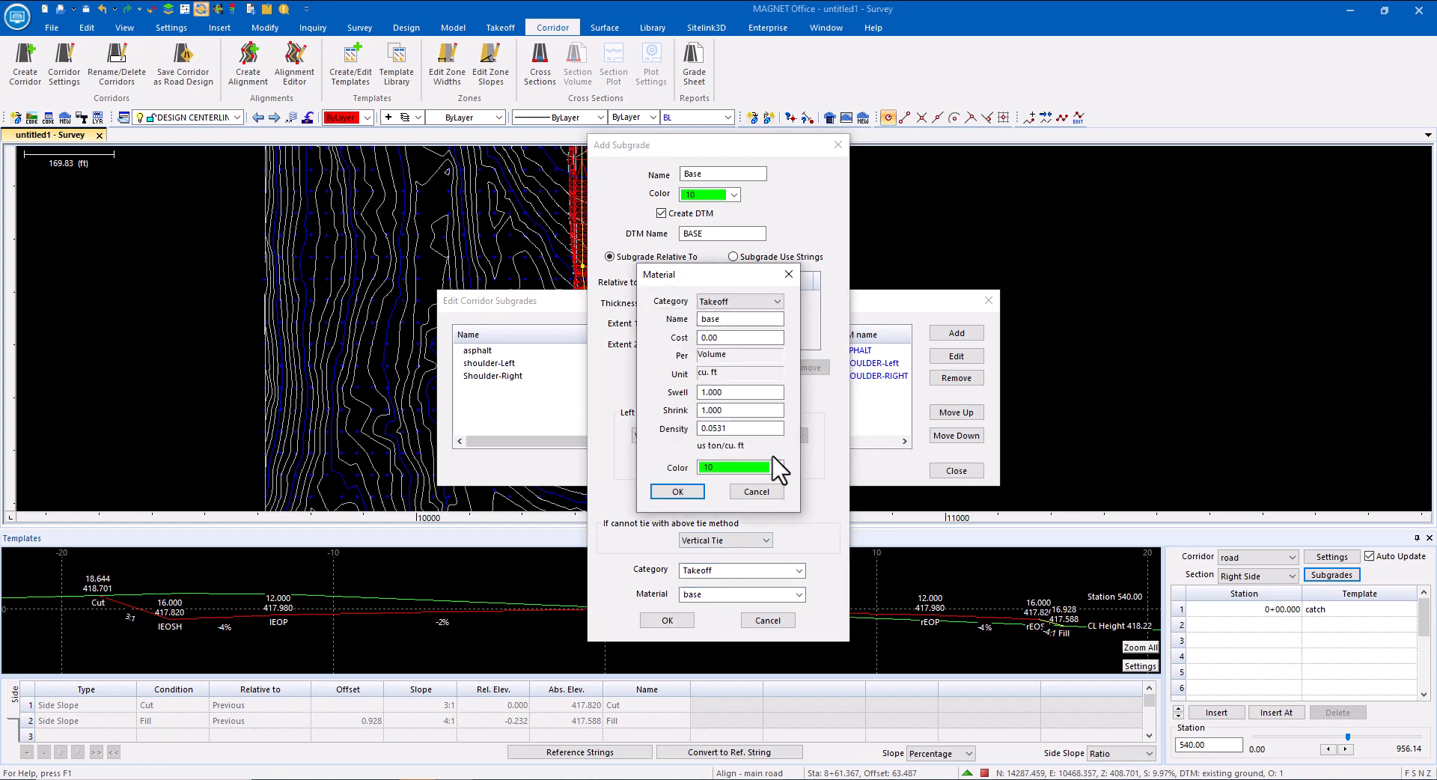
left_click(677, 491)
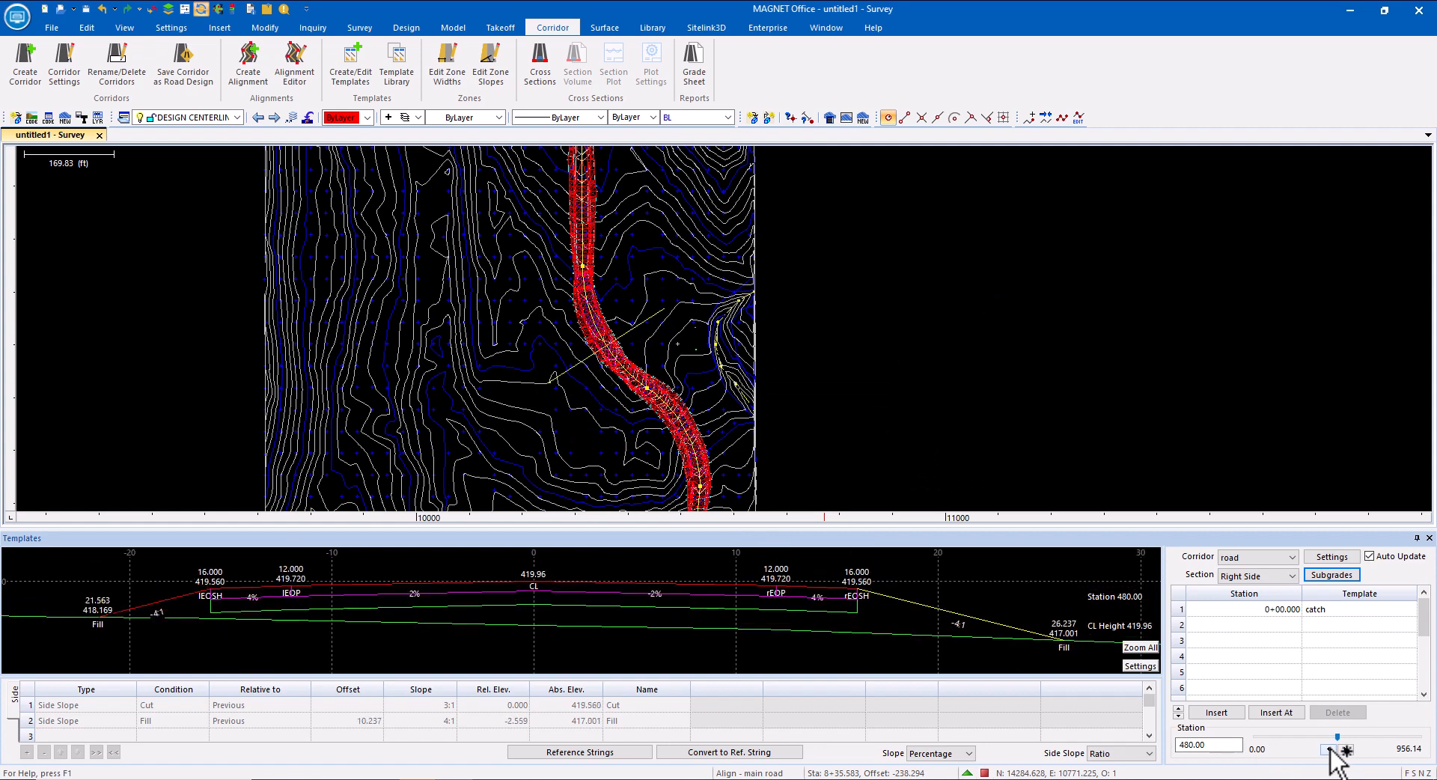
left_click_drag(1339, 737, 1287, 737)
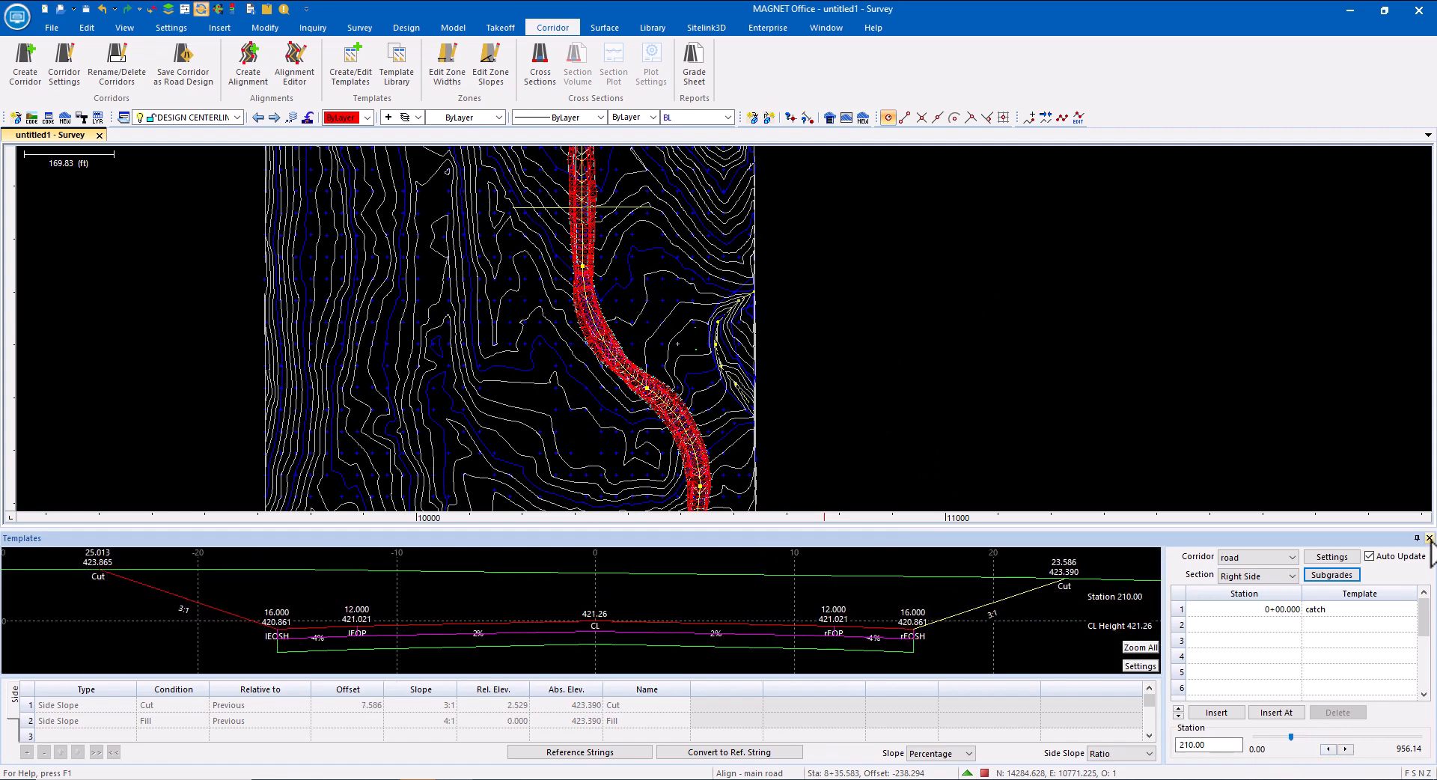
left_click(124, 27)
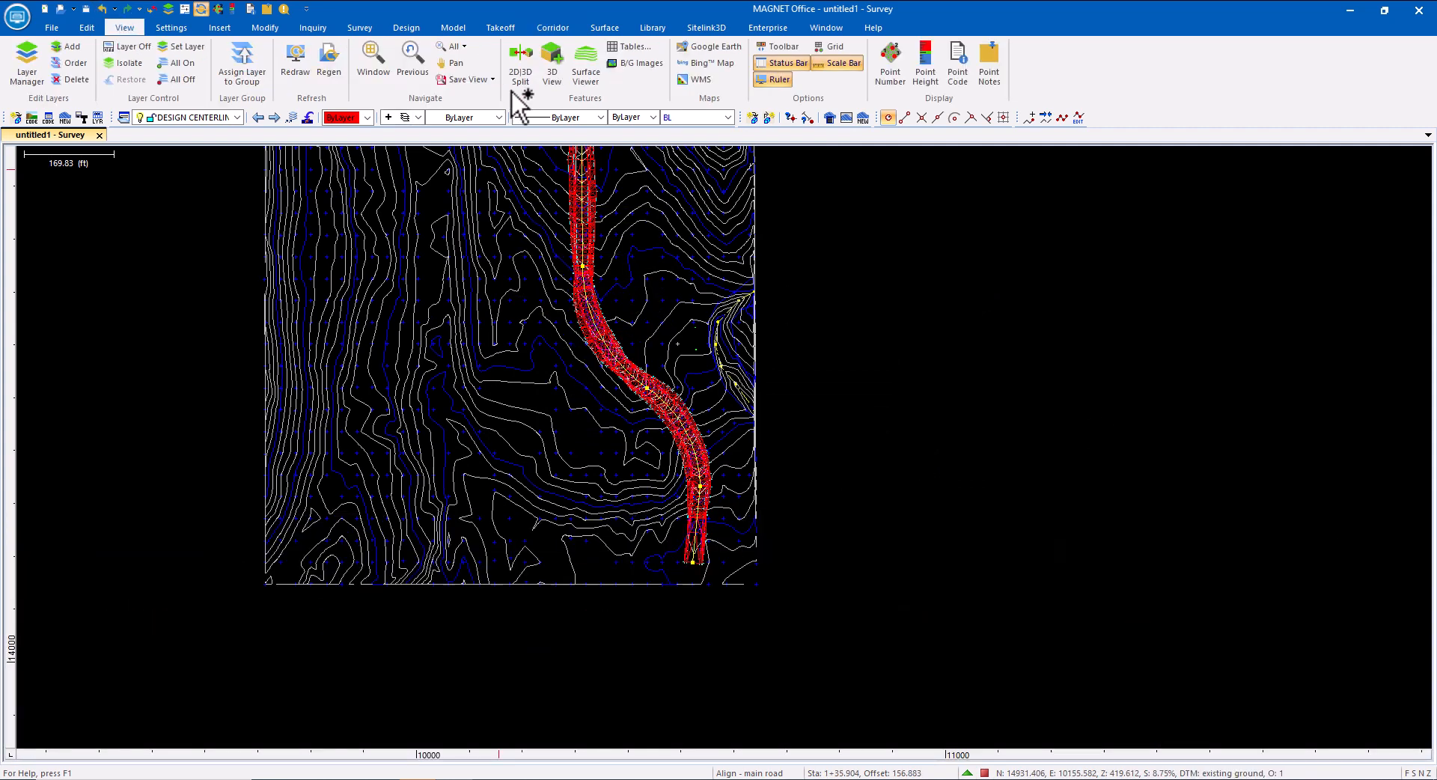
Show the BASE, both shoulder and ASPHALT subgrade surfaces in the 3D viewer
left_click(586, 63)
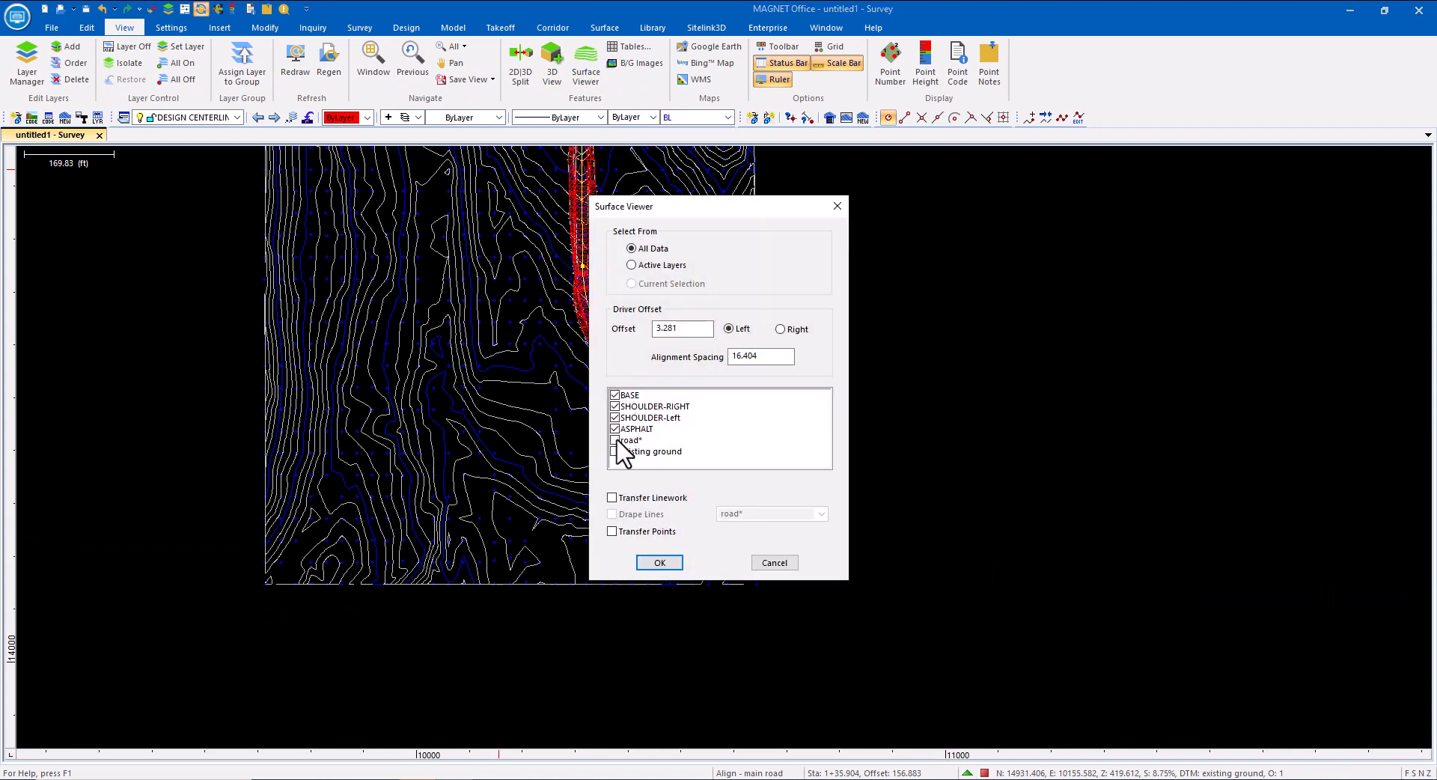
left_click(658, 562)
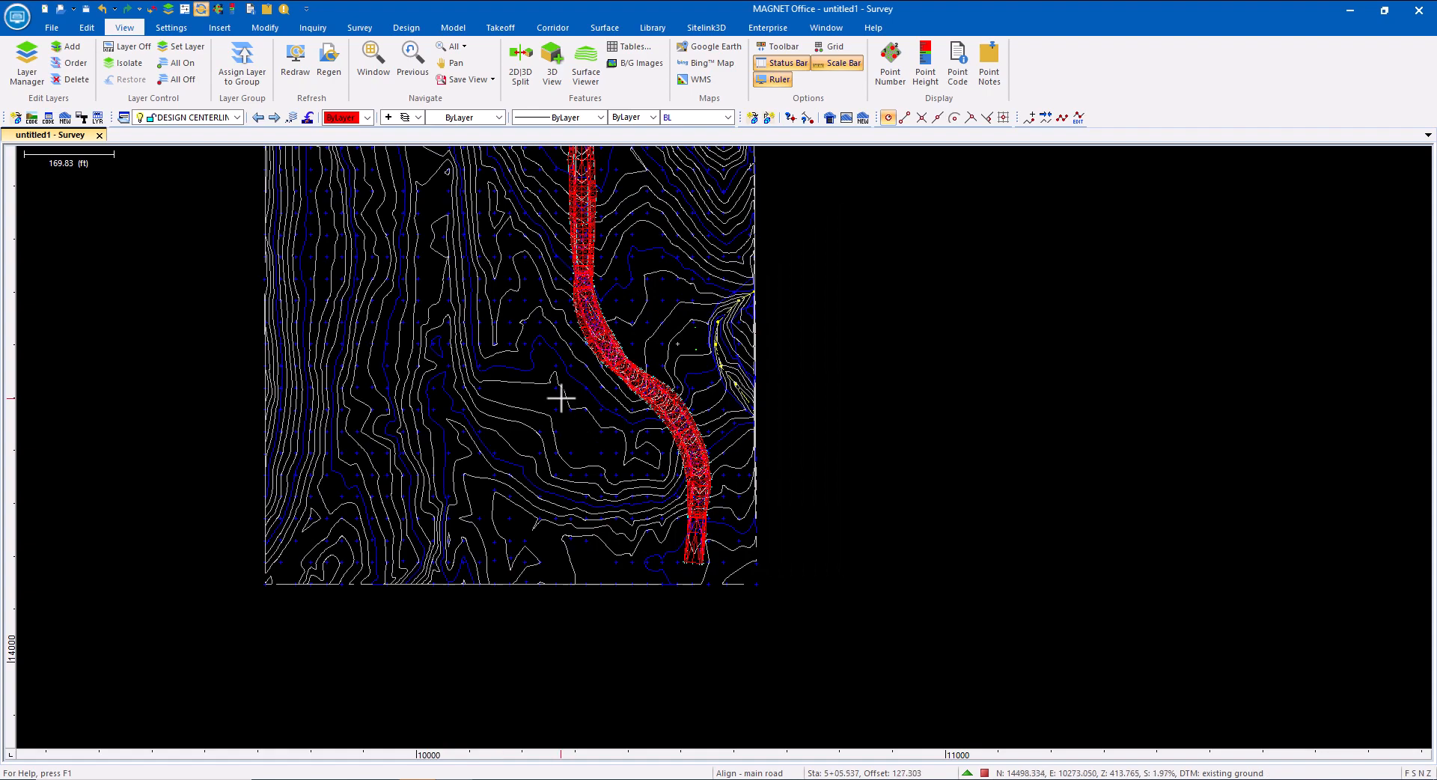
left_click(586, 63)
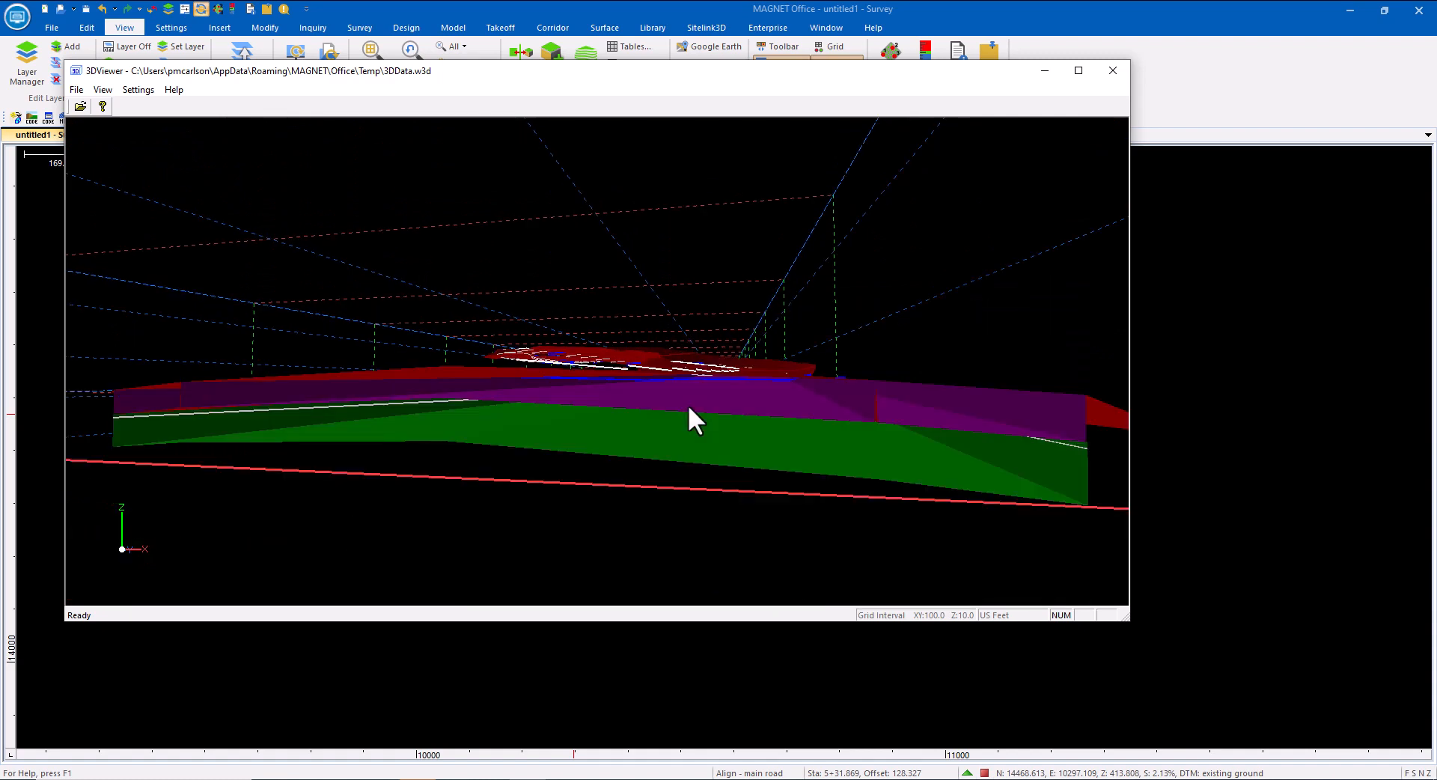
mouse_move(276, 411)
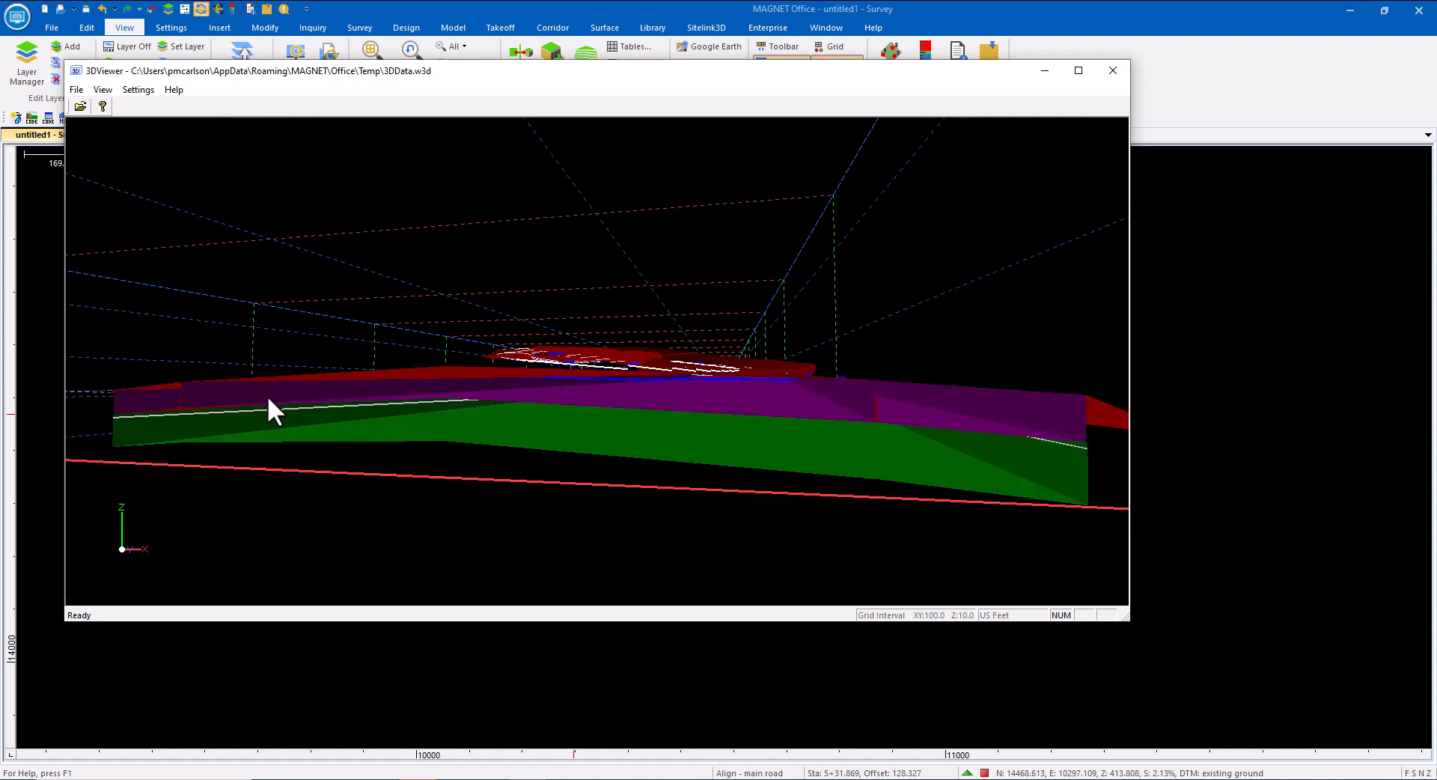
mouse_move(1123, 174)
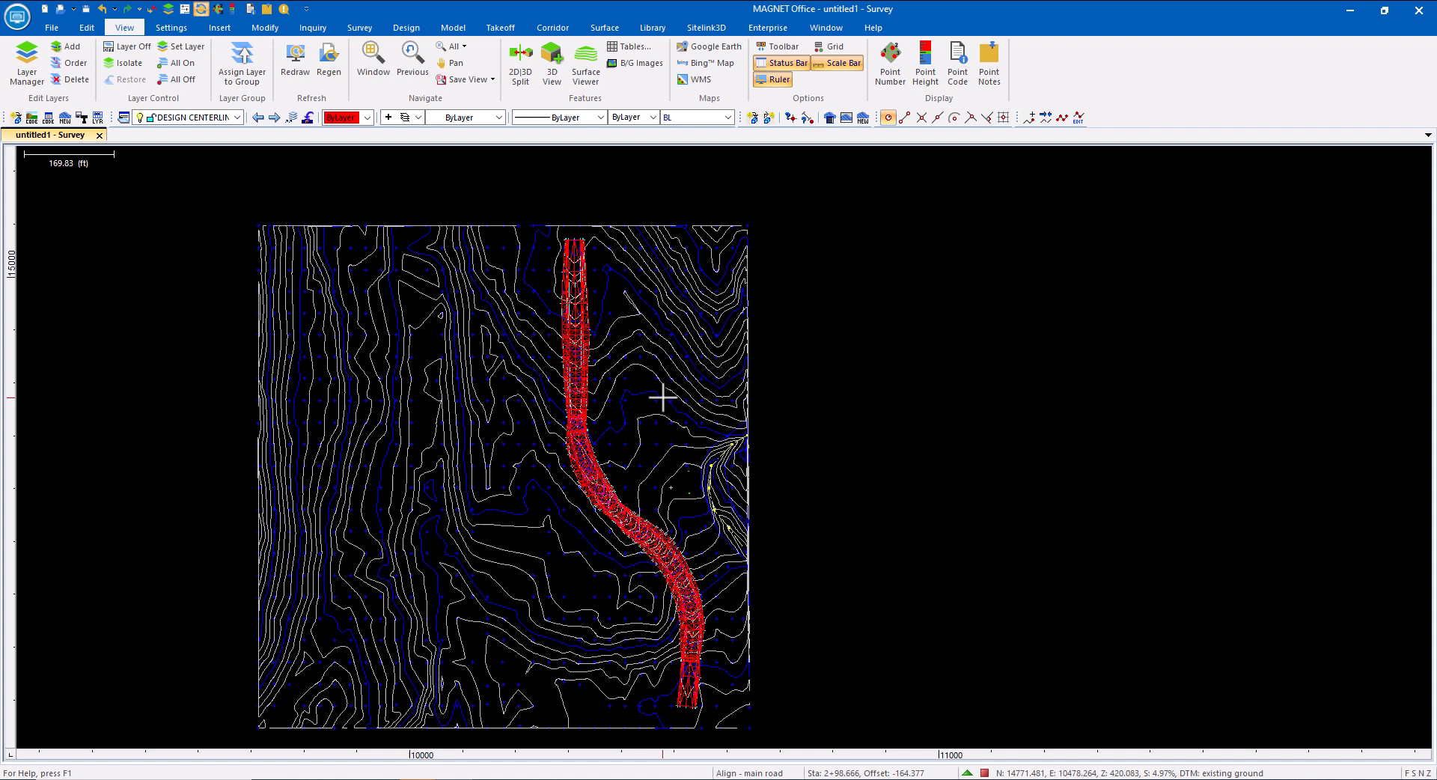
Bring up the Alignment Editor for the main road from the Corridor commands
left_click(552, 27)
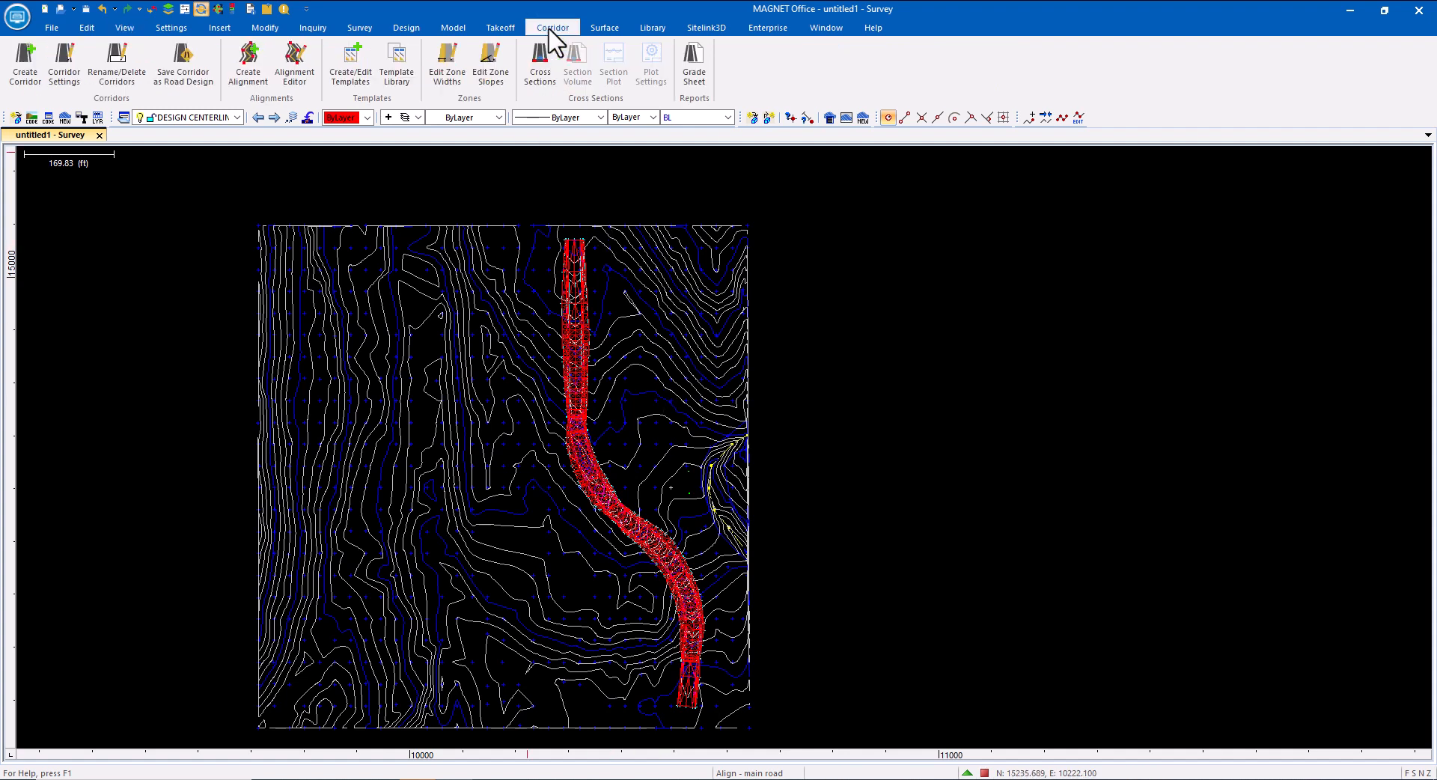
mouse_move(395, 65)
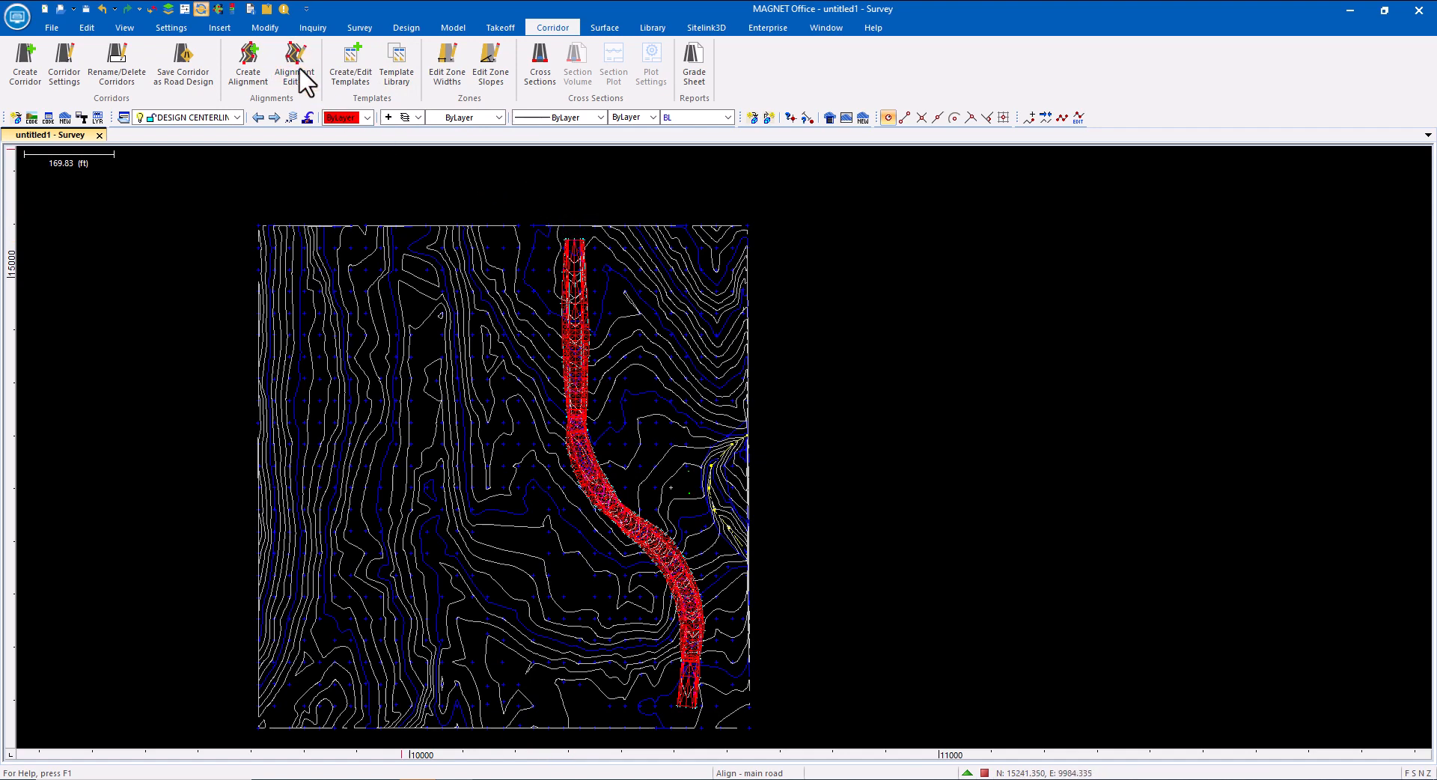
left_click(293, 65)
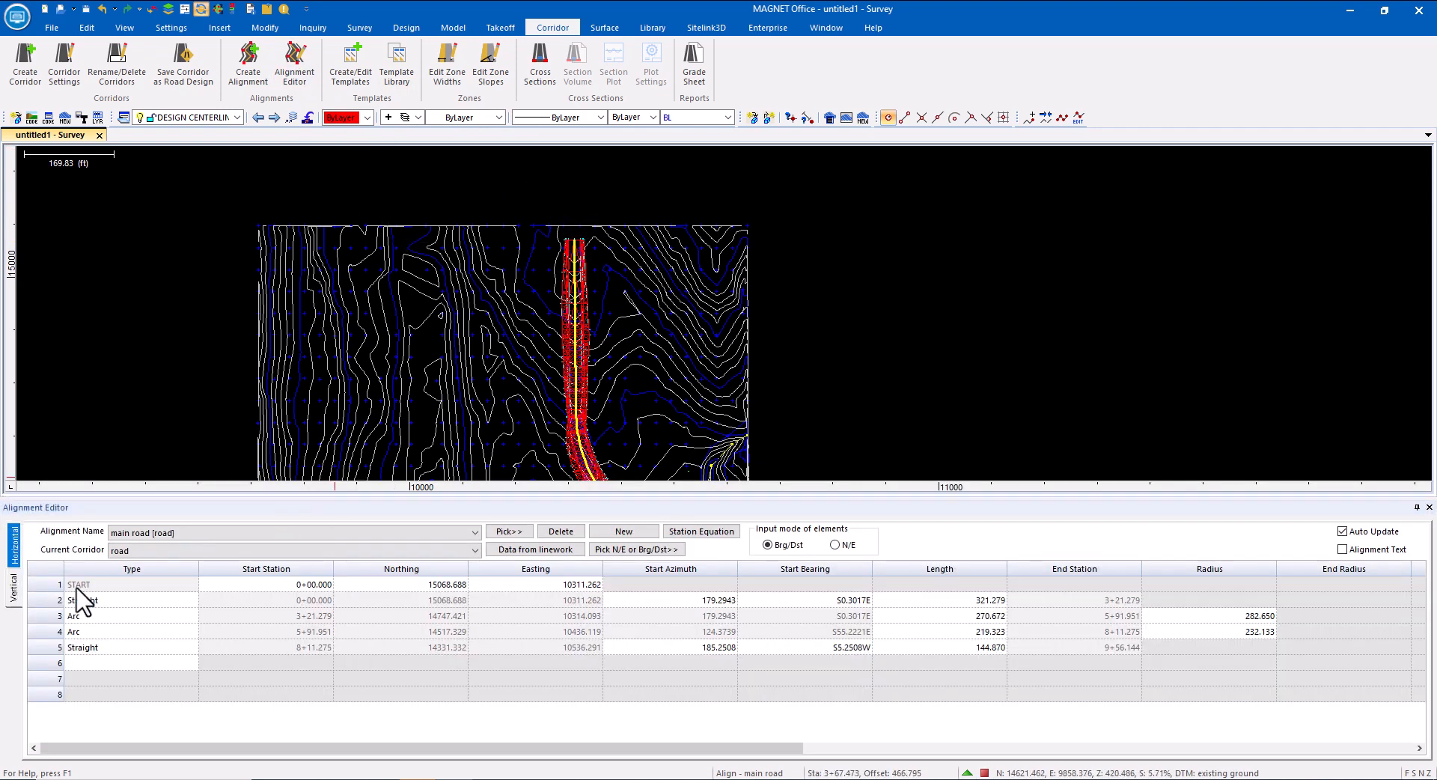
Set the vertical profile elevation at station 2+50.000 to 418.000
left_click(12, 592)
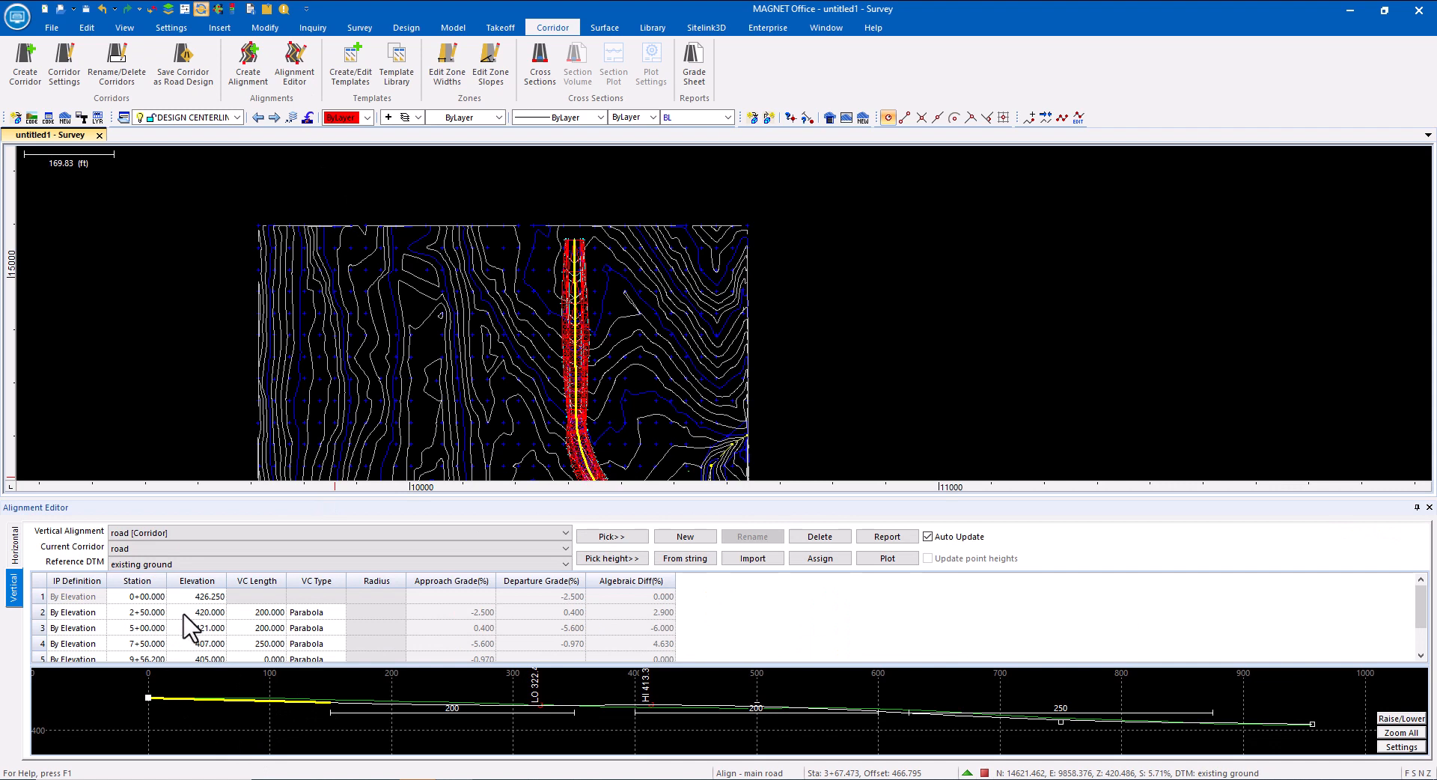
double_click(207, 613)
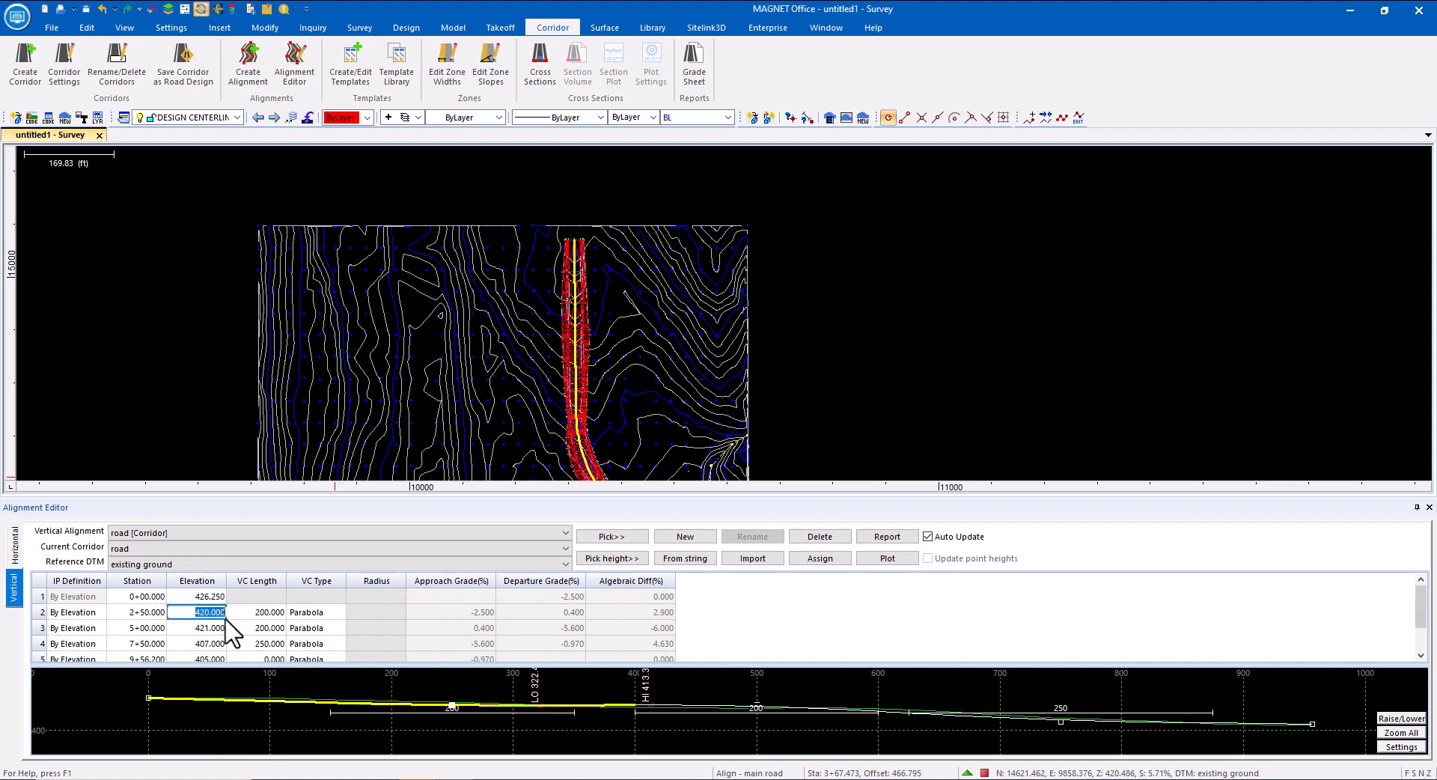
type("418.000")
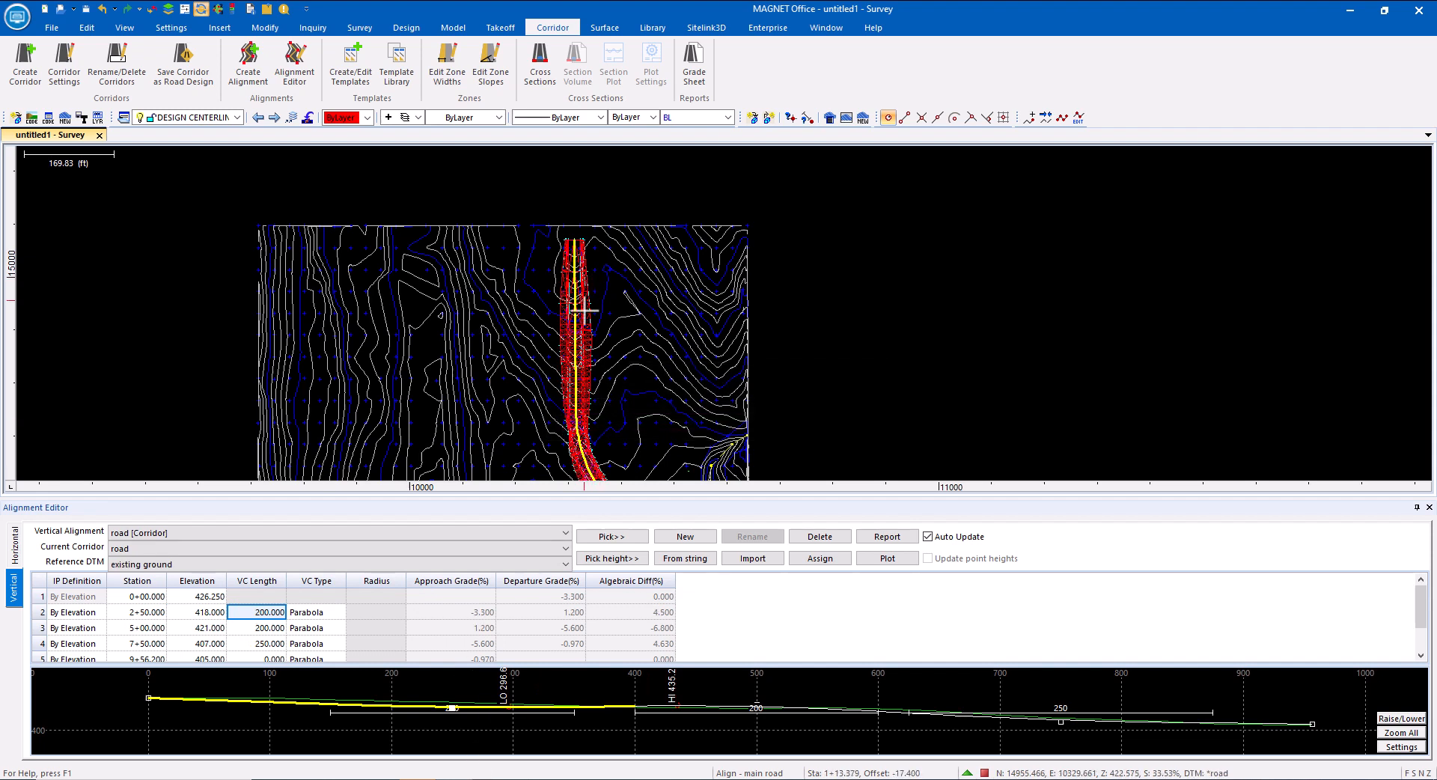
mouse_move(254, 652)
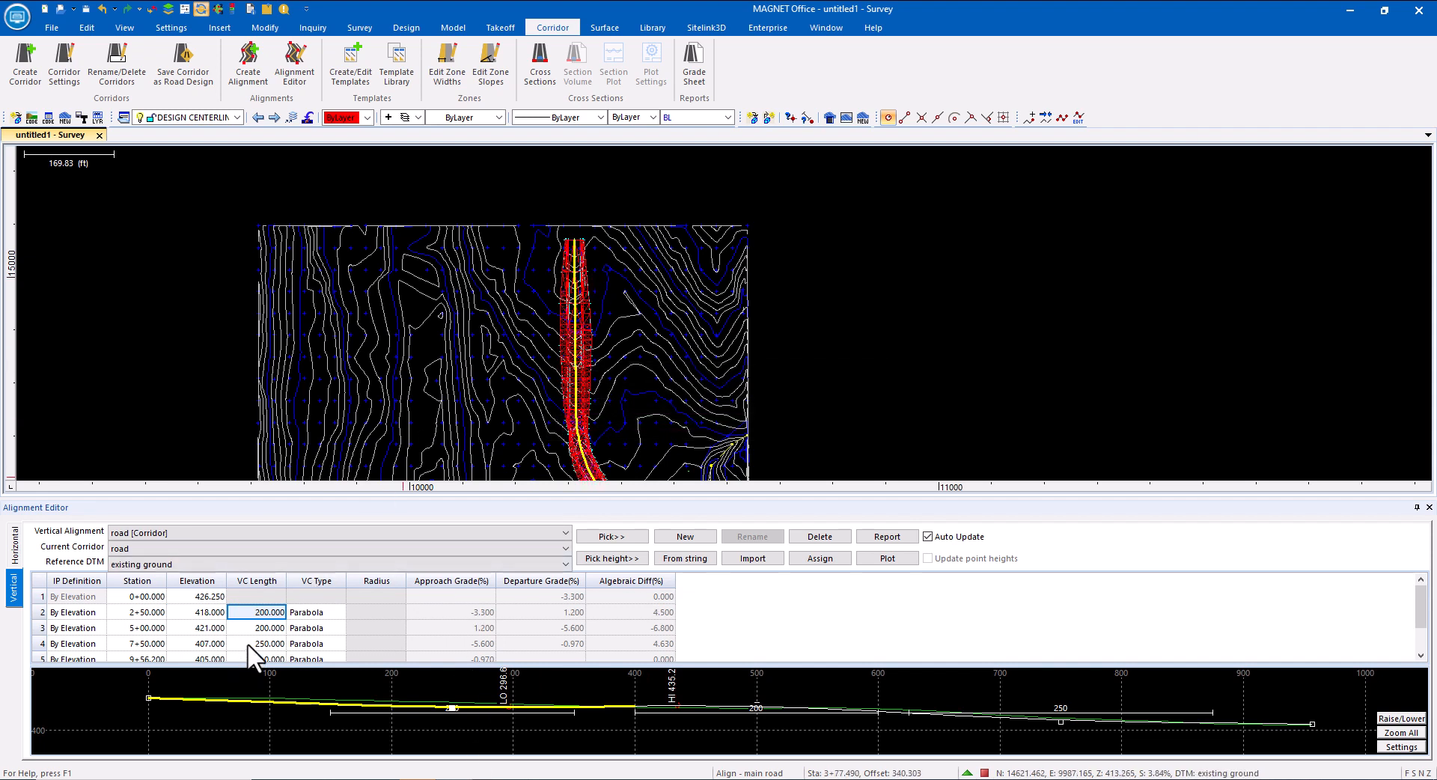
left_click(259, 642)
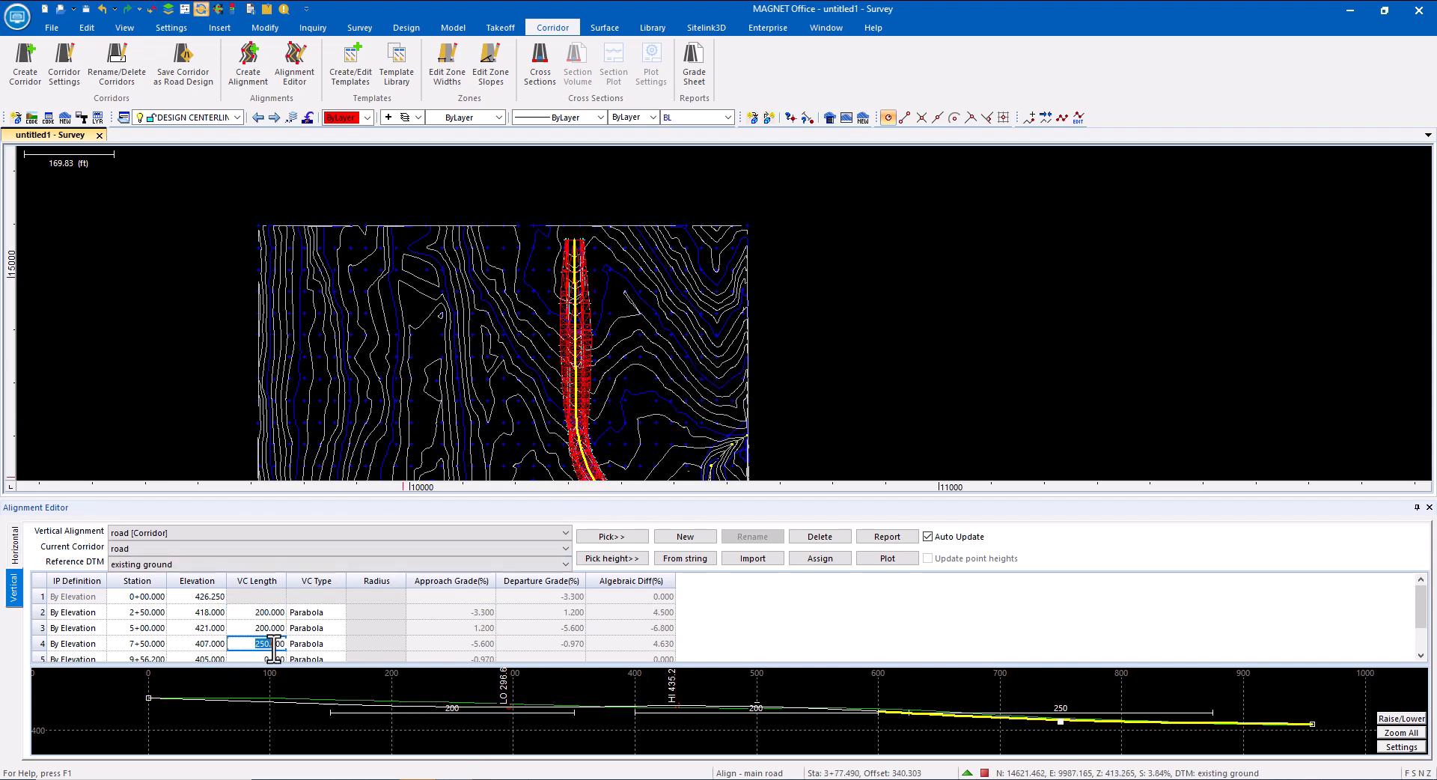